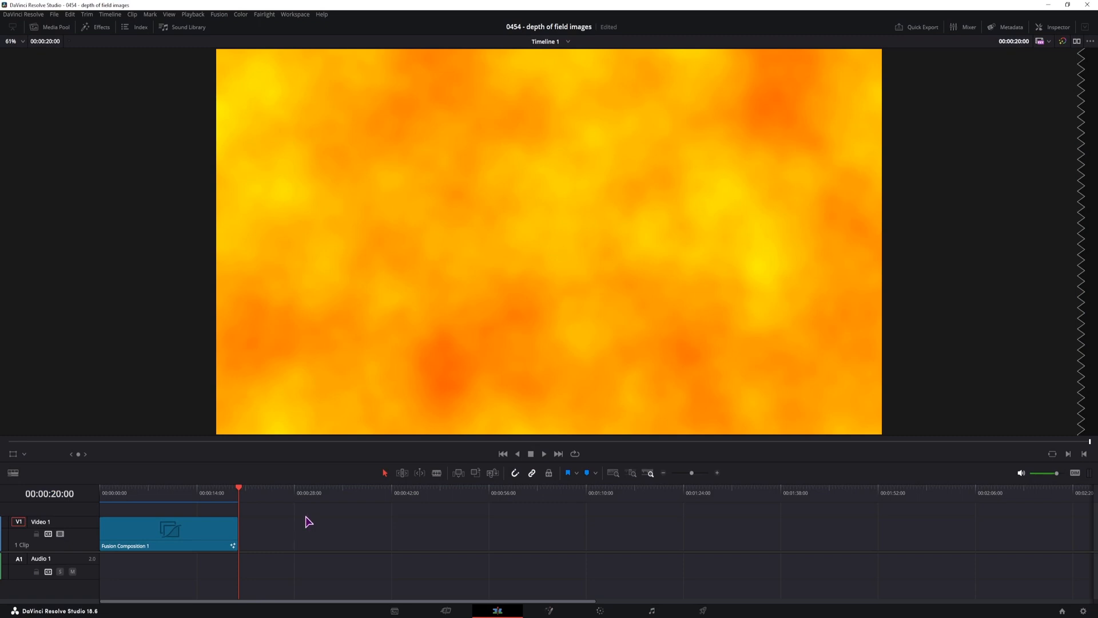
# - Create a new Fusion composition clip from the Media Pool and open it on the Fusion page
pyautogui.click(56, 26)
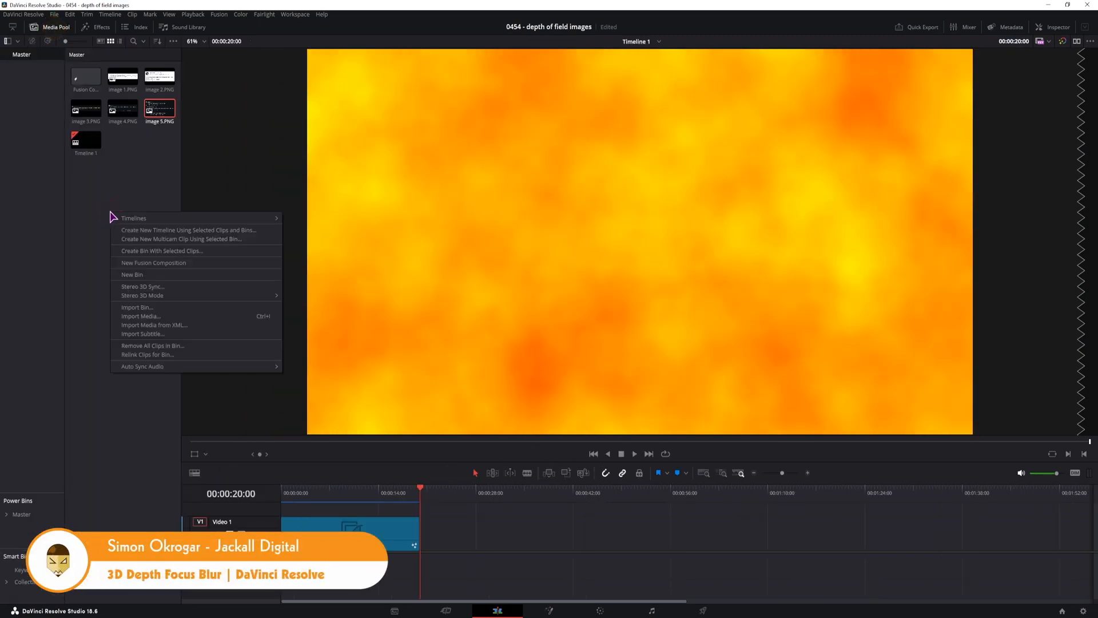
pyautogui.click(153, 264)
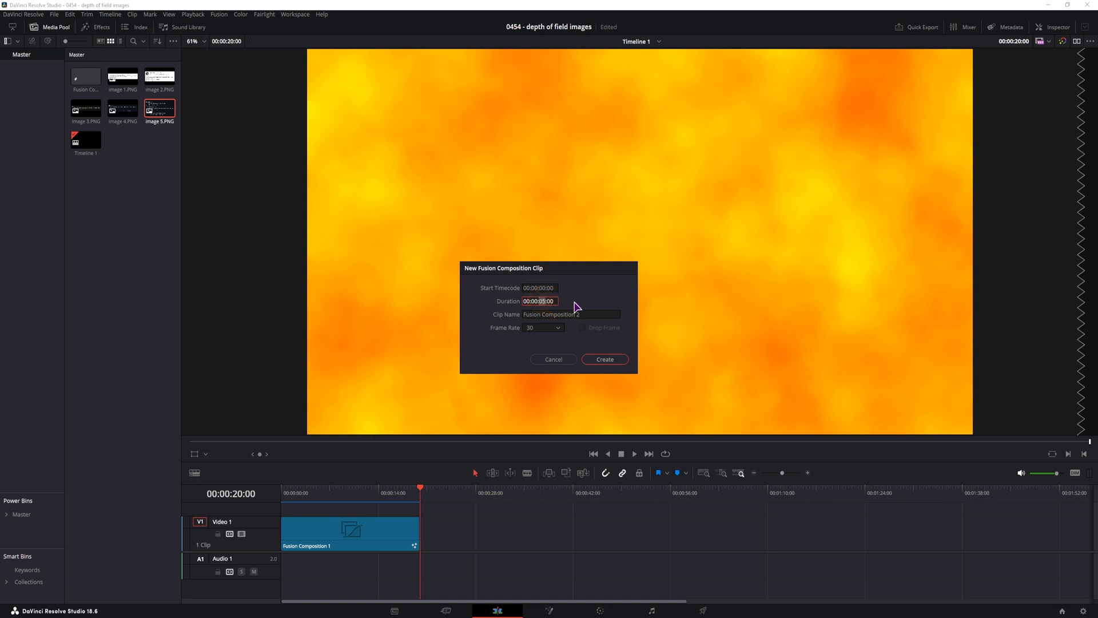
pyautogui.click(603, 359)
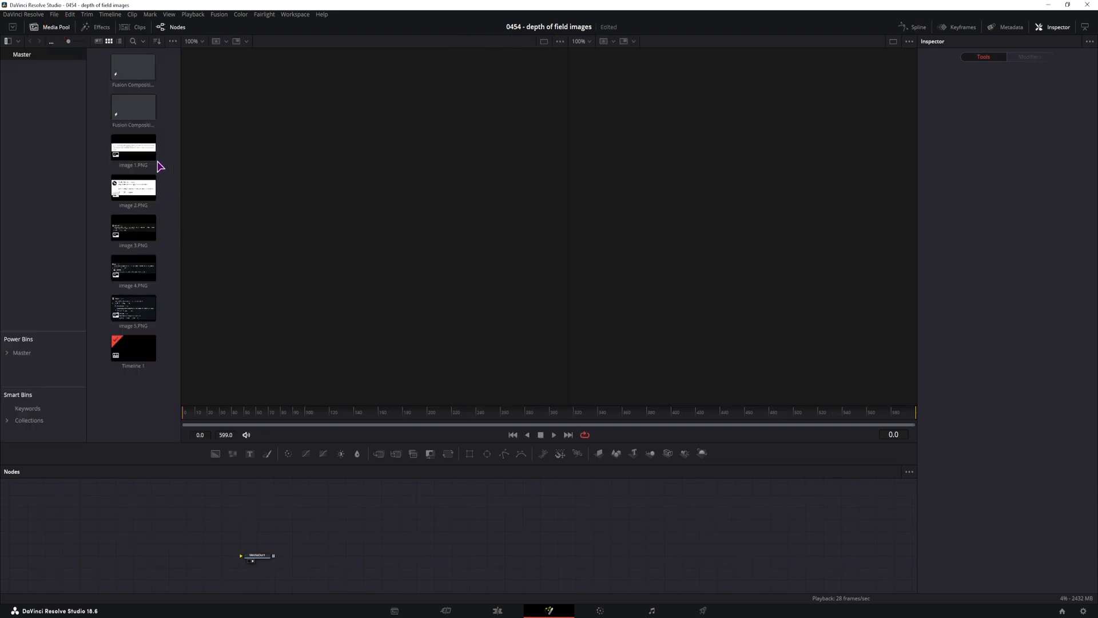
# - Drag Image 1.PNG and Image 2.PNG into the node graph and add a Text+ node reading 'plain'
pyautogui.click(133, 148)
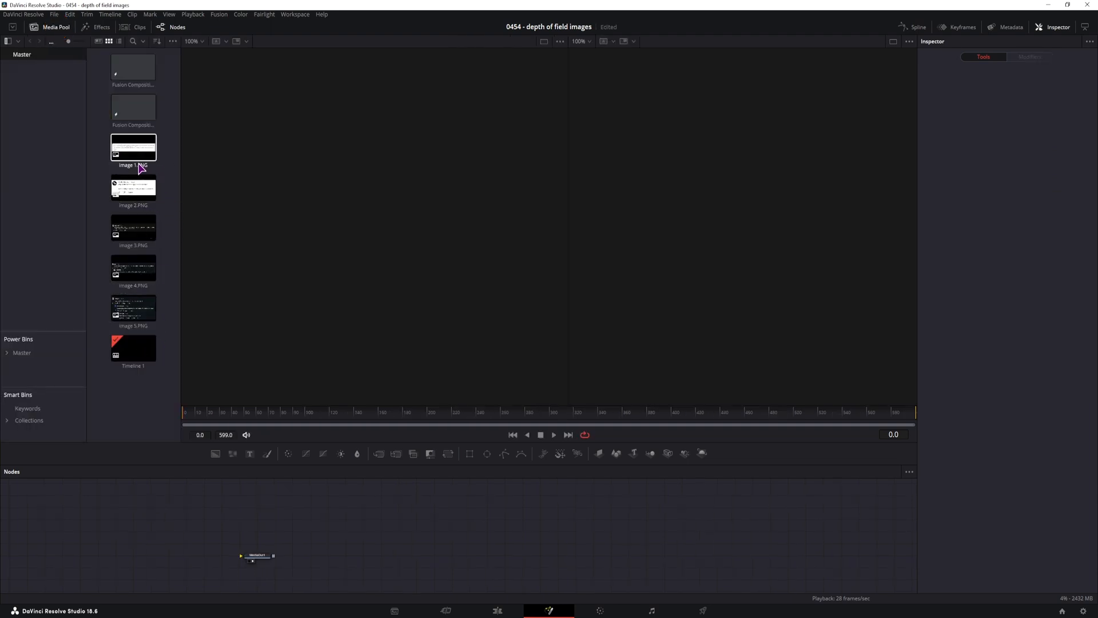
pyautogui.moveTo(133, 149); pyautogui.dragTo(192, 573)
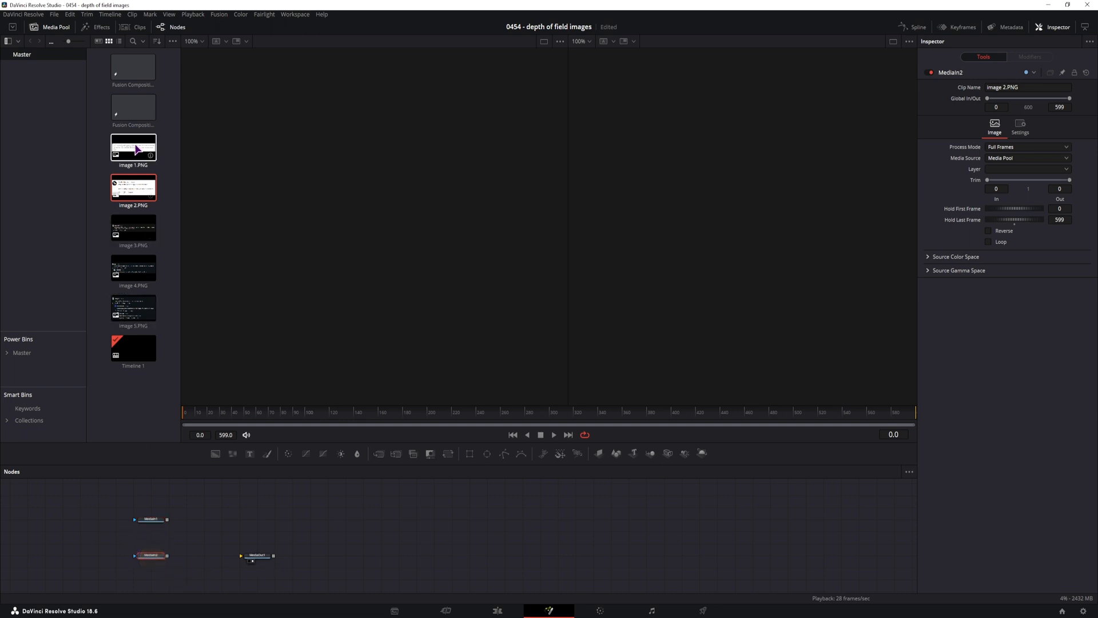
pyautogui.moveTo(162, 287)
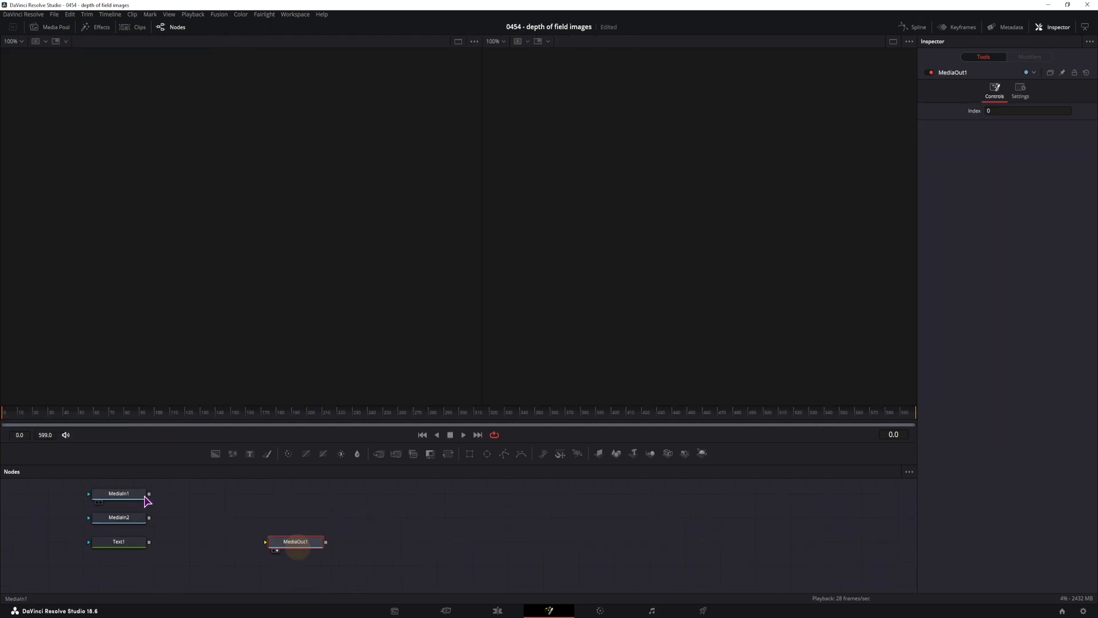
pyautogui.click(117, 517)
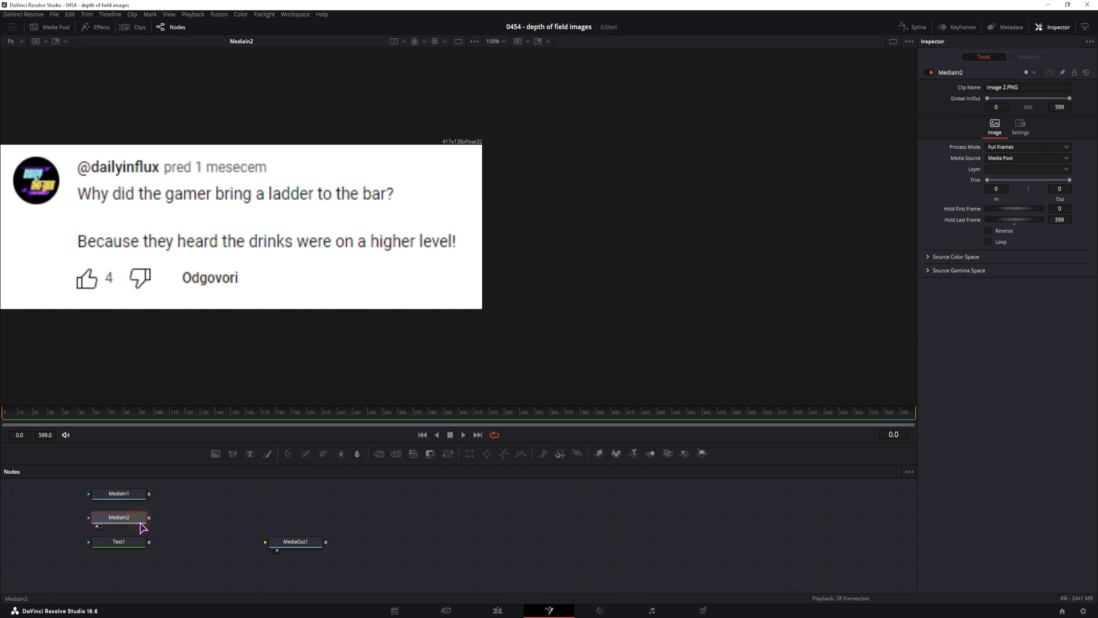
pyautogui.click(118, 541)
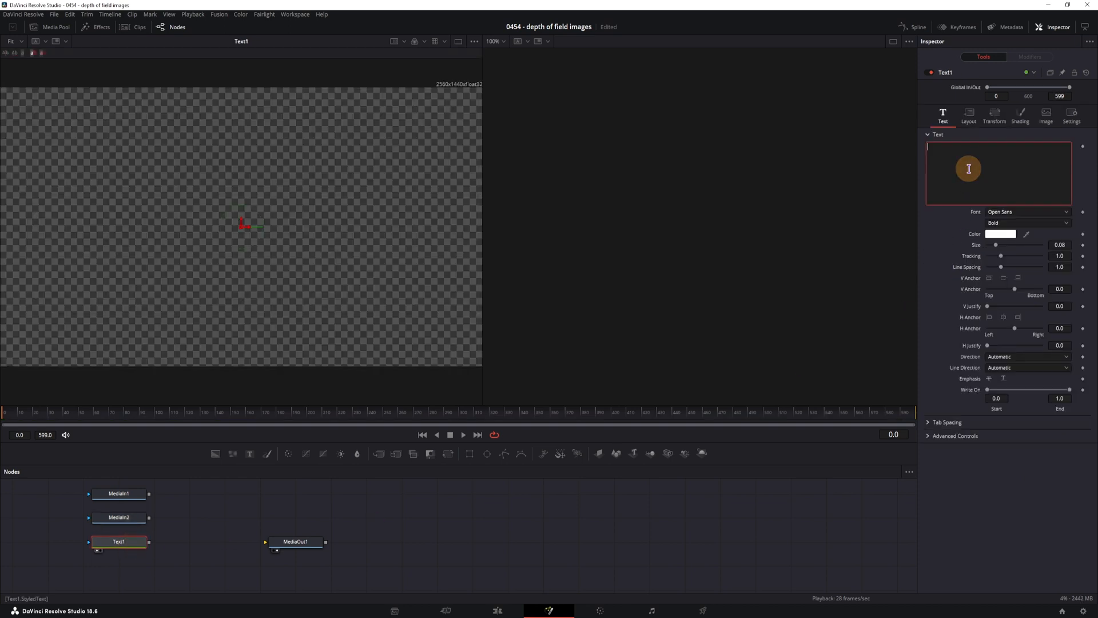
pyautogui.write('plain')
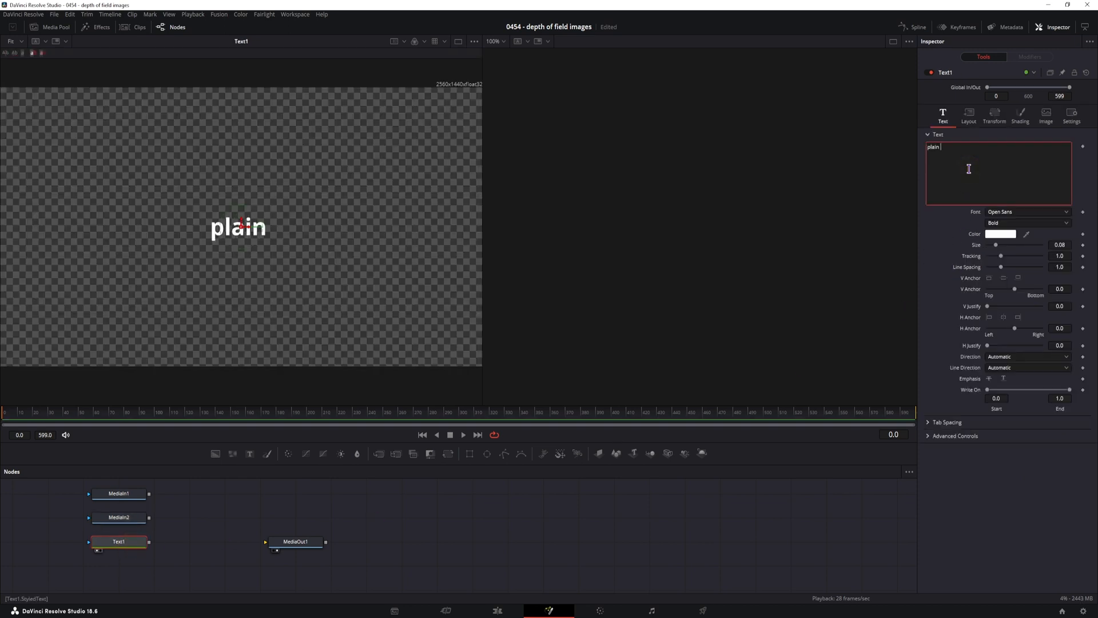
pyautogui.click(295, 542)
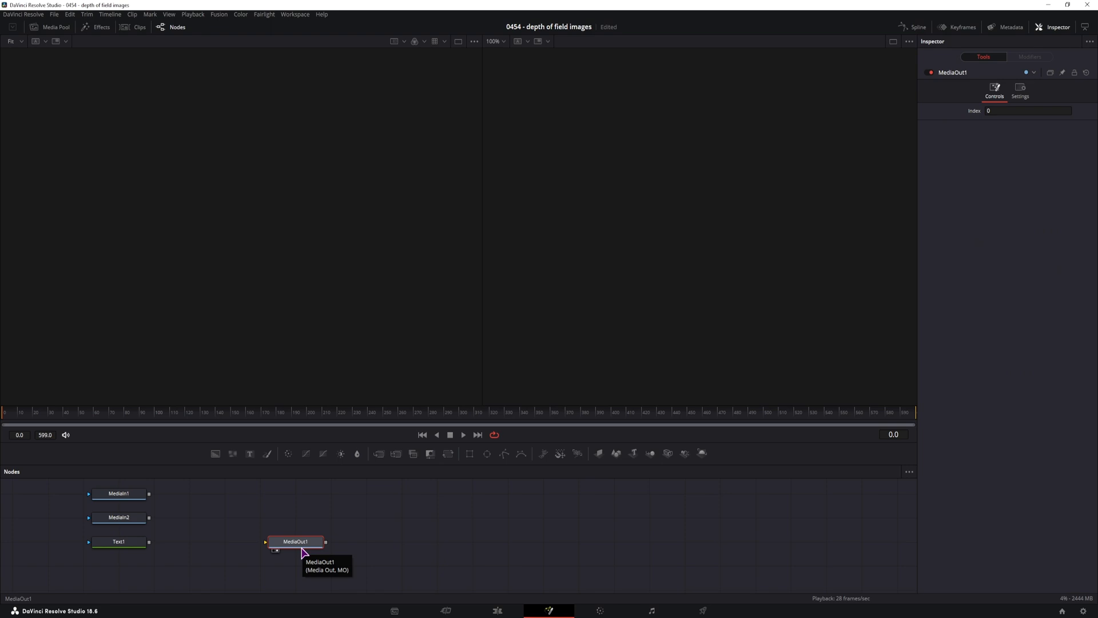
pyautogui.moveTo(302, 553)
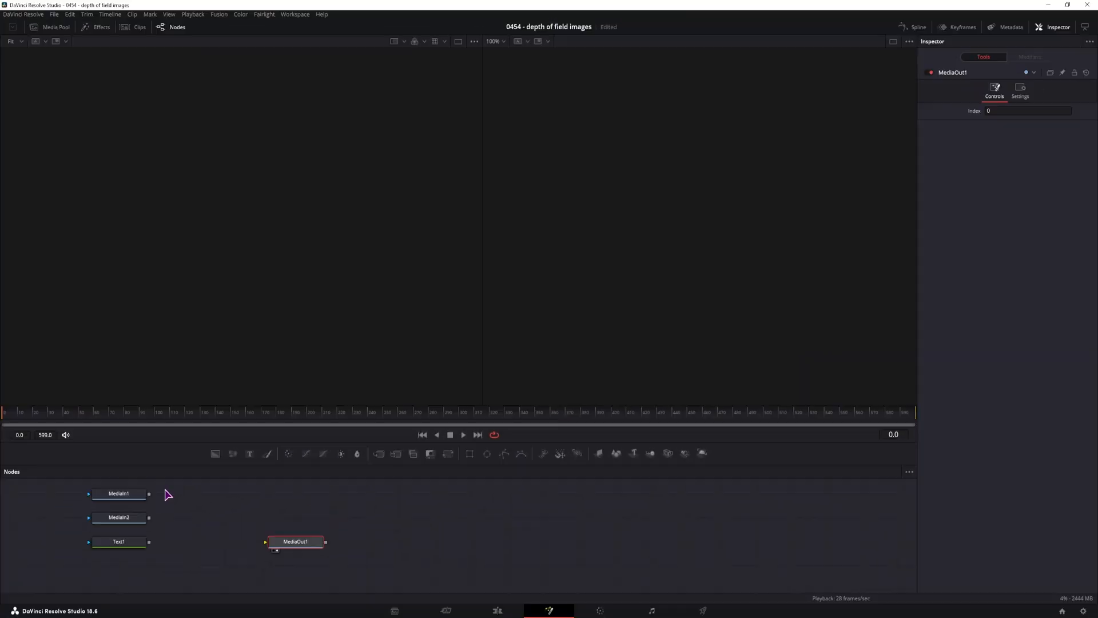
# - Select MediaIn1, MediaIn2 and Text1 and add a connected ImagePlane3D after each
pyautogui.moveTo(167, 494); pyautogui.dragTo(105, 561)
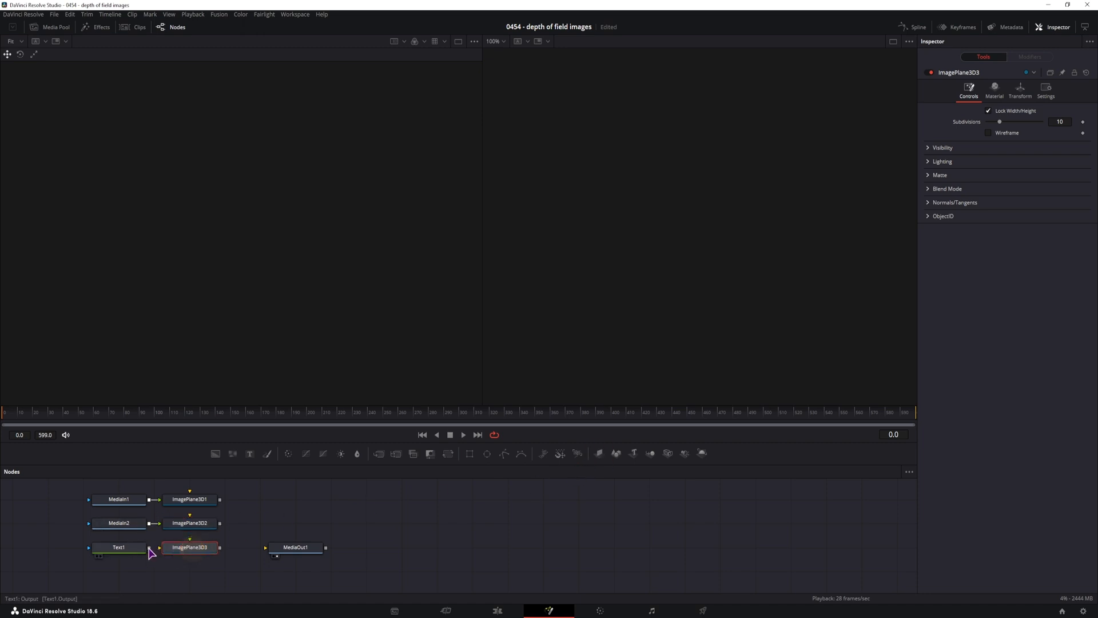
pyautogui.click(118, 499)
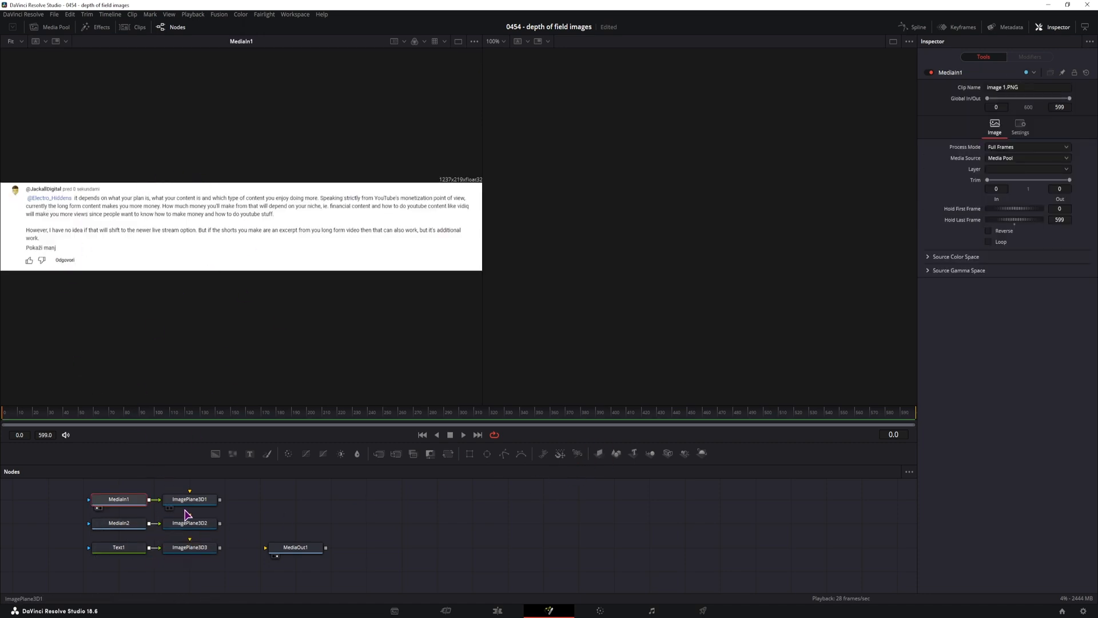
pyautogui.click(189, 499)
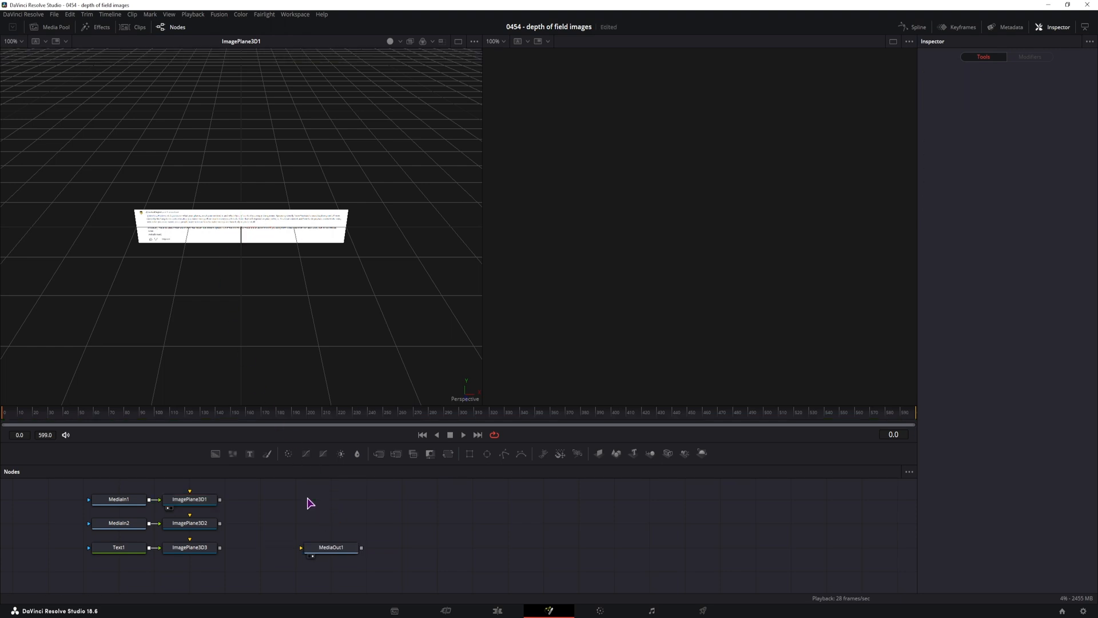
pyautogui.moveTo(667, 453)
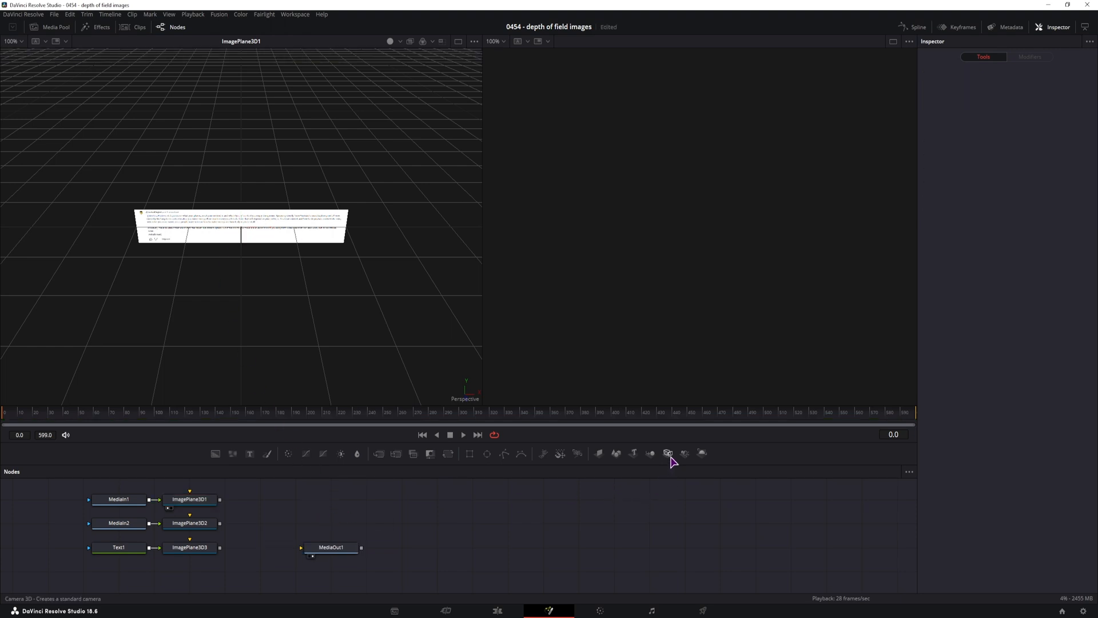
# - Add Camera3D and Merge3D, connect the planes and camera, and insert Renderer3D before MediaOut1
pyautogui.click(667, 453)
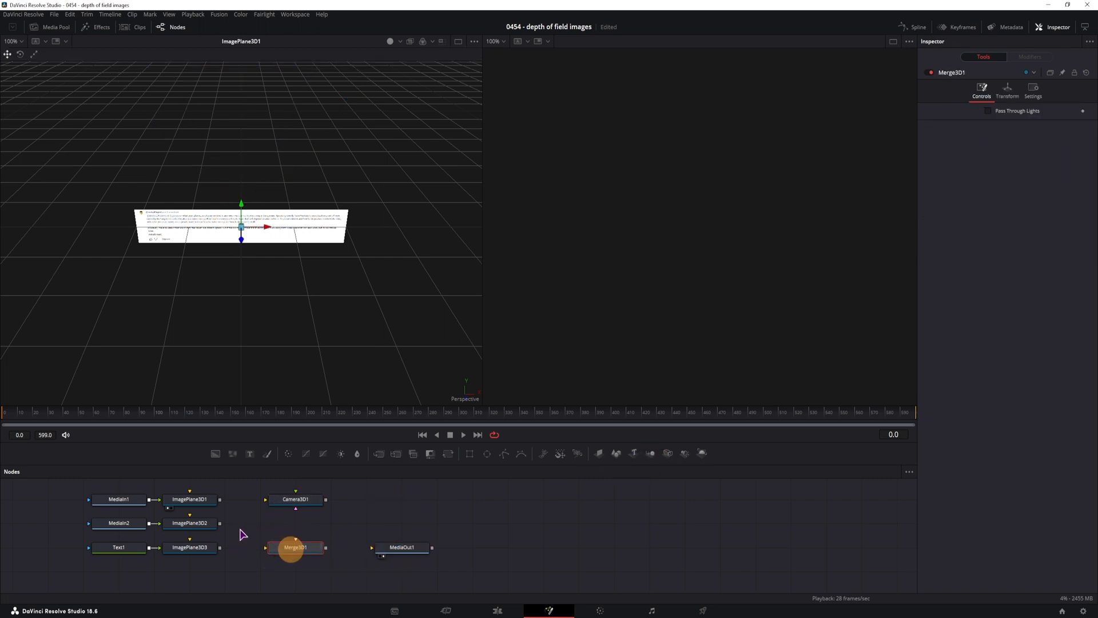
pyautogui.moveTo(220, 499); pyautogui.dragTo(289, 547)
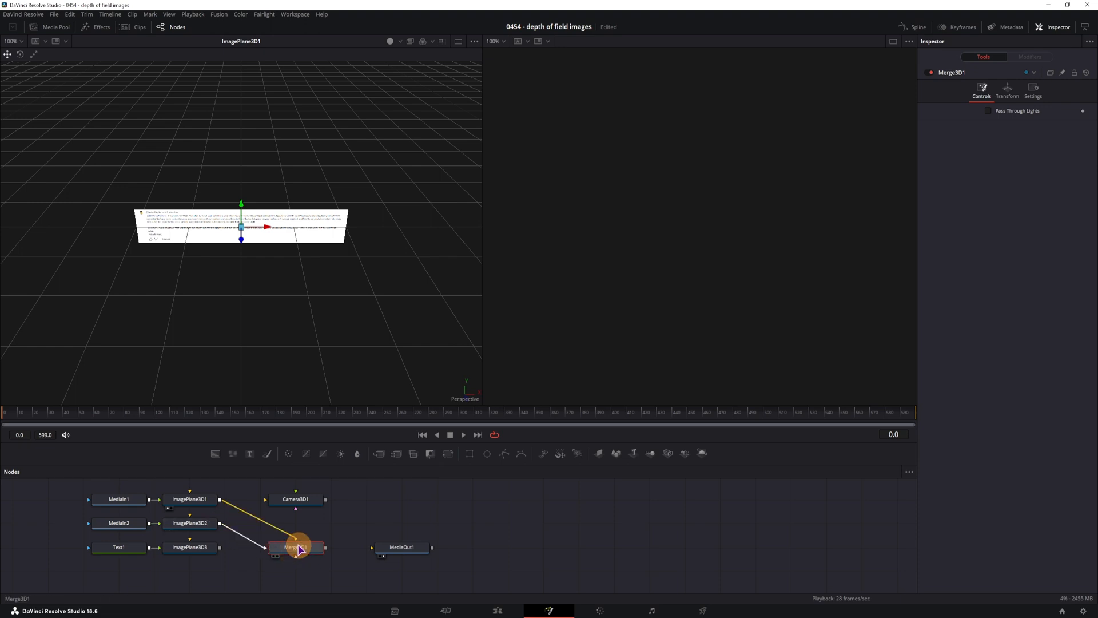
pyautogui.click(296, 547)
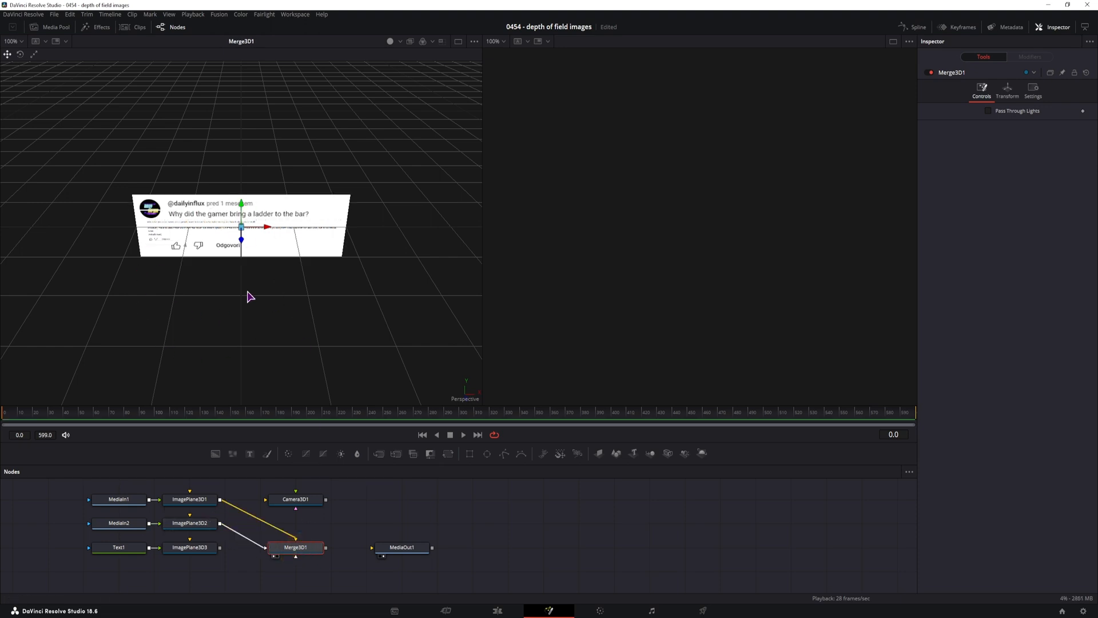
pyautogui.click(297, 547)
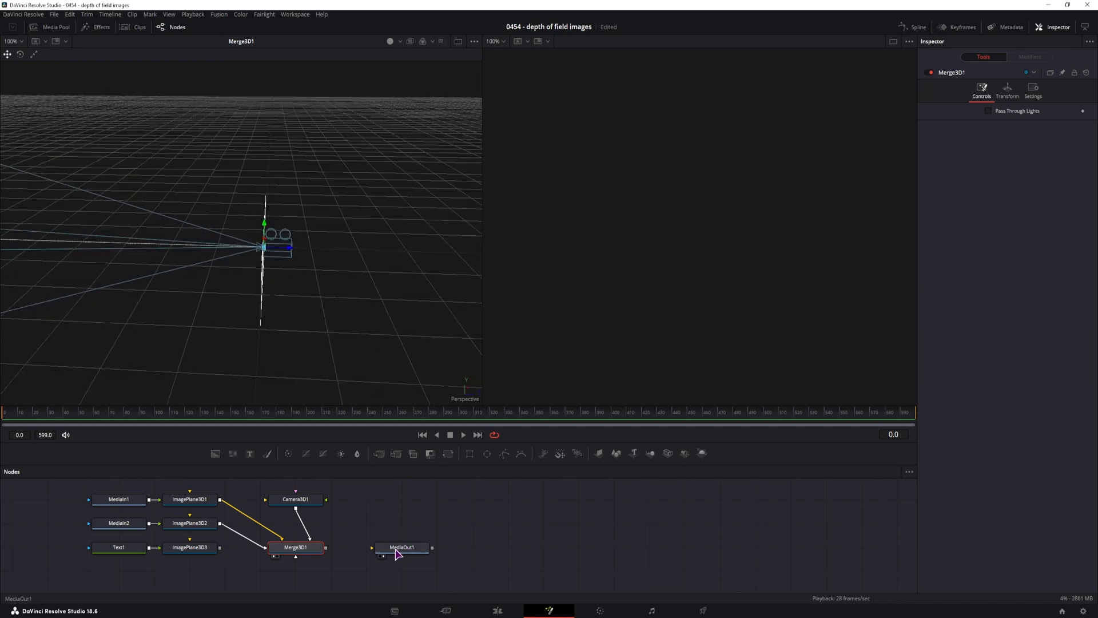
pyautogui.click(401, 547)
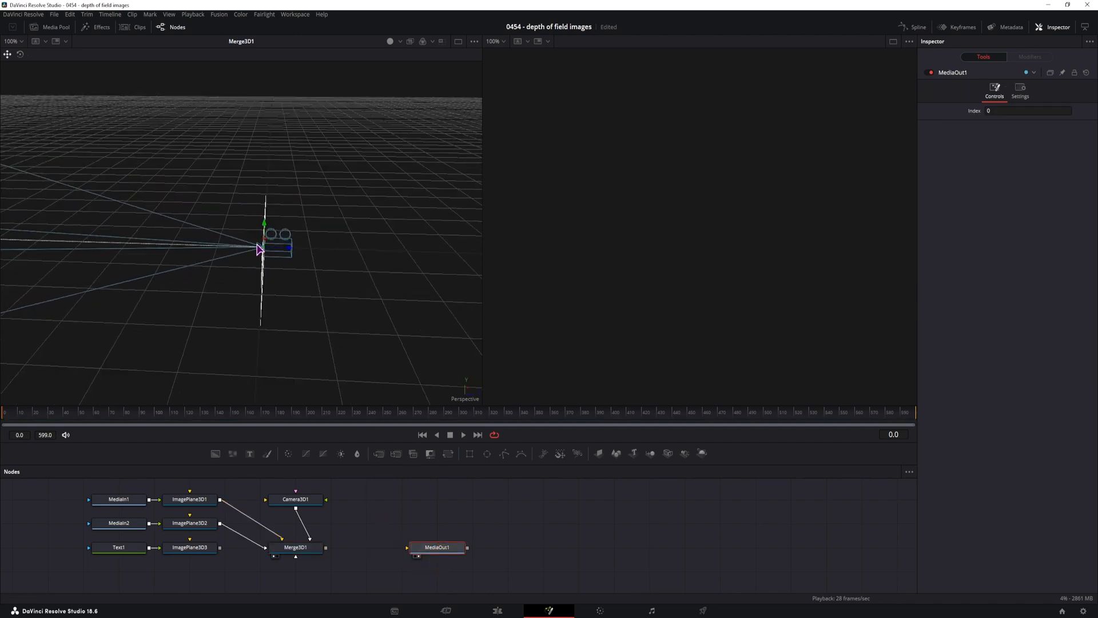
pyautogui.click(296, 546)
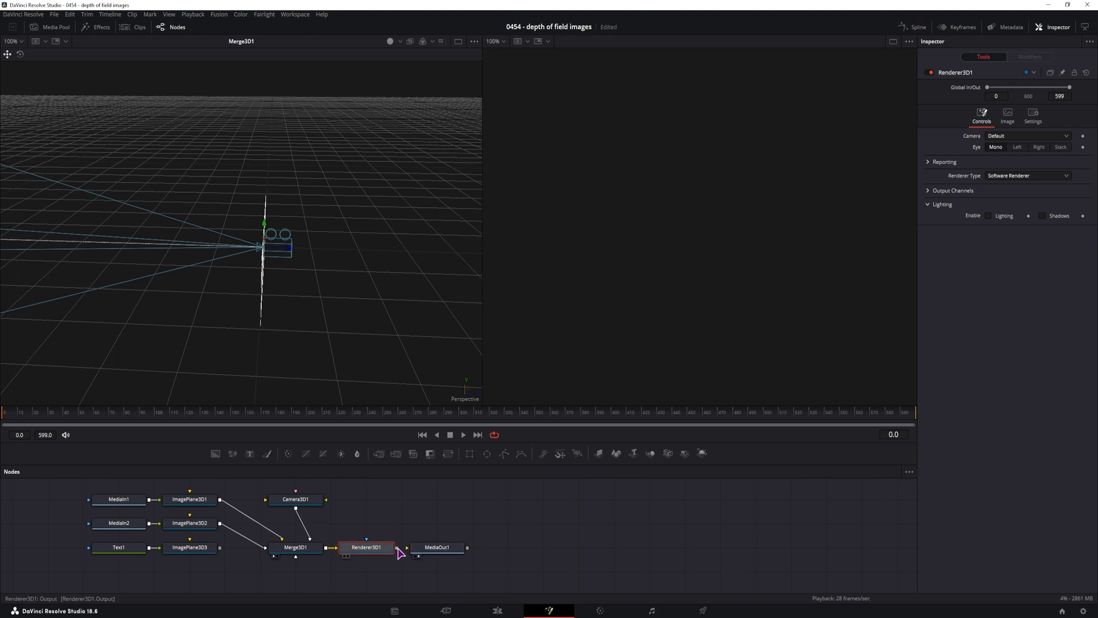
# - Load MediaOut1 into the right viewer and move Camera3D1 back so the cards come into frame
pyautogui.click(437, 547)
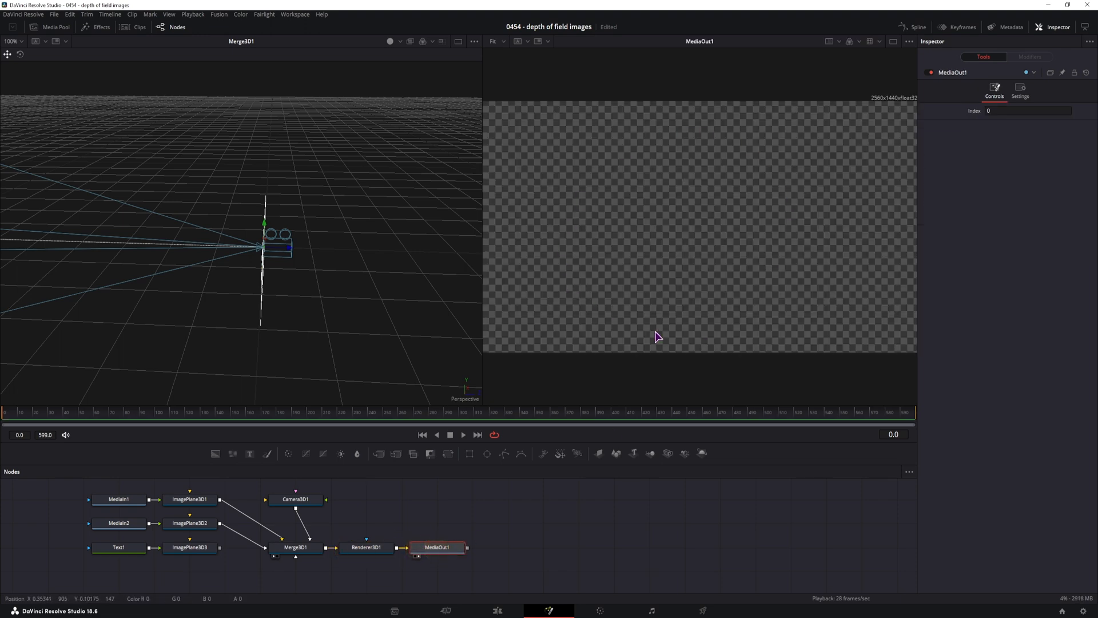
pyautogui.moveTo(358, 371)
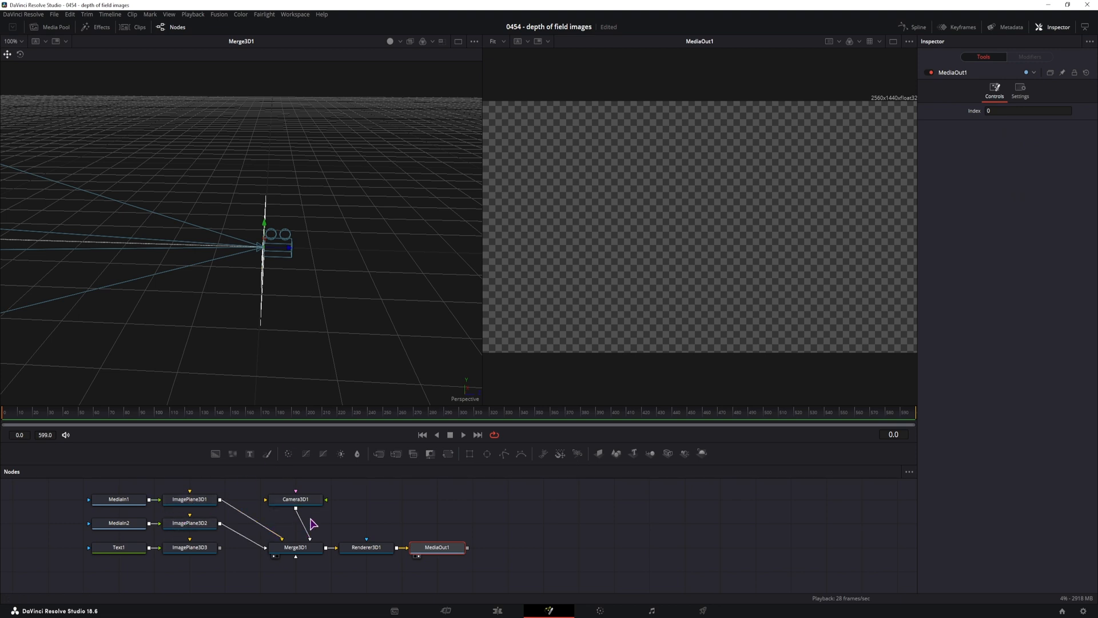
pyautogui.click(295, 499)
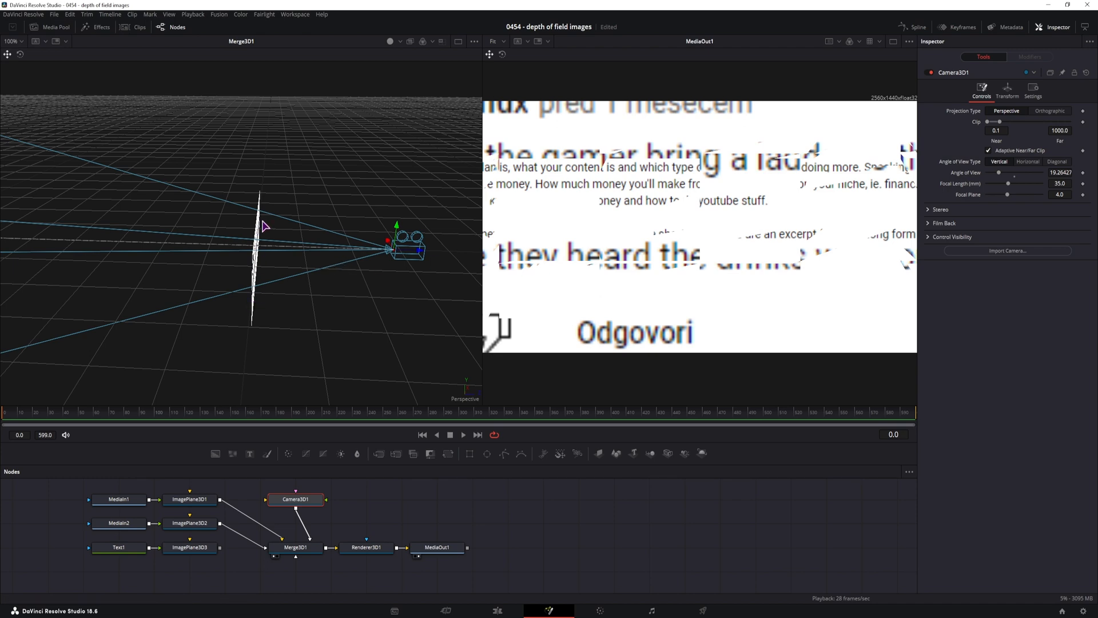
pyautogui.moveTo(266, 327)
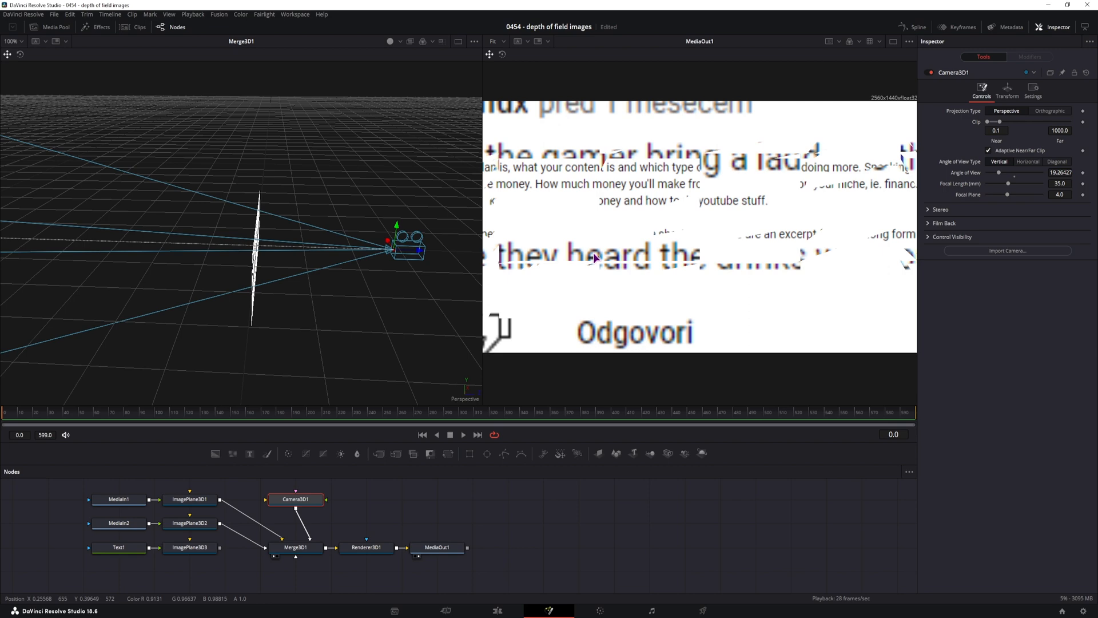
pyautogui.moveTo(196, 519)
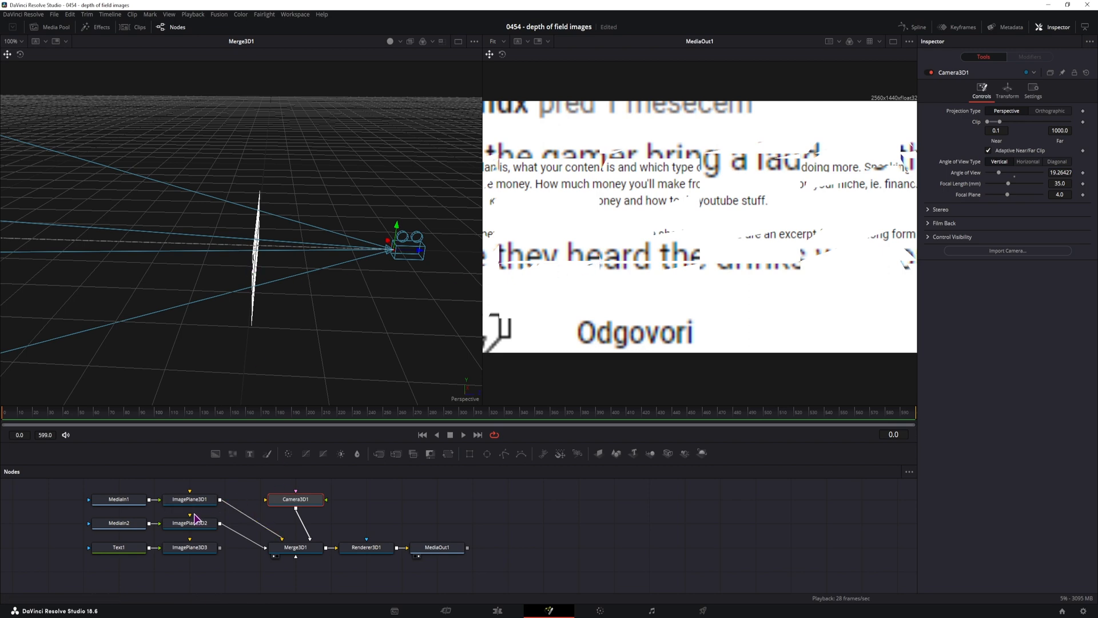
pyautogui.click(188, 523)
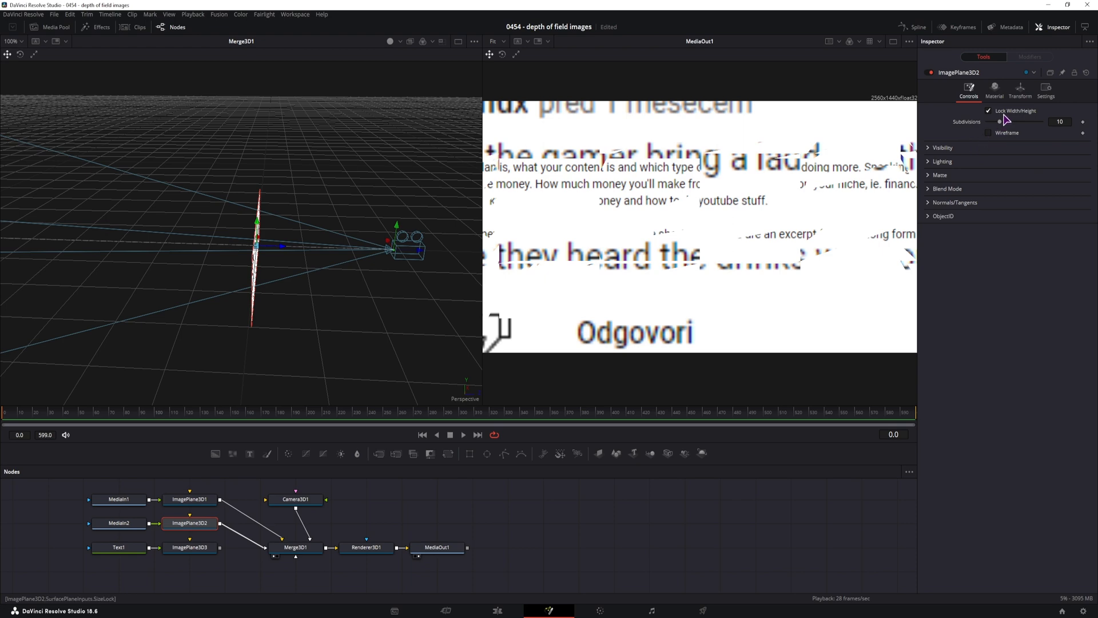
# - Push ImagePlane3D2 back in Z via Transform Translation and review the camera's position settings
pyautogui.click(1020, 92)
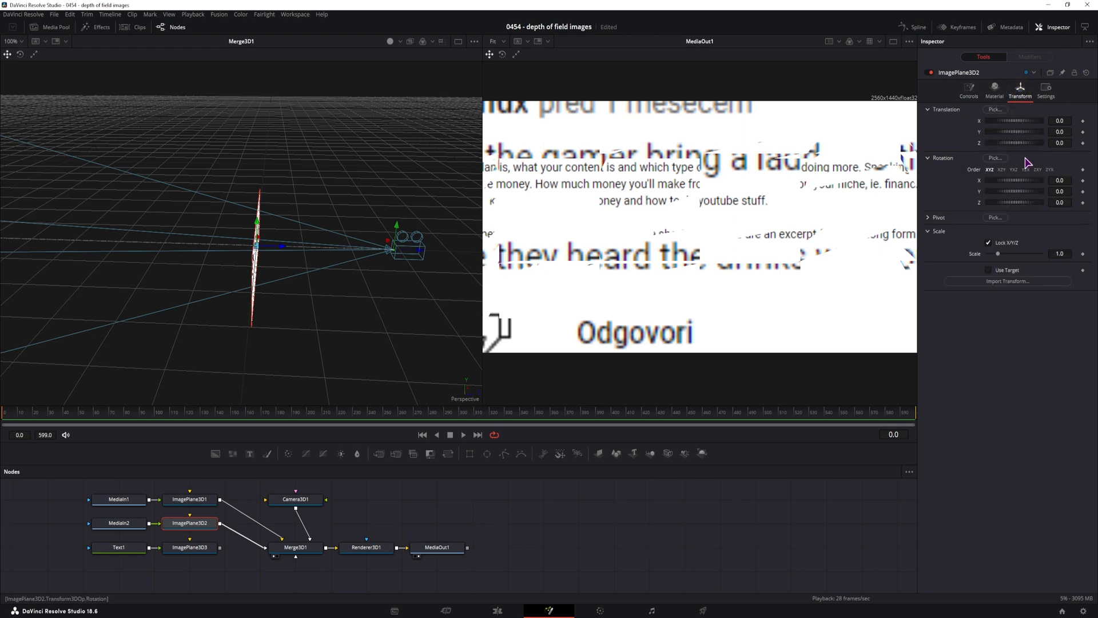
pyautogui.click(1059, 143)
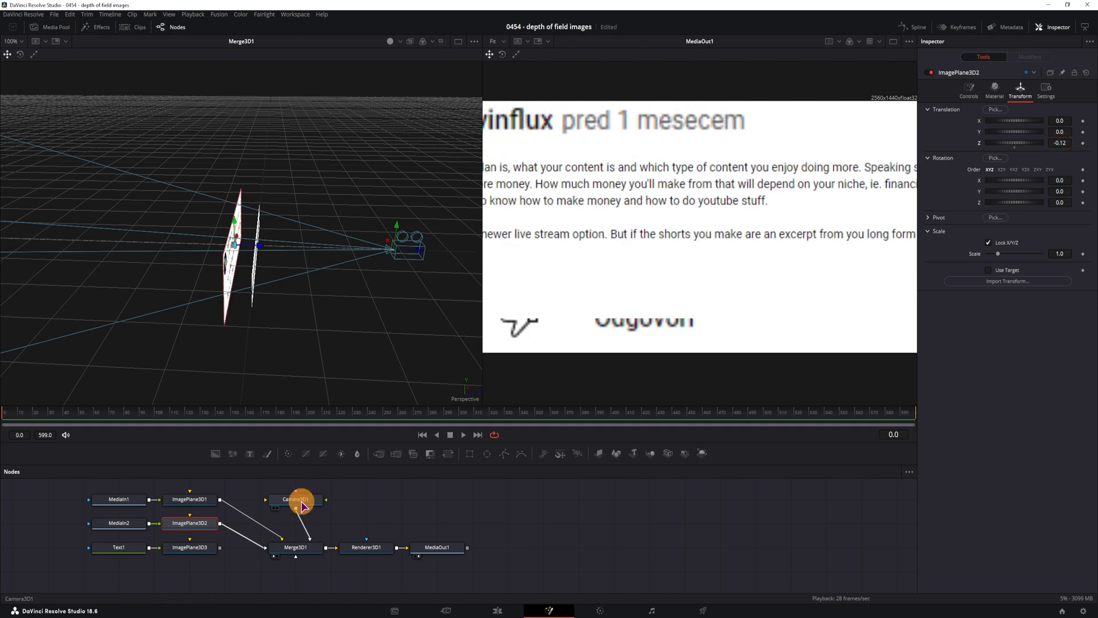
pyautogui.click(295, 499)
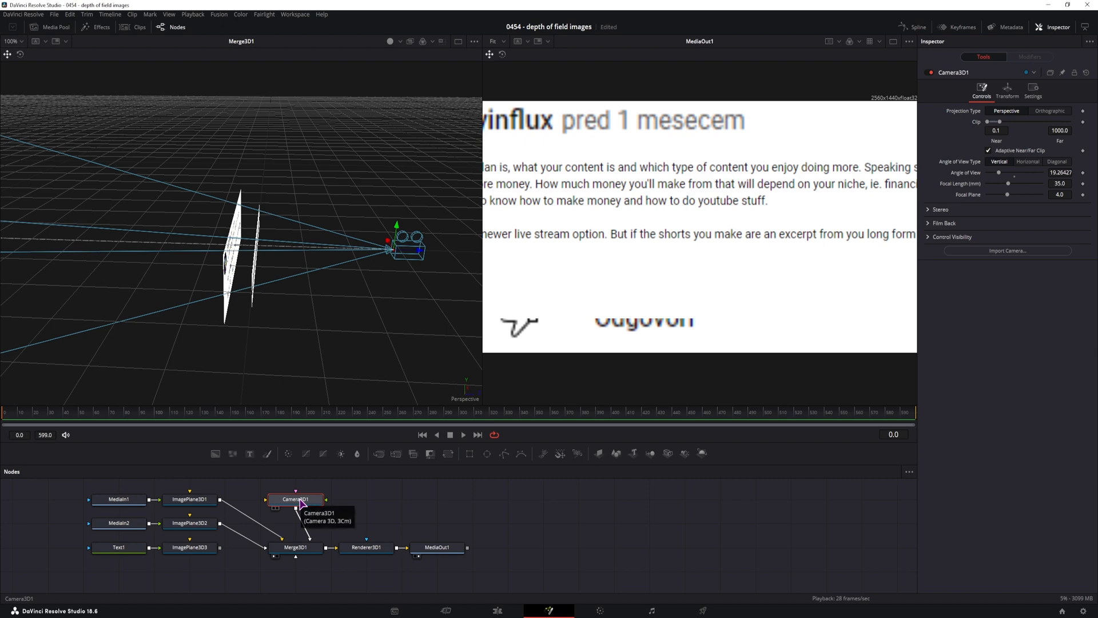
pyautogui.click(1007, 89)
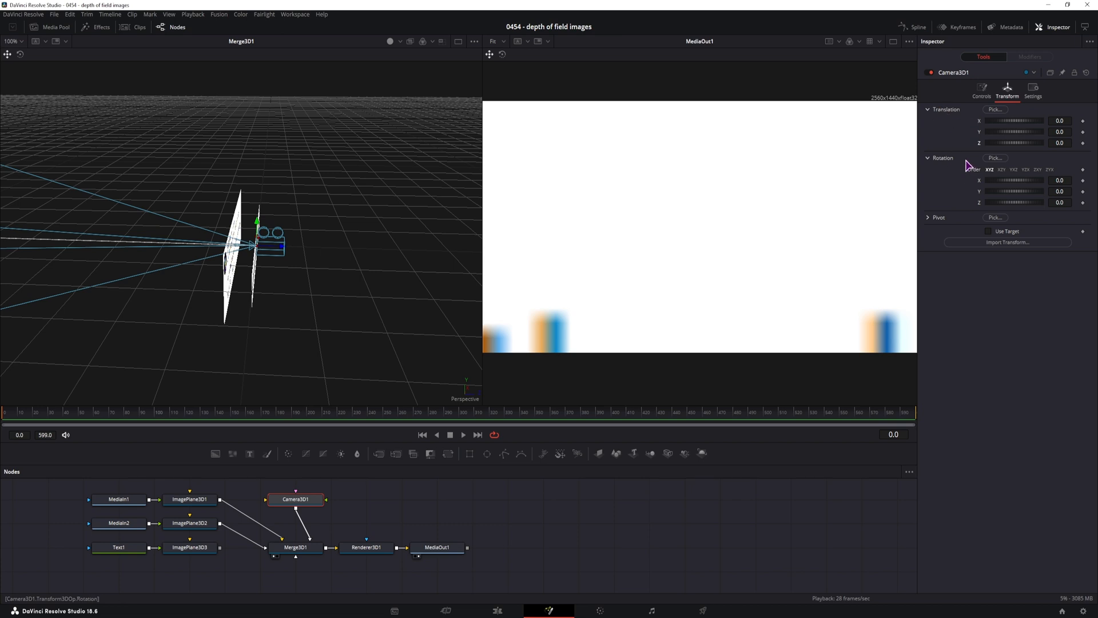
pyautogui.moveTo(313, 341)
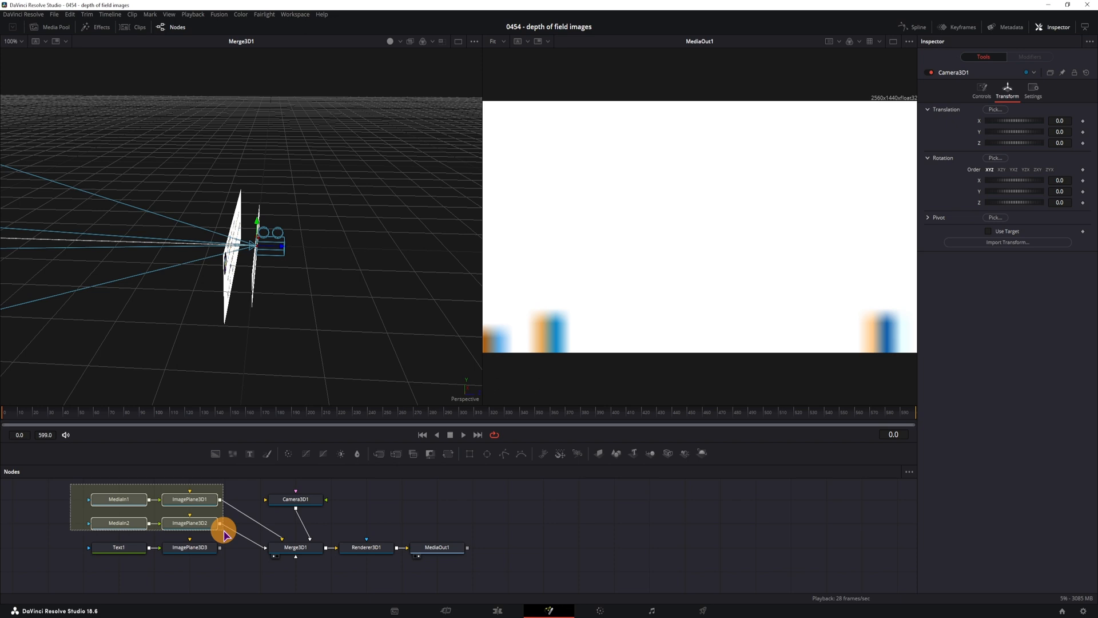
pyautogui.click(189, 523)
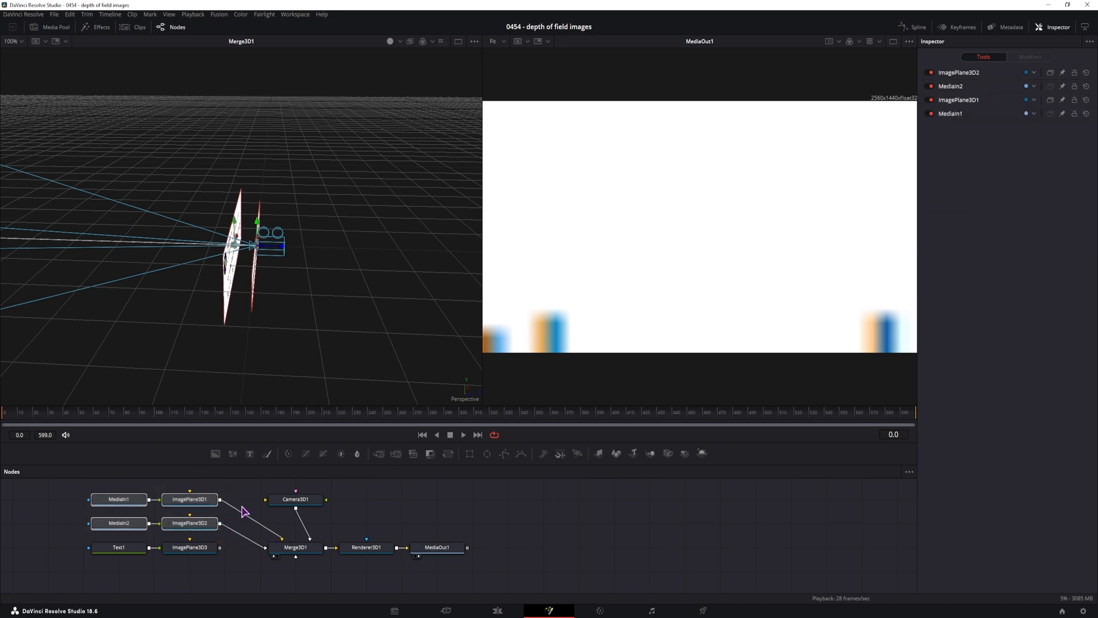
pyautogui.click(189, 499)
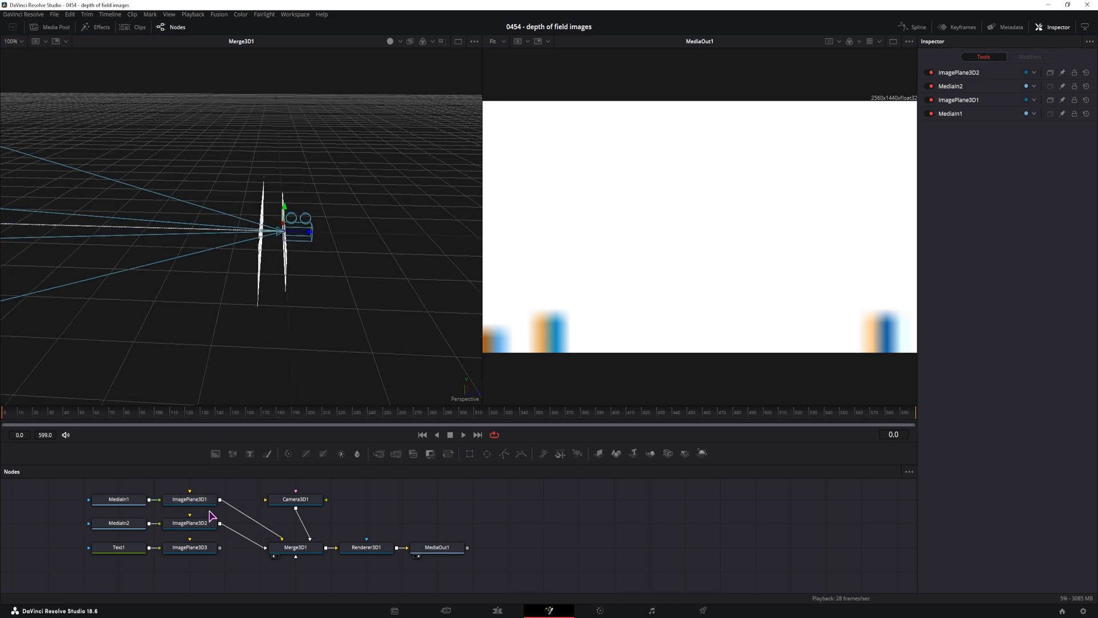
# - Offset the second card sideways and rotate it in Y toward the camera, then adjust the first card likewise
pyautogui.click(189, 499)
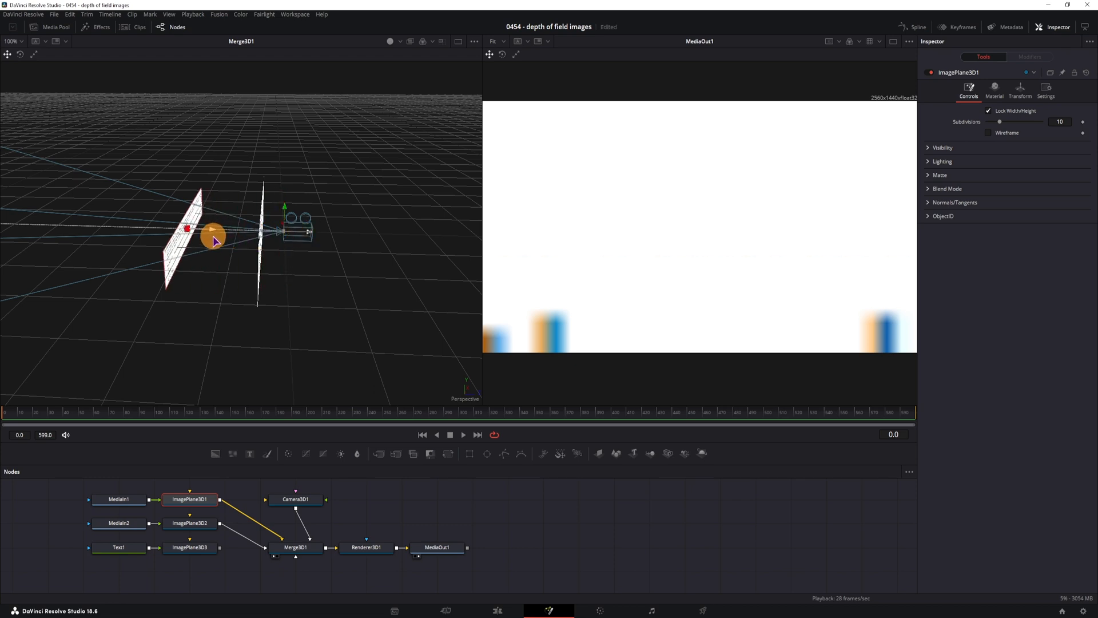
pyautogui.click(189, 523)
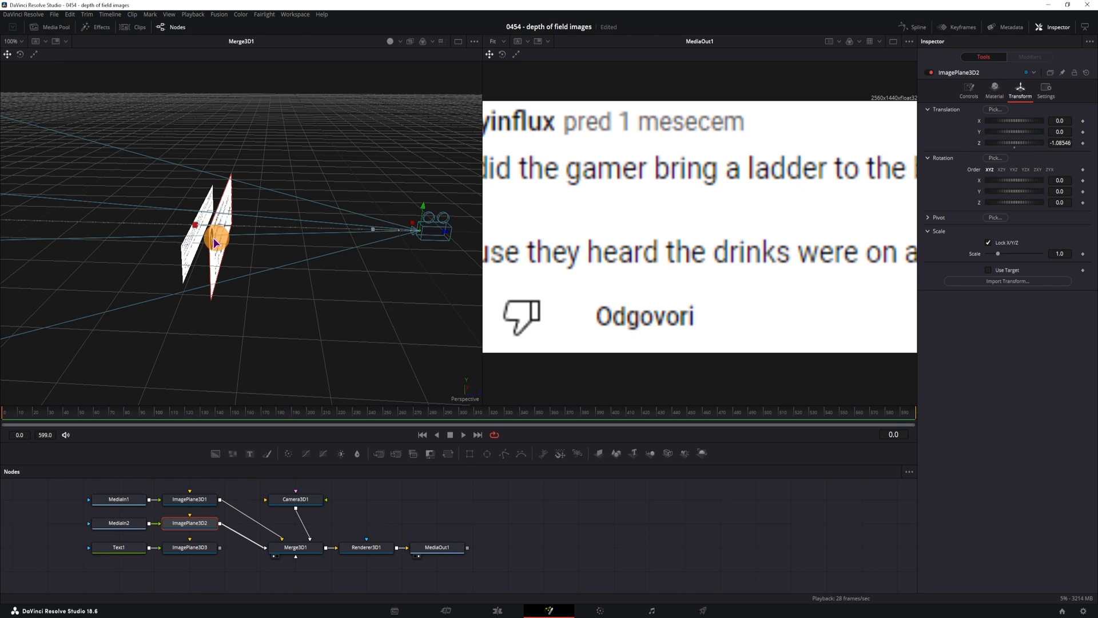
pyautogui.moveTo(1015, 143); pyautogui.dragTo(1057, 143)
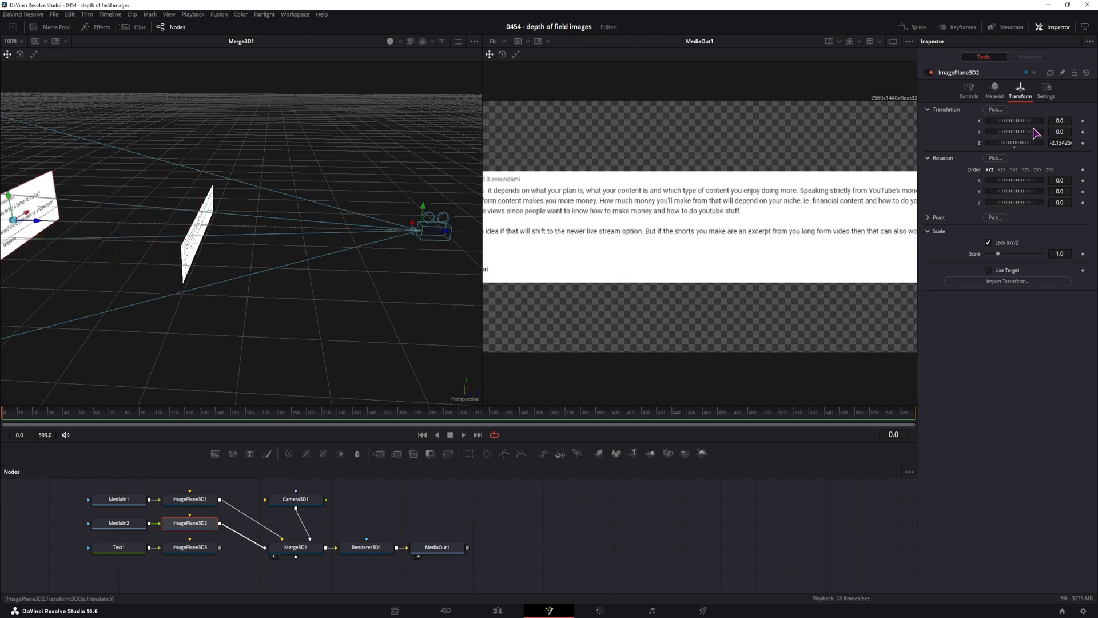
pyautogui.moveTo(1030, 120); pyautogui.dragTo(1019, 120)
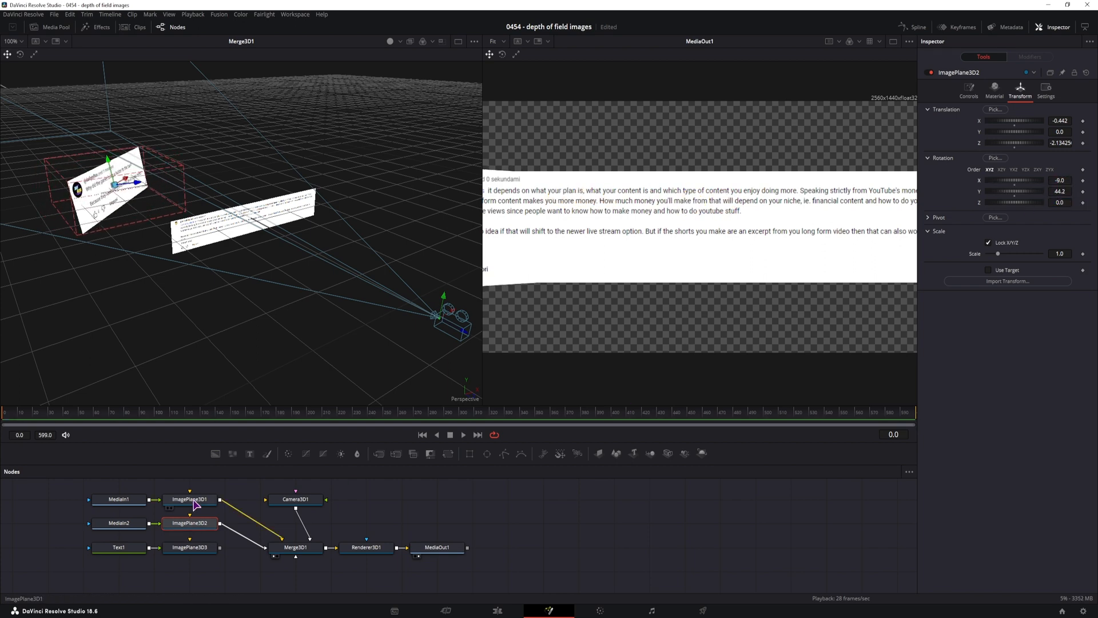
pyautogui.click(189, 499)
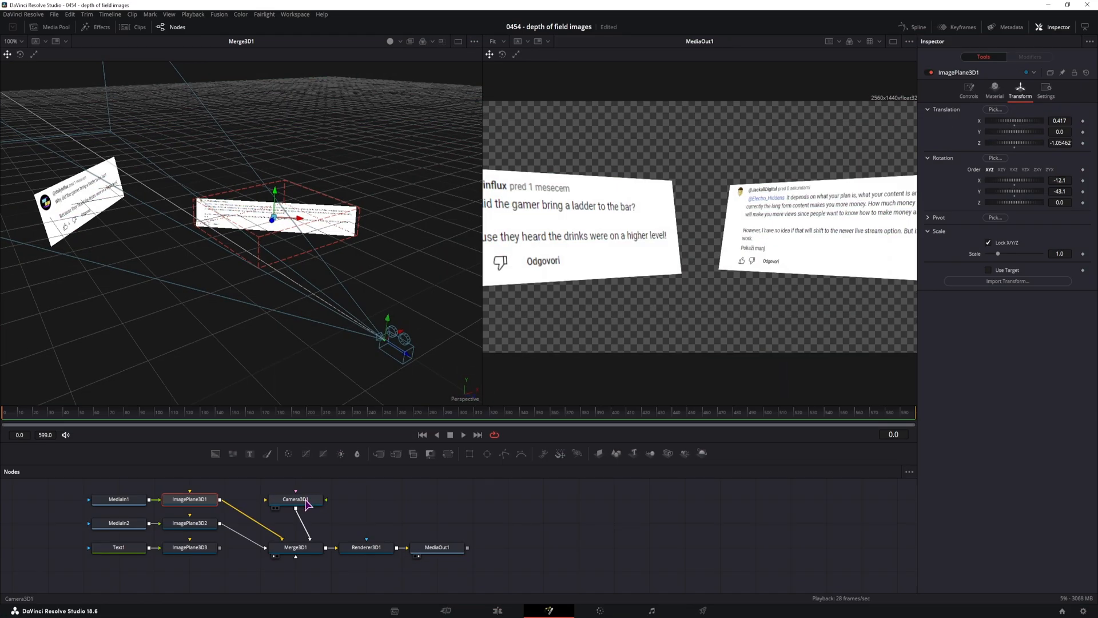
pyautogui.click(295, 499)
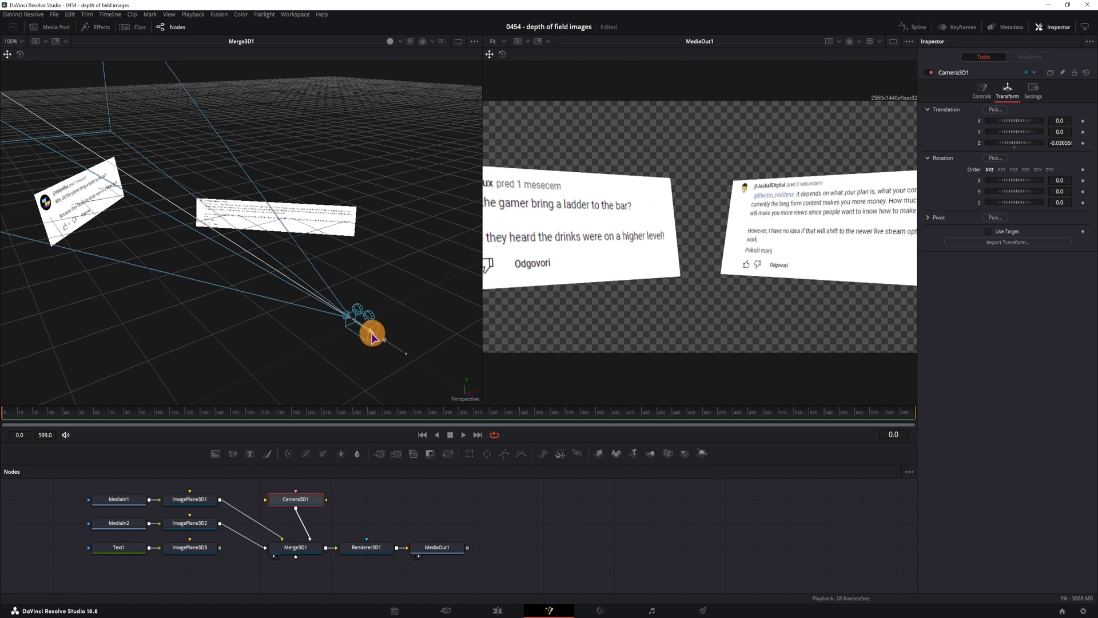
# - Trial-move the camera in the 3D viewer, return it to origin, and select Renderer3D1 for its settings
pyautogui.moveTo(375, 334); pyautogui.dragTo(270, 264)
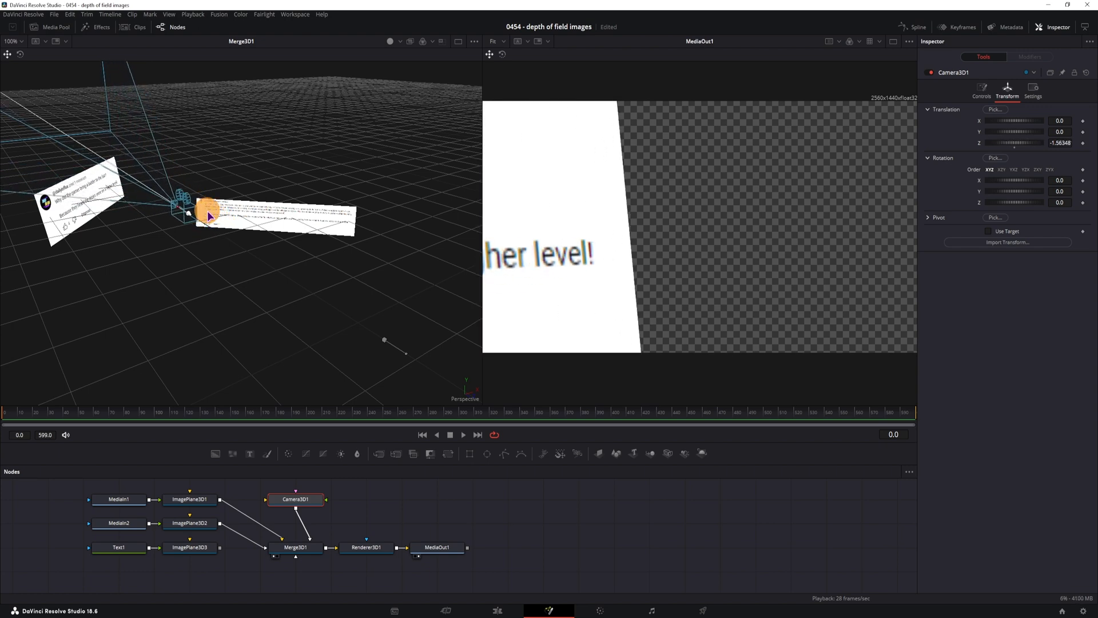
pyautogui.moveTo(204, 214); pyautogui.dragTo(375, 311)
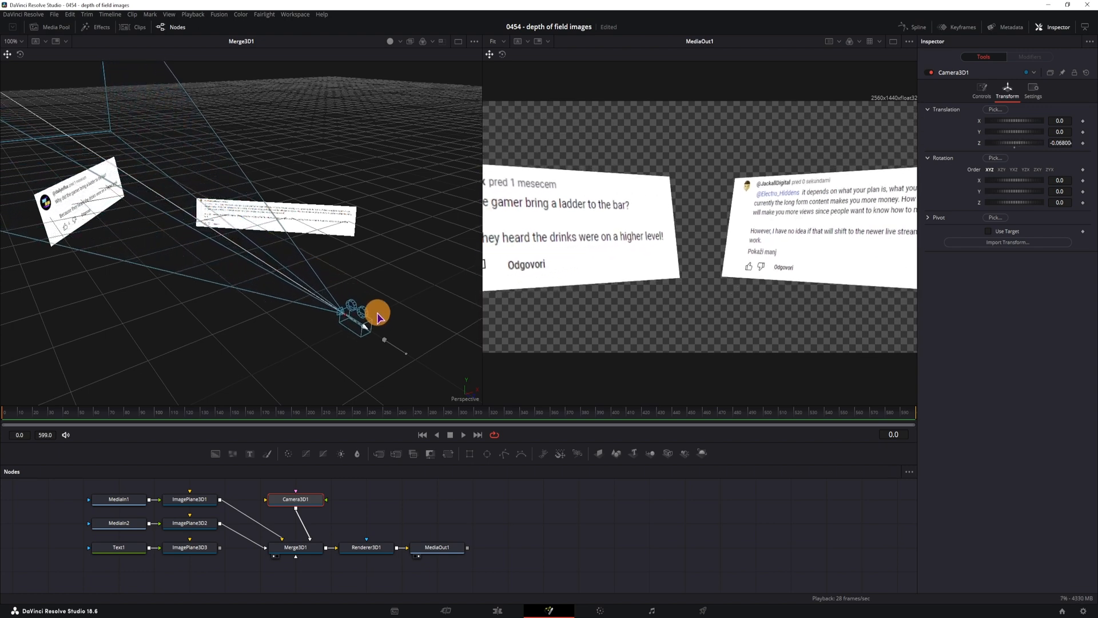
pyautogui.moveTo(360, 320); pyautogui.dragTo(431, 364)
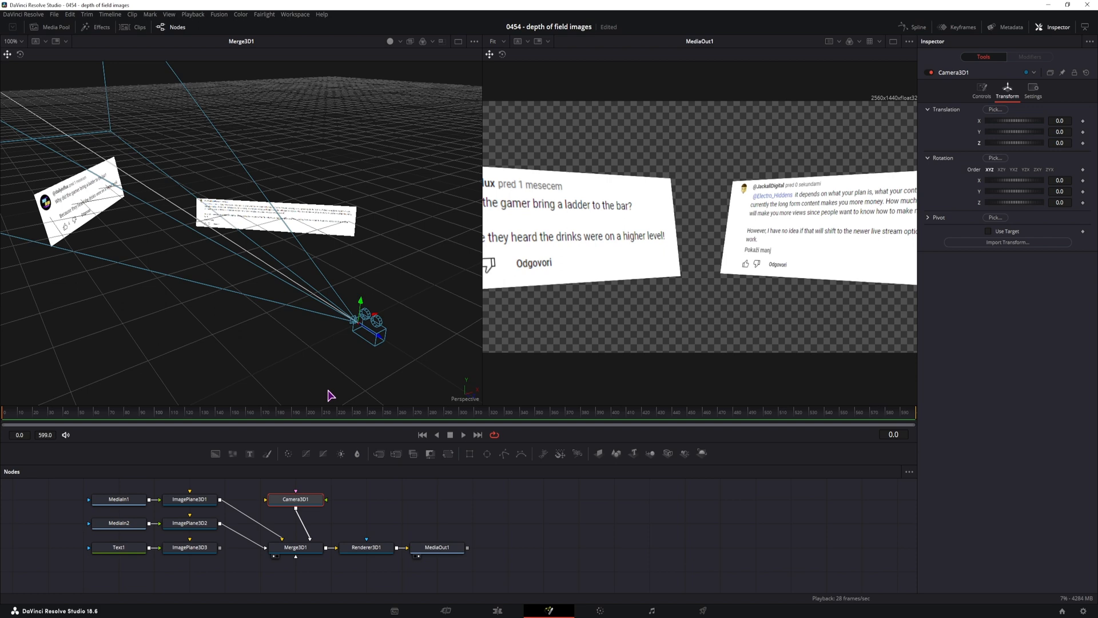
pyautogui.click(366, 546)
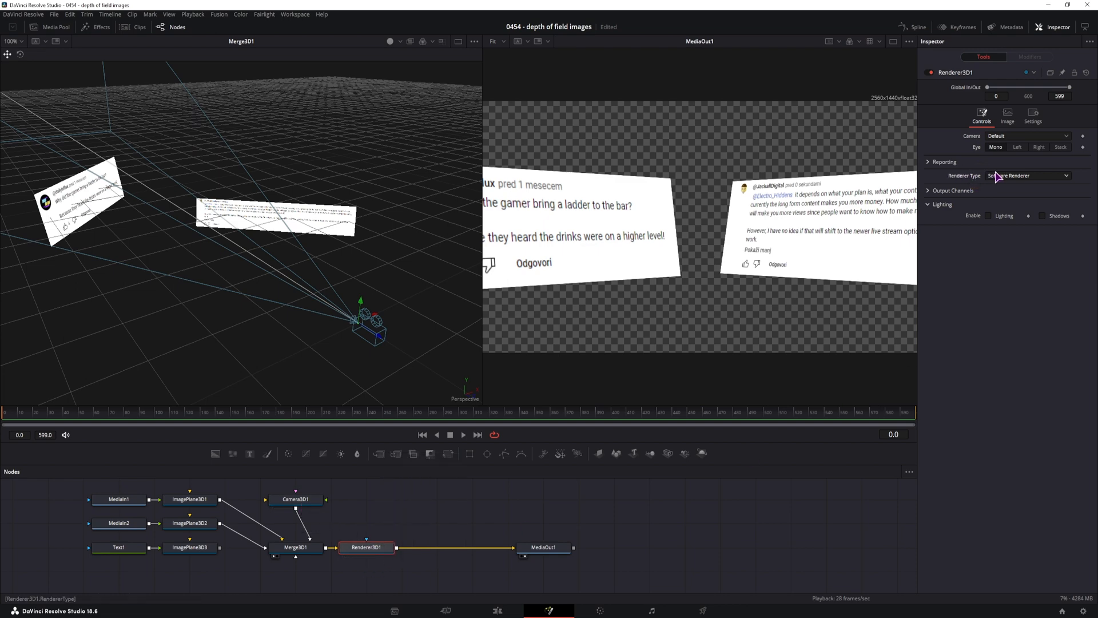
# - Set Renderer Type to Hardware Renderer and enable Accumulation Effects with Depth of Field, Quality 5
pyautogui.click(1026, 175)
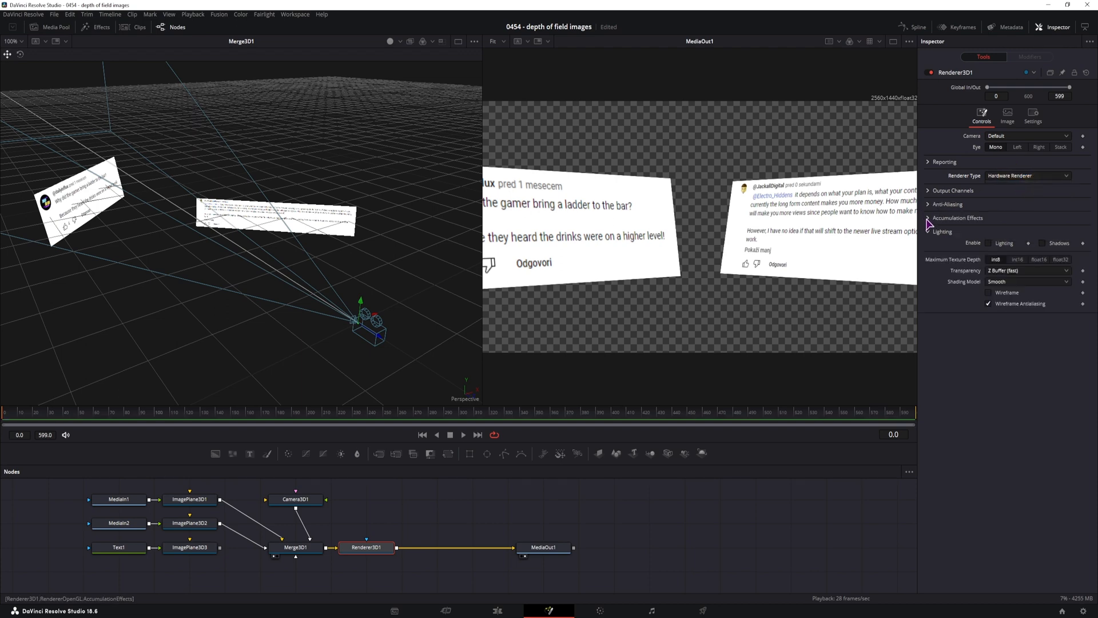
pyautogui.click(957, 217)
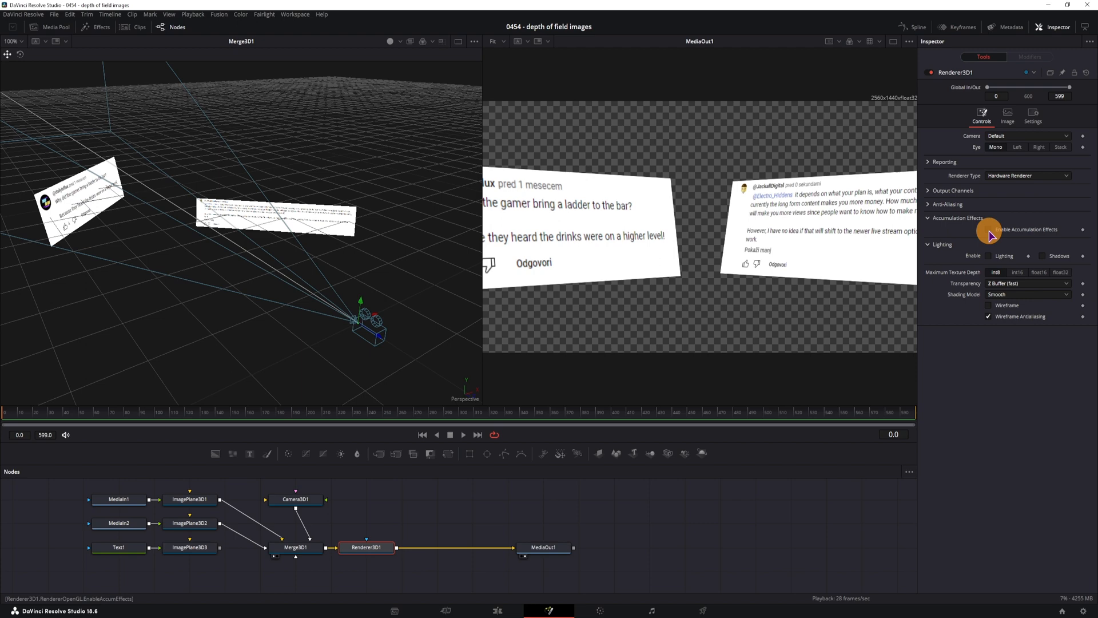
pyautogui.click(987, 229)
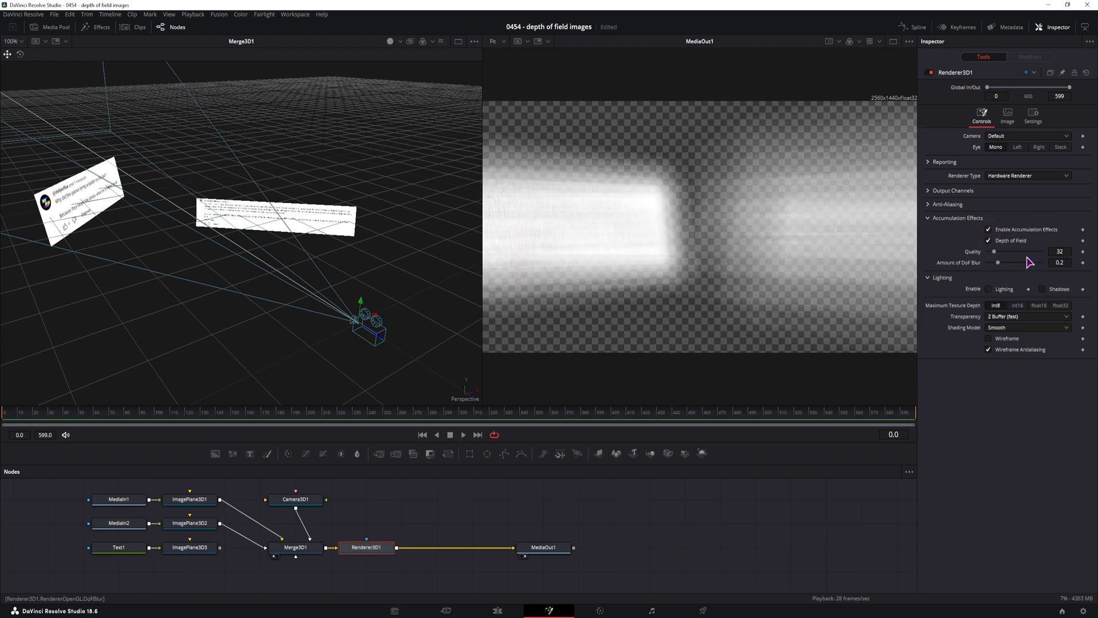
pyautogui.click(1059, 251)
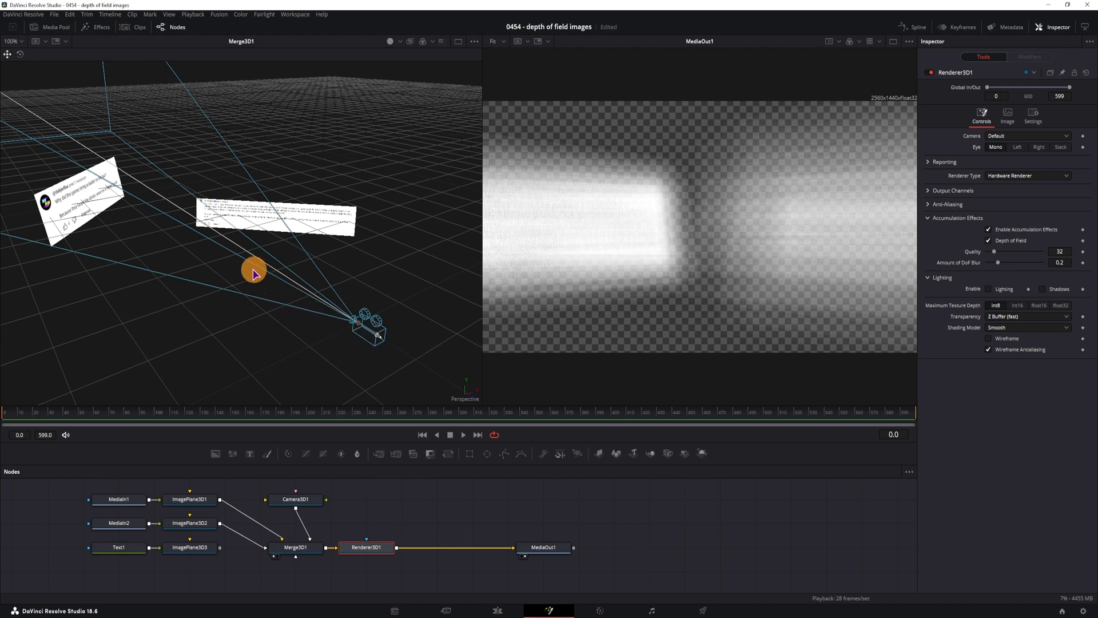
pyautogui.moveTo(254, 273); pyautogui.dragTo(273, 272)
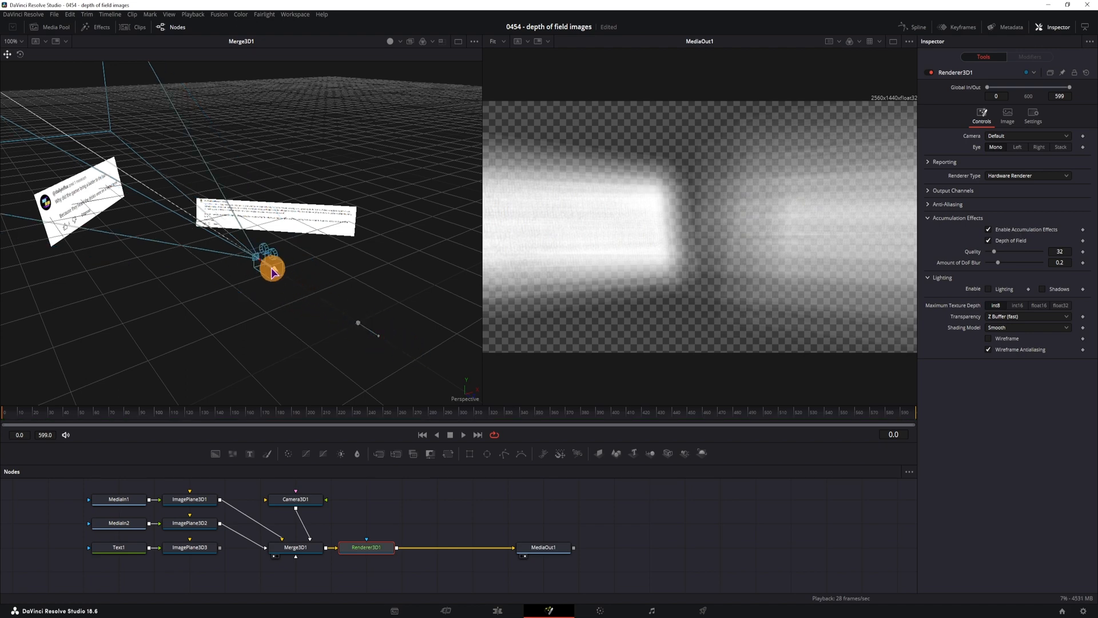
pyautogui.moveTo(273, 267); pyautogui.dragTo(314, 287)
pyautogui.write('5')
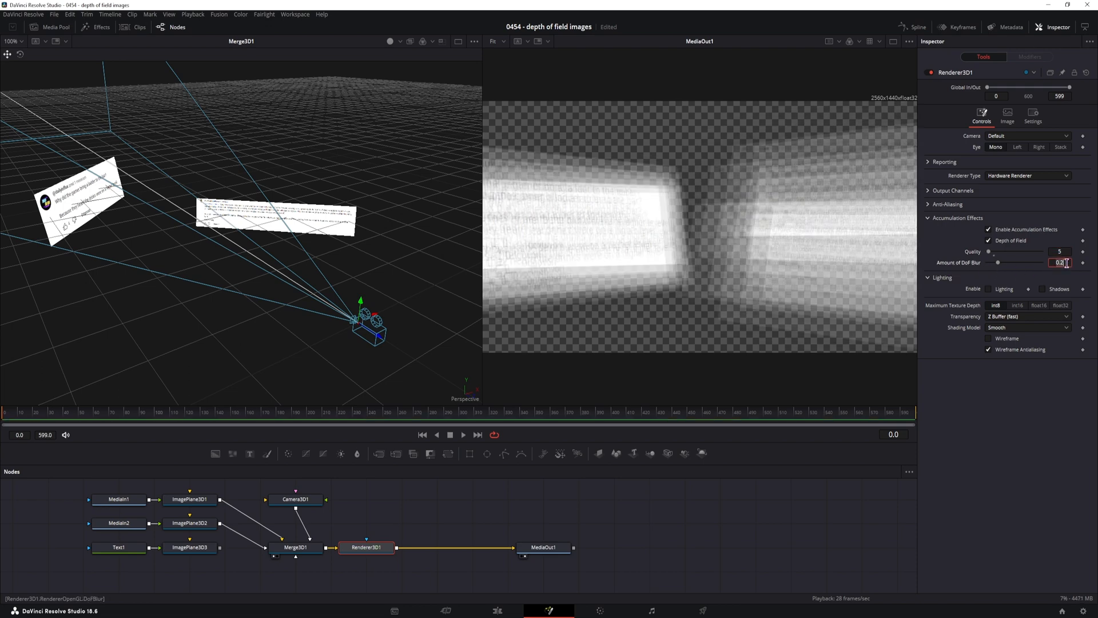
# - Set DoF Blur to 0.02 and move the camera toward the cards to preview the blur
pyautogui.write('0.02')
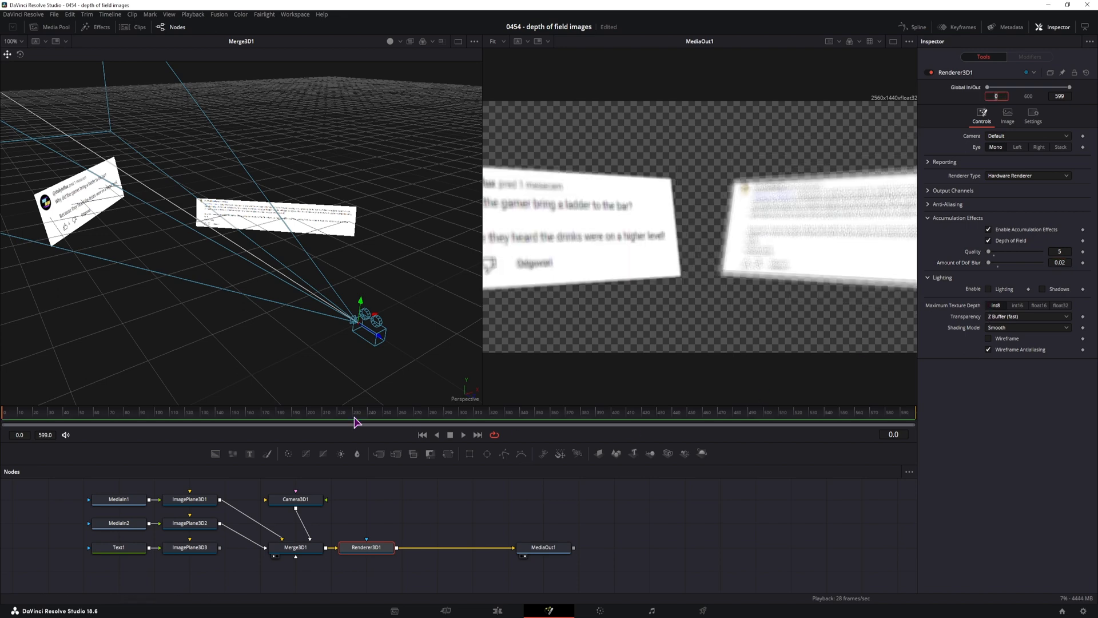
pyautogui.click(353, 326)
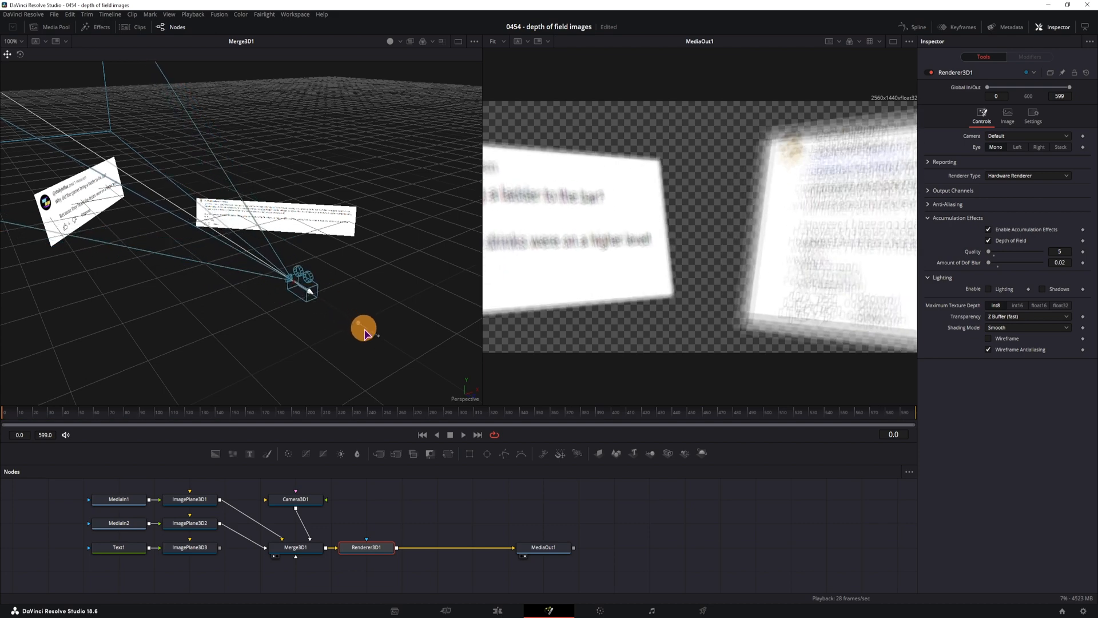
pyautogui.moveTo(363, 330); pyautogui.dragTo(301, 295)
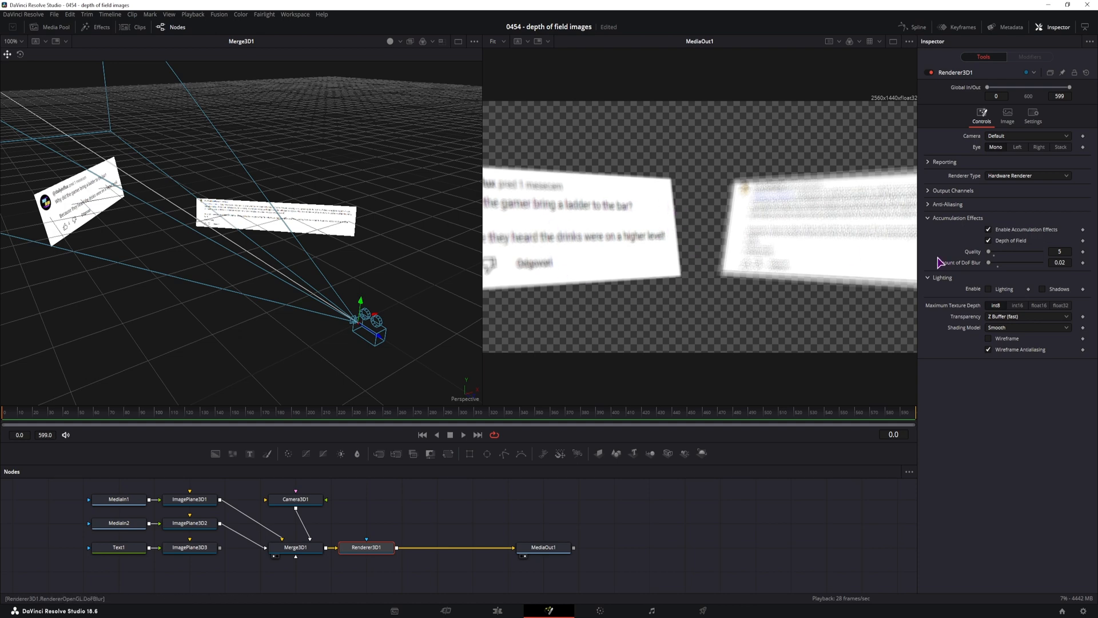
pyautogui.moveTo(984, 273)
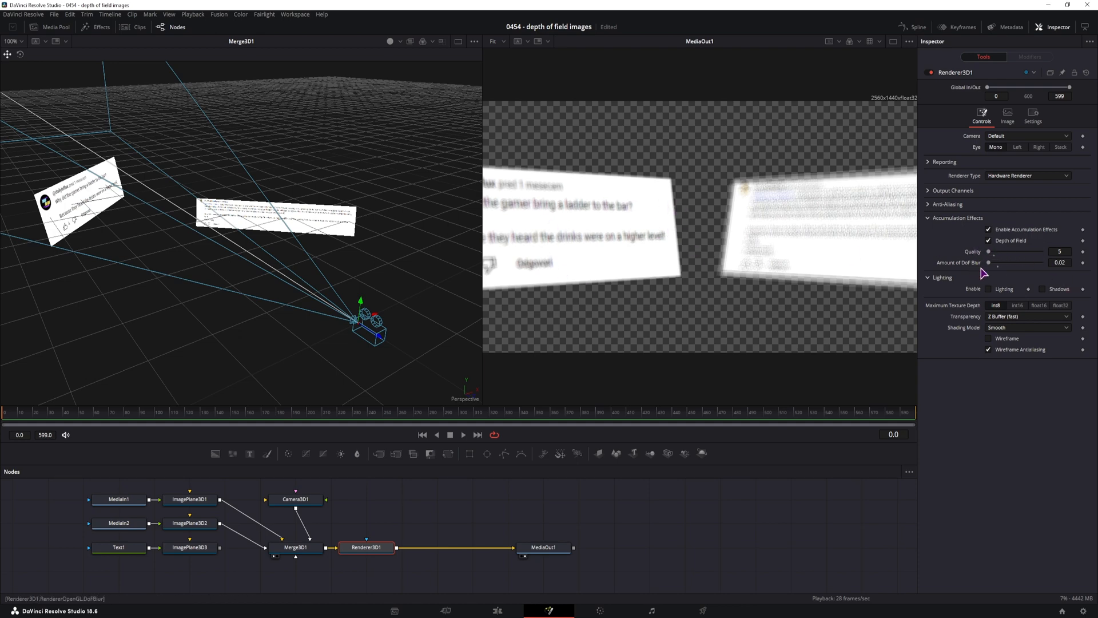
pyautogui.moveTo(231, 234)
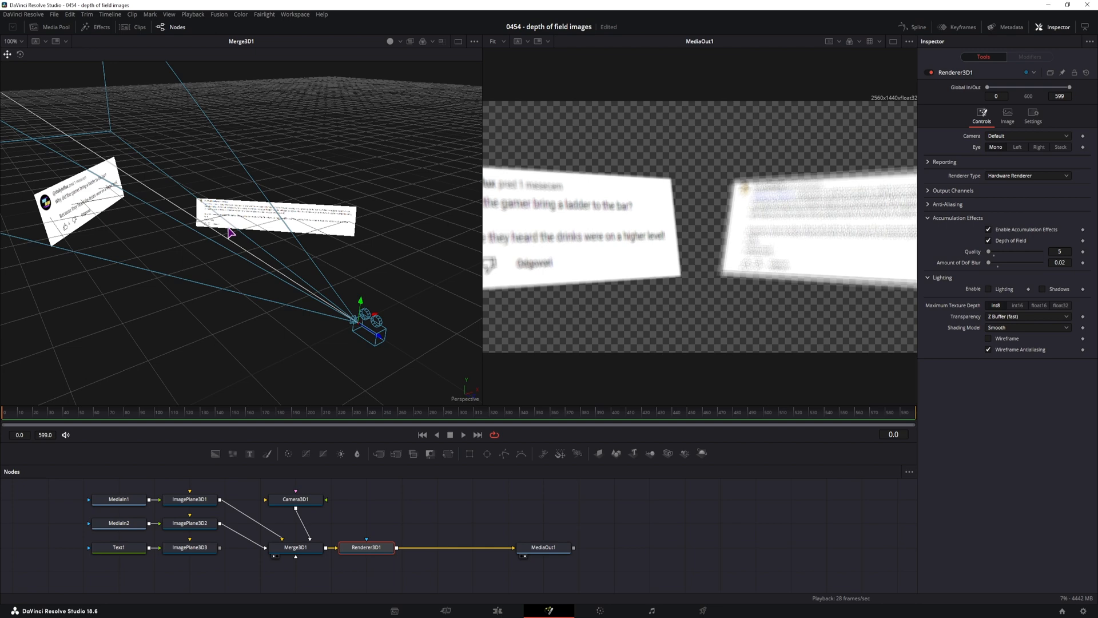
pyautogui.moveTo(123, 221)
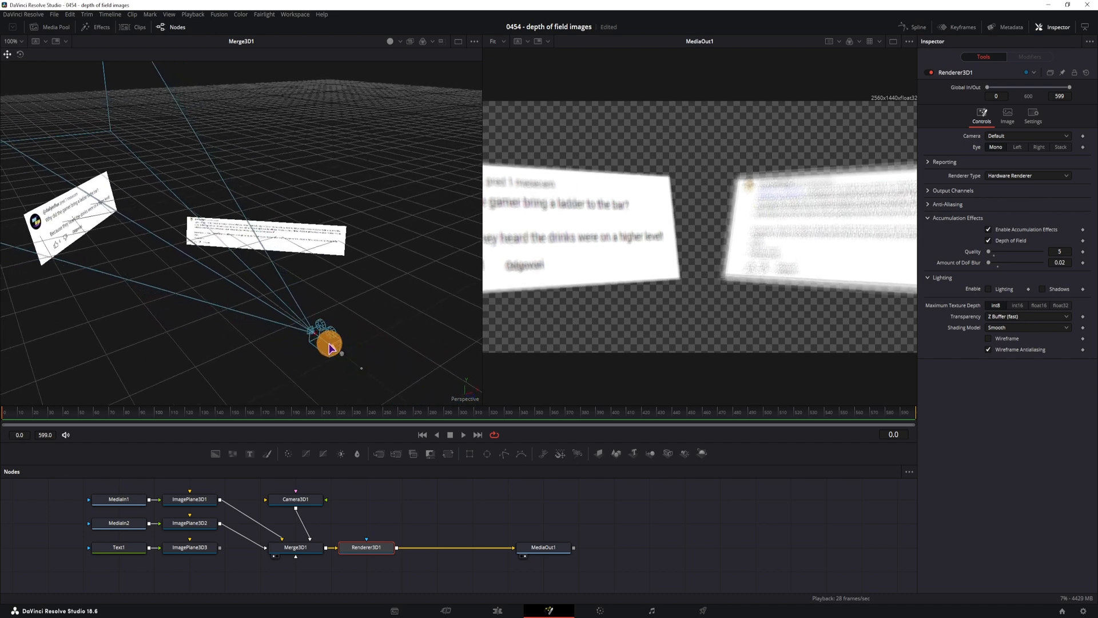
# - Move the camera in close to the second card to check the blur, then select Camera3D1 to adjust
pyautogui.moveTo(330, 346); pyautogui.dragTo(265, 301)
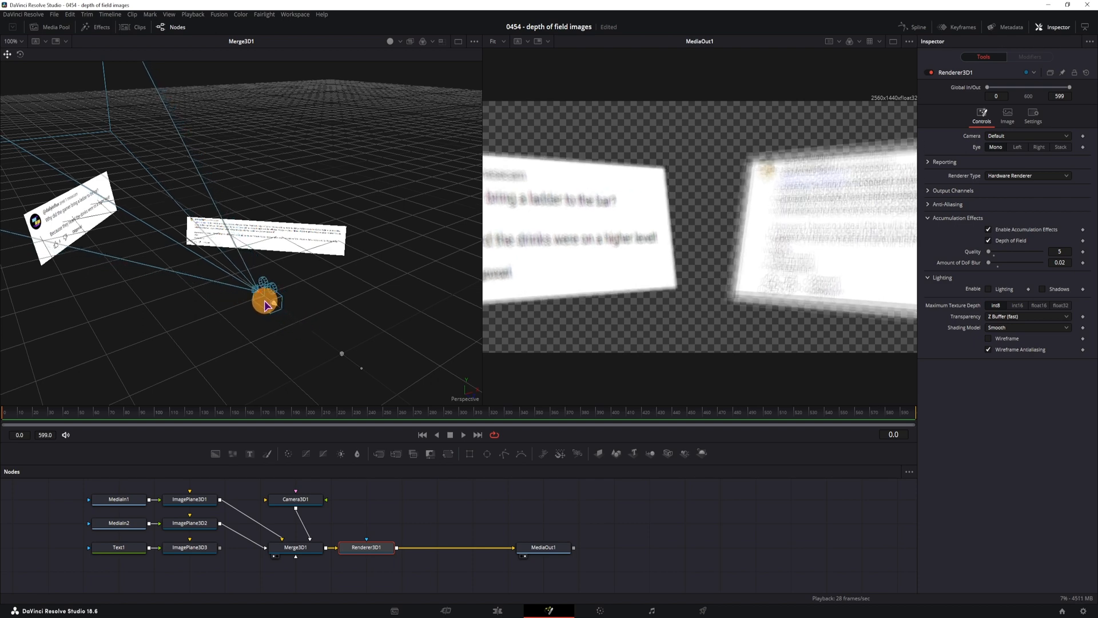
pyautogui.moveTo(264, 298); pyautogui.dragTo(233, 291)
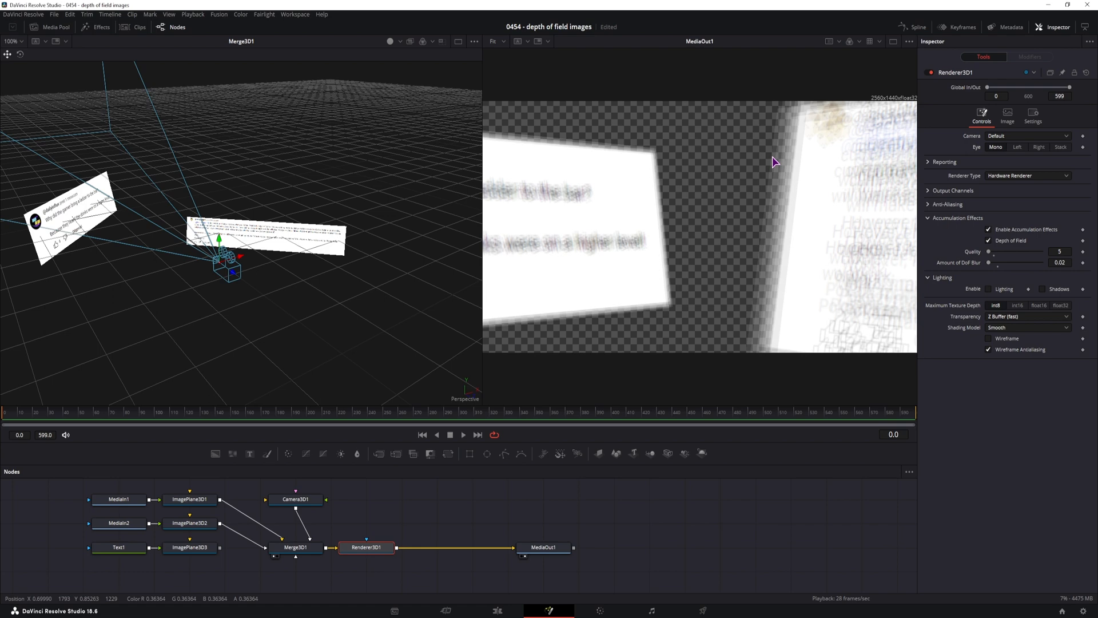
pyautogui.moveTo(611, 247)
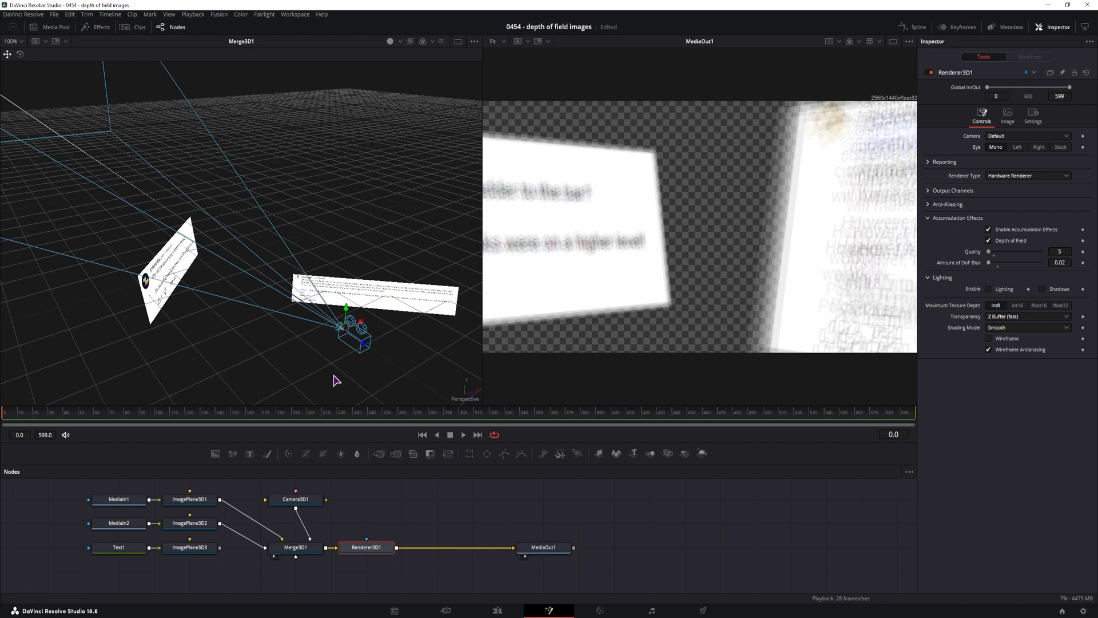
pyautogui.click(296, 499)
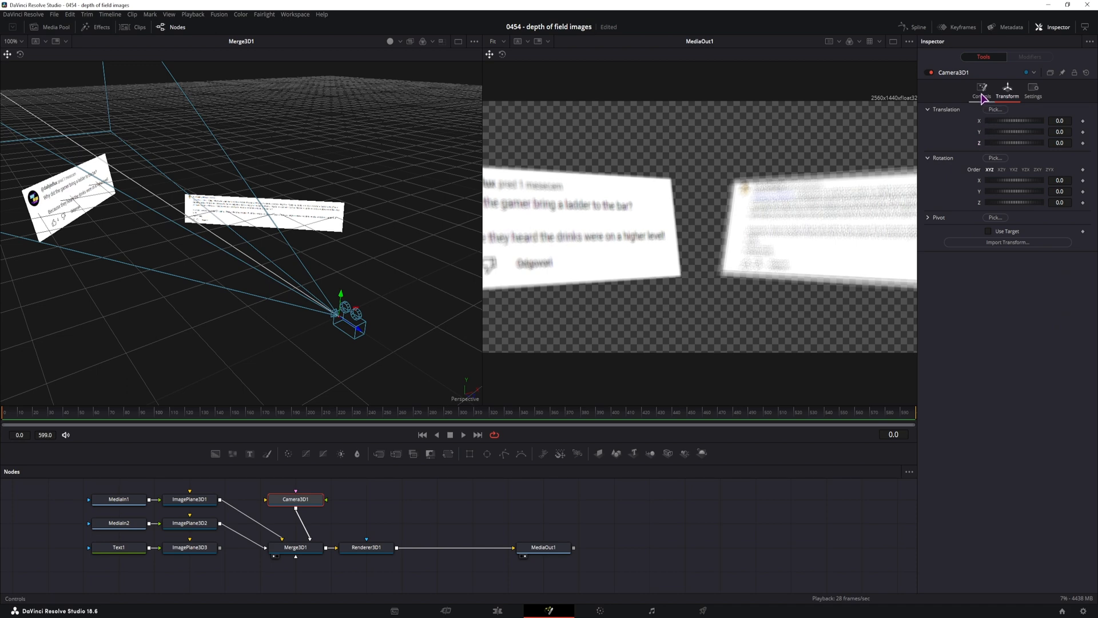
# - Show Camera3D1's Controls and display its focal plane guide in the 3D view
pyautogui.click(982, 90)
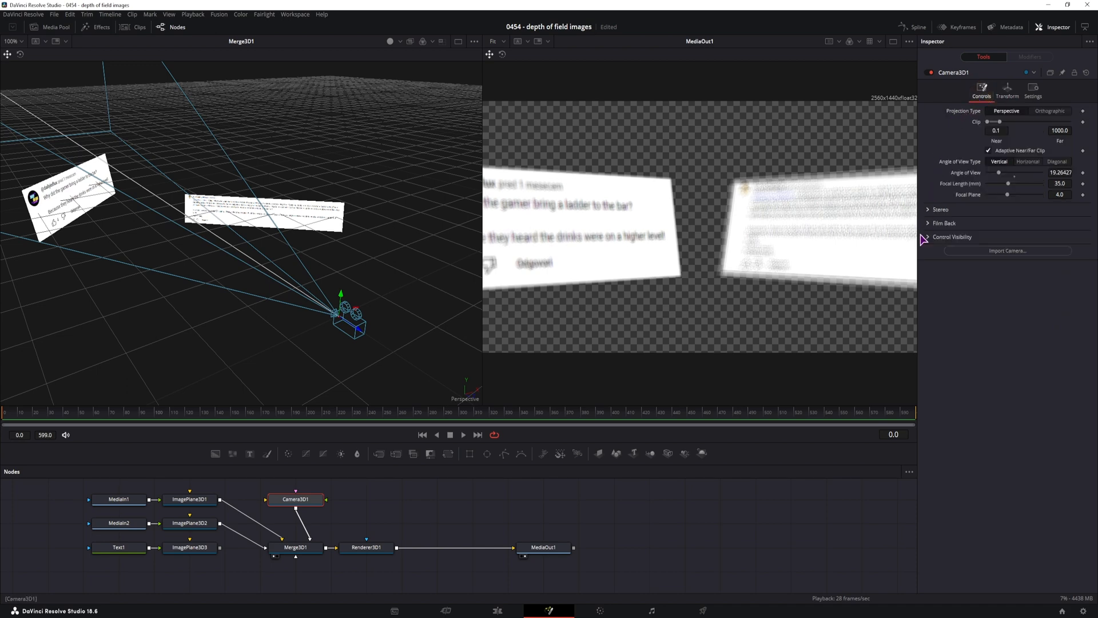
pyautogui.click(952, 237)
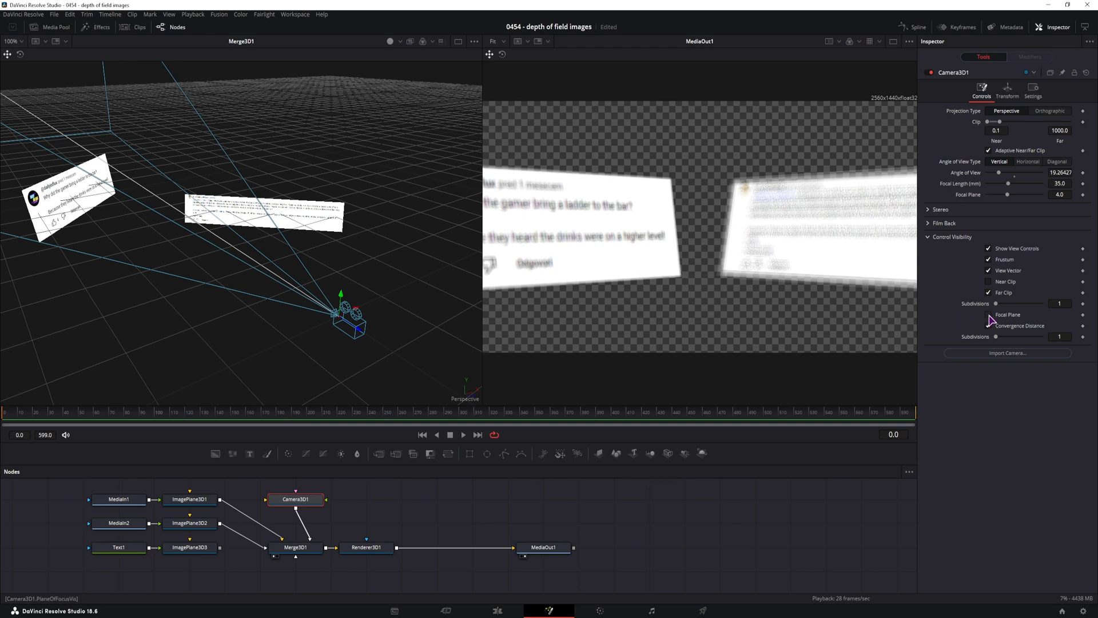
pyautogui.click(987, 313)
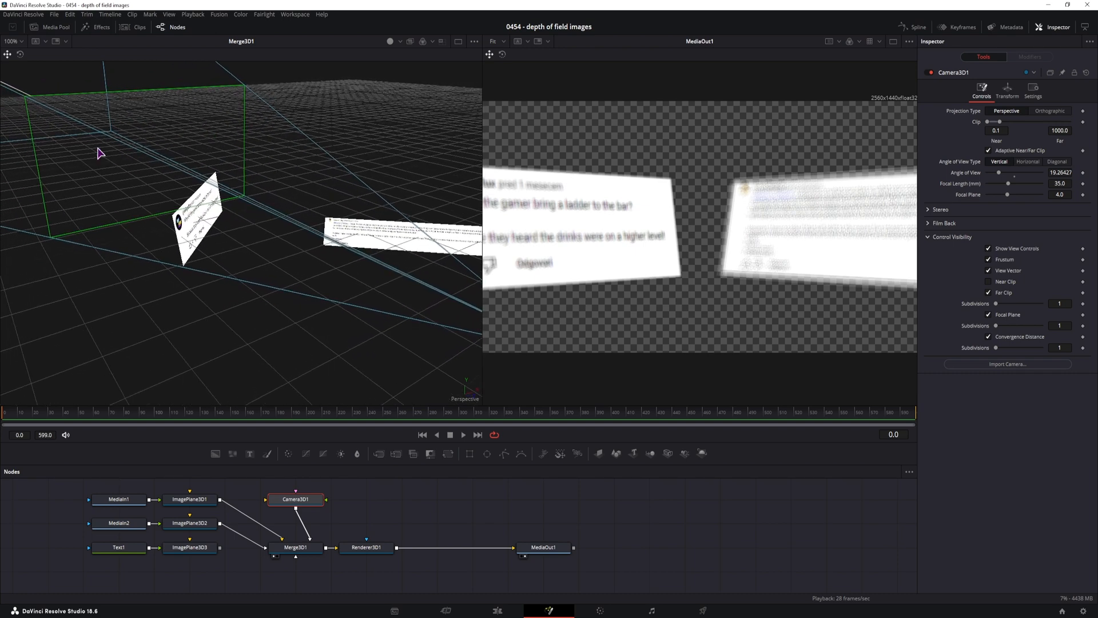
pyautogui.moveTo(272, 289)
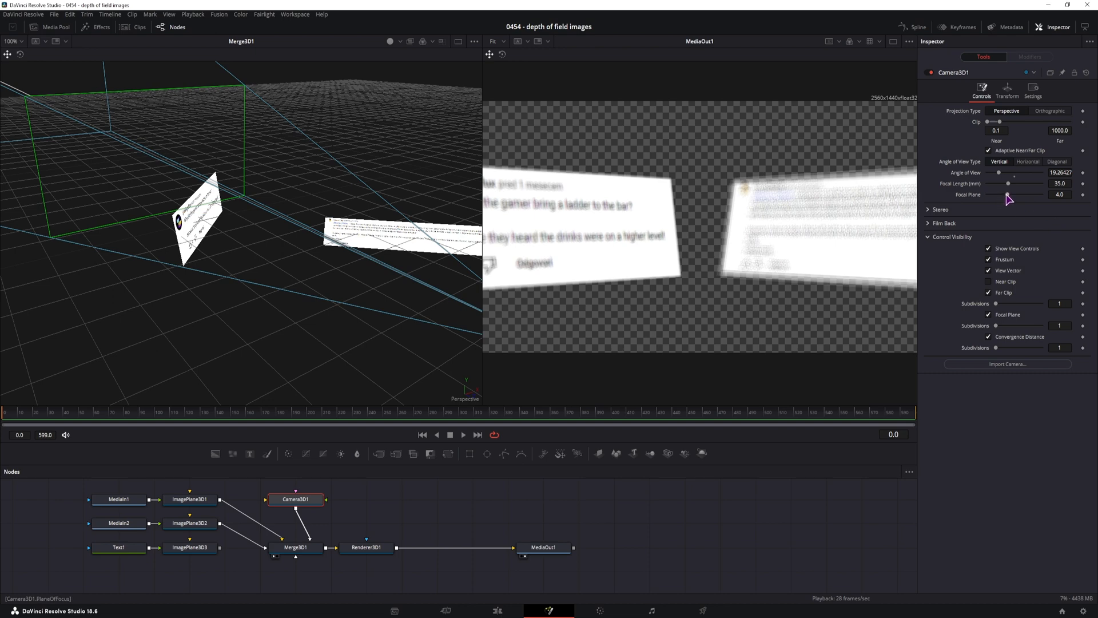
# - Drag the Focal Plane slider from 4.0 down to 2.0 while watching the render
pyautogui.moveTo(1009, 194); pyautogui.dragTo(1053, 194)
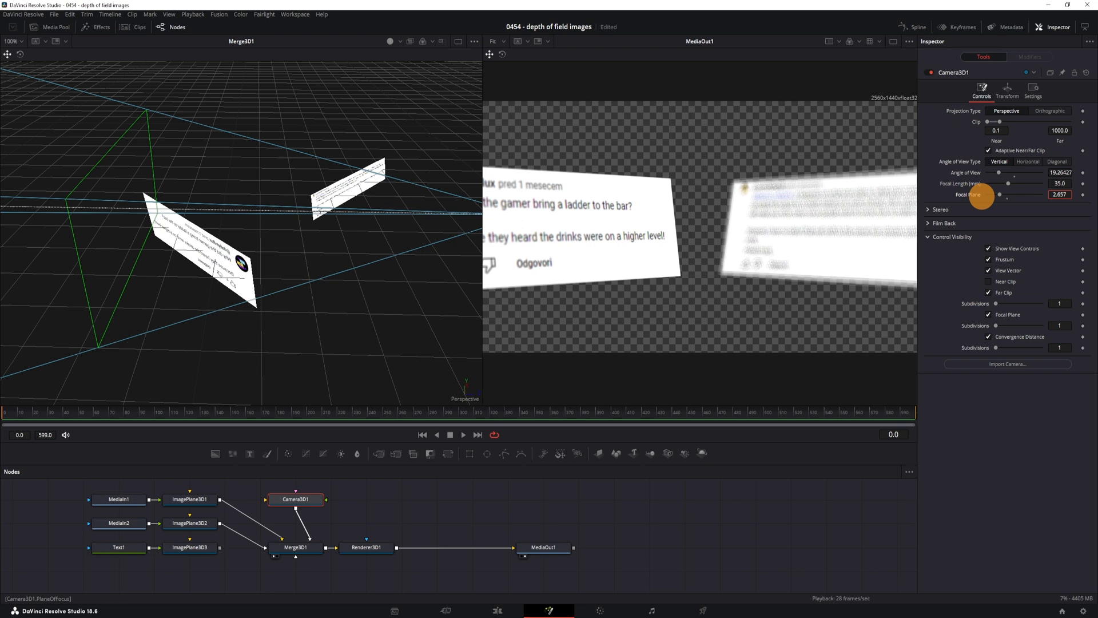
pyautogui.moveTo(987, 194); pyautogui.dragTo(977, 194)
pyautogui.write('2')
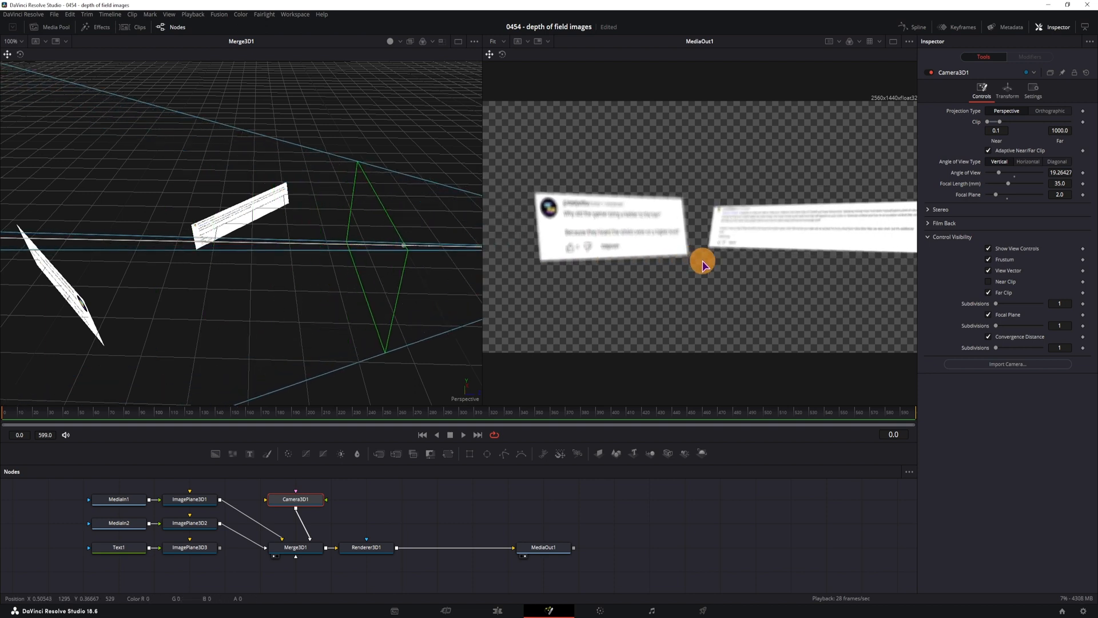
pyautogui.moveTo(703, 265); pyautogui.dragTo(722, 264)
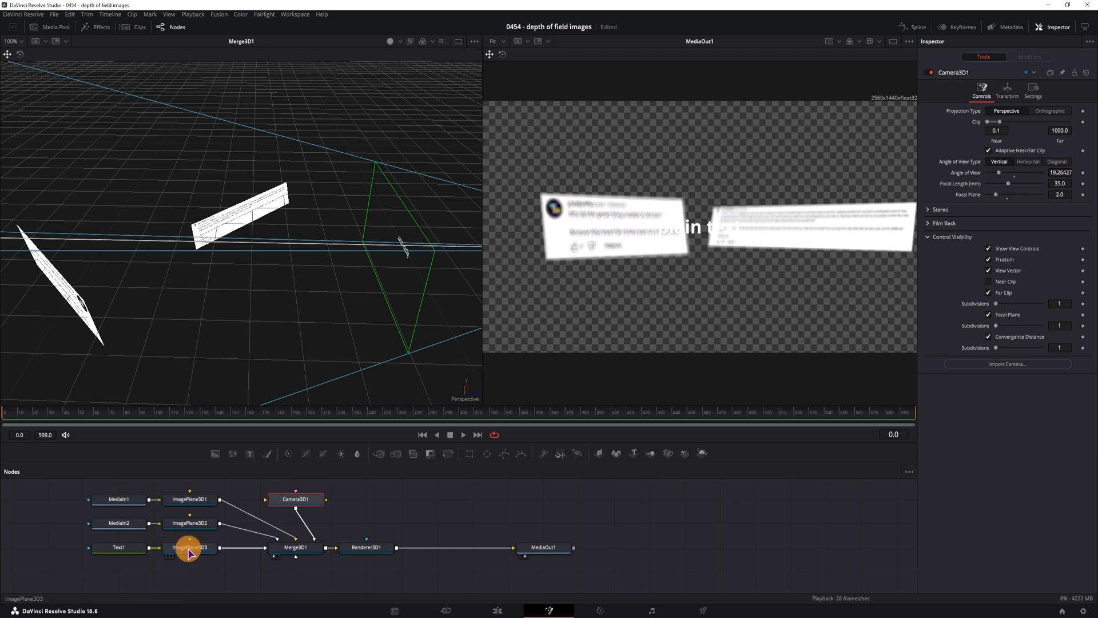
# - Enlarge the plain text in Text1 to a size of about 0.37
pyautogui.click(189, 547)
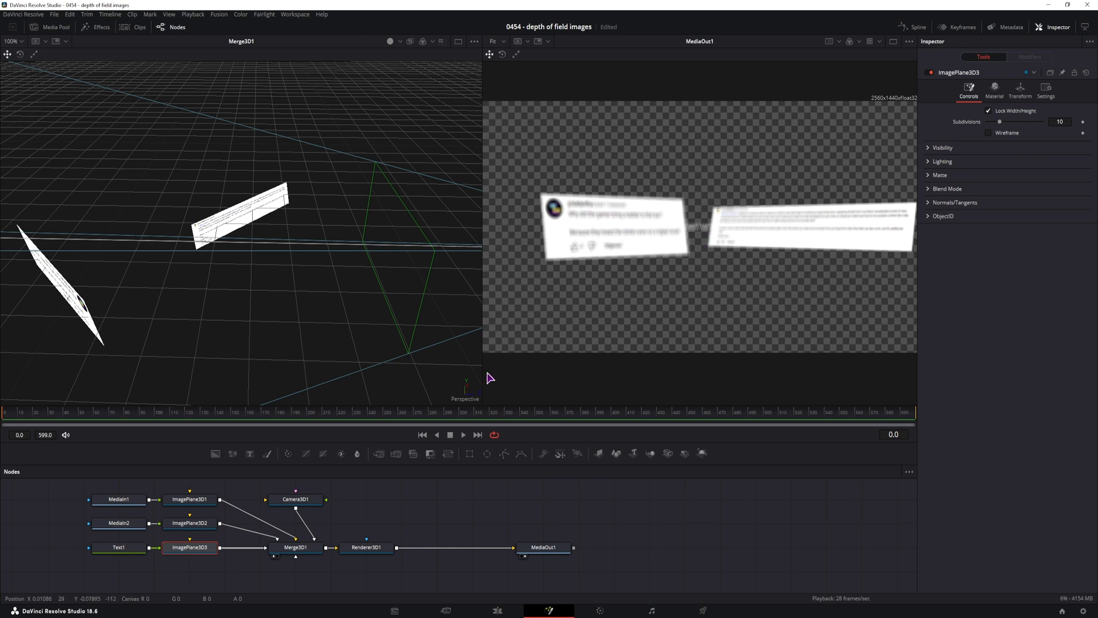
pyautogui.moveTo(679, 261)
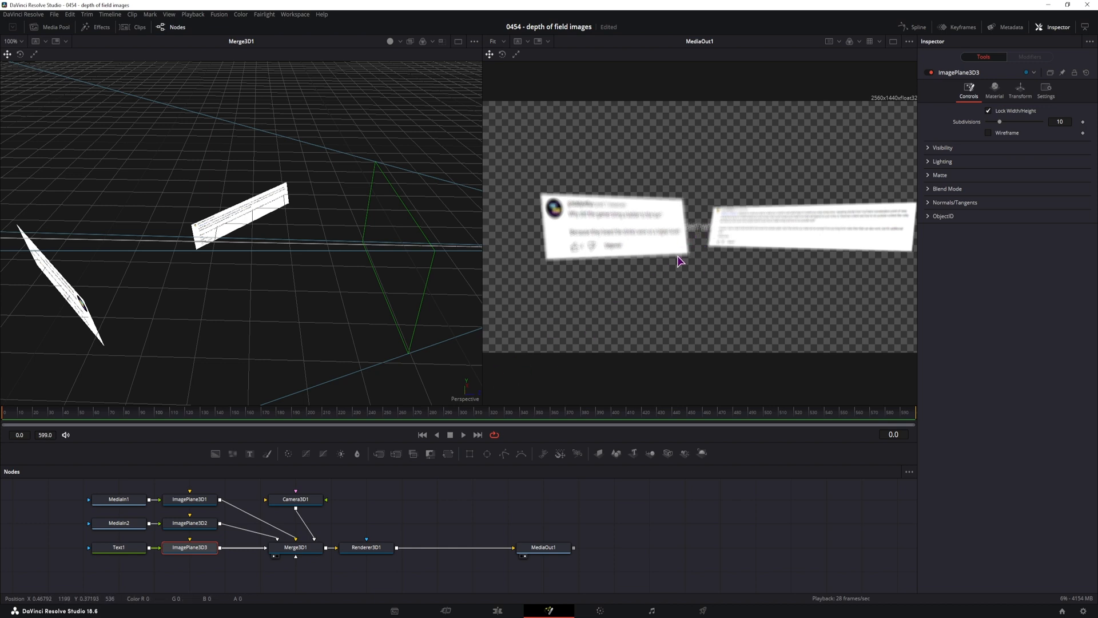
pyautogui.moveTo(662, 301)
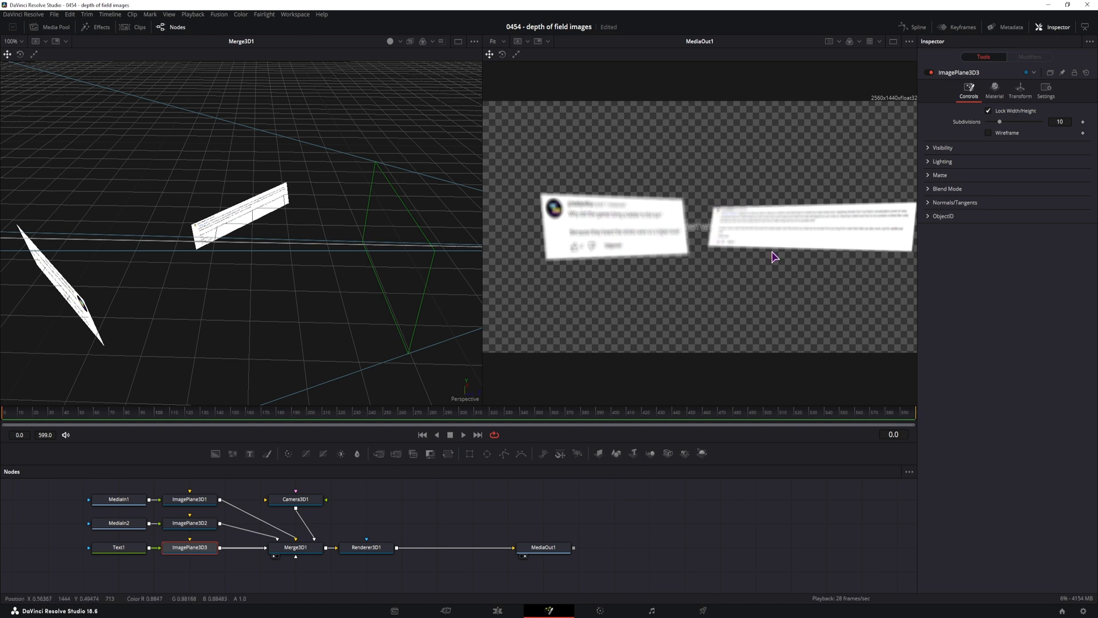
pyautogui.moveTo(547, 376)
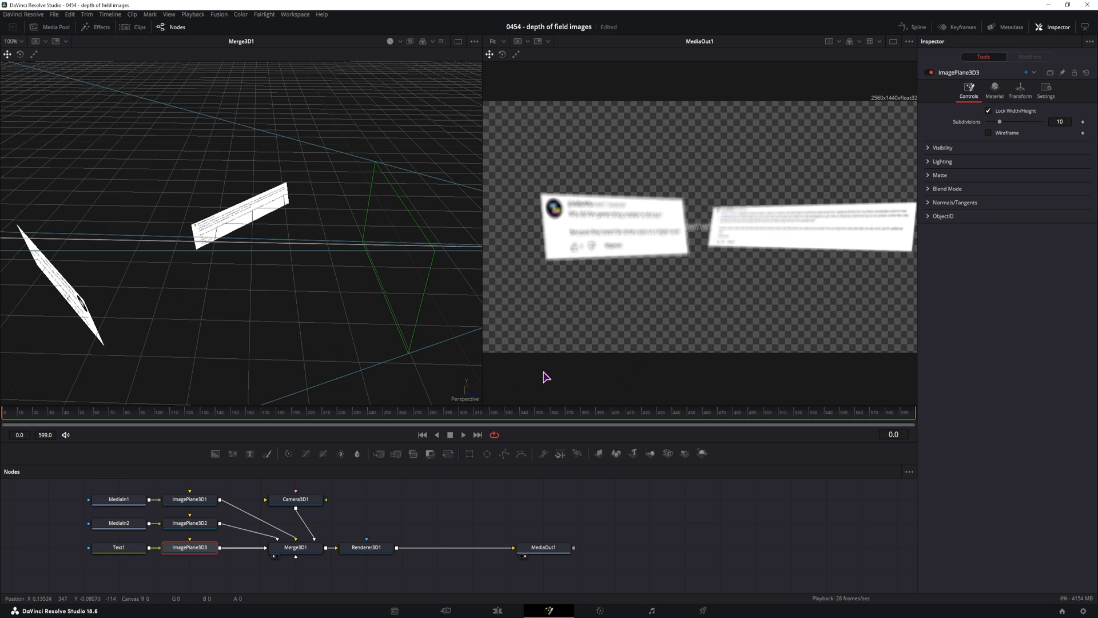
pyautogui.moveTo(757, 273)
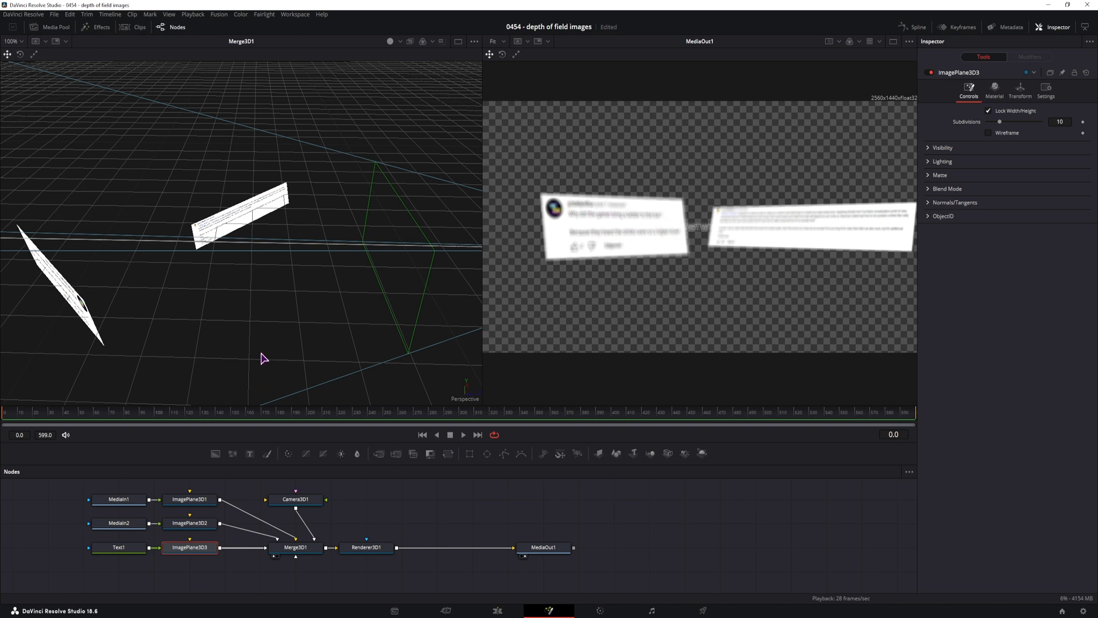
pyautogui.click(117, 547)
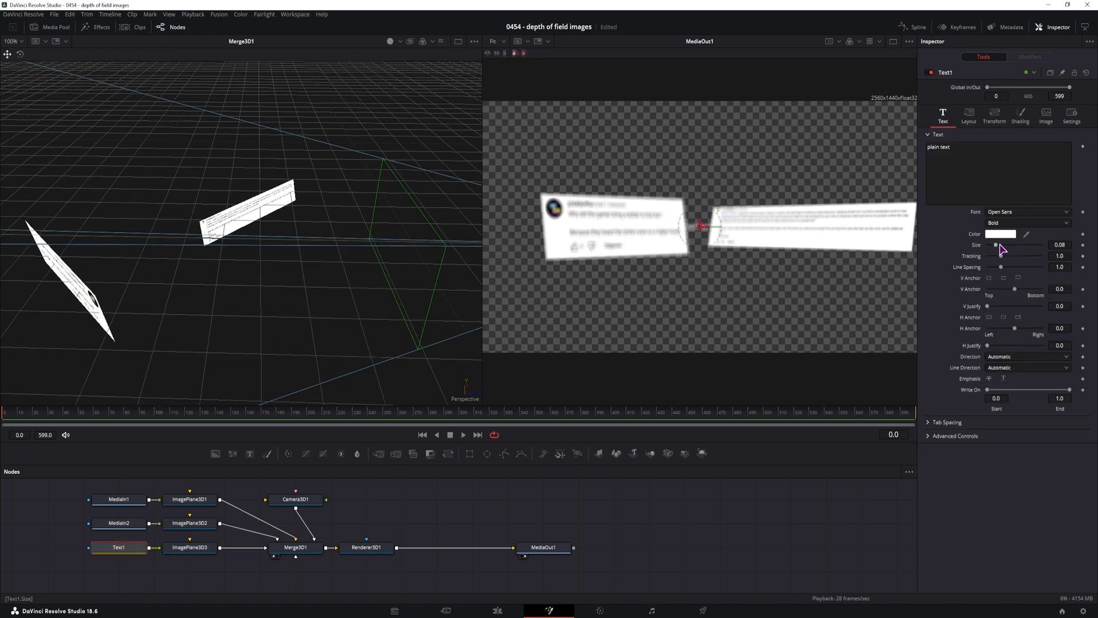
pyautogui.moveTo(1002, 245); pyautogui.dragTo(1033, 244)
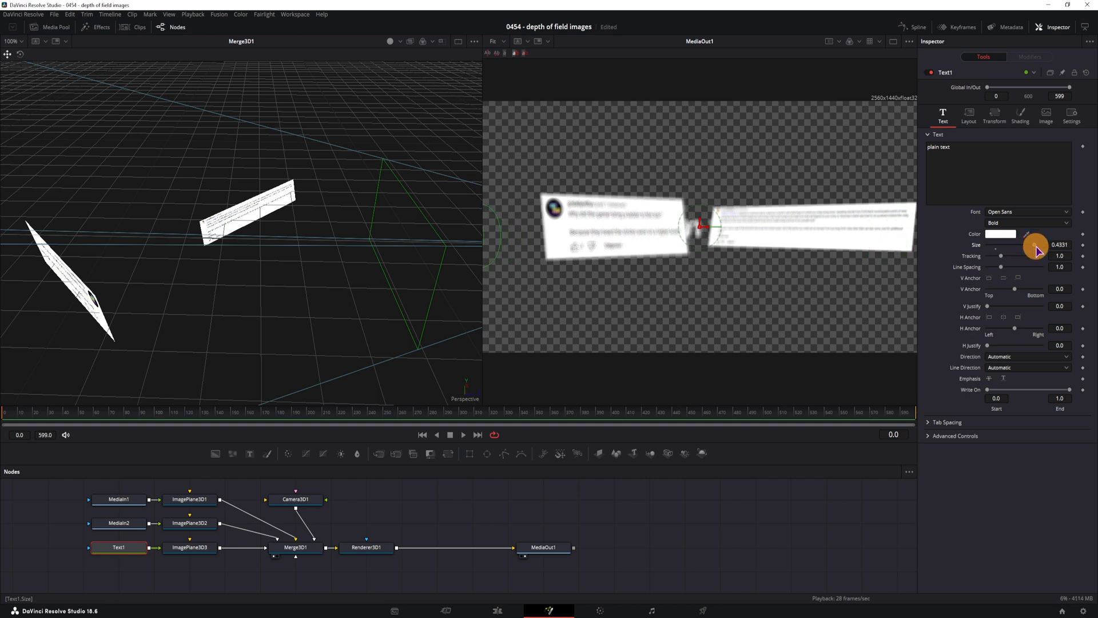
pyautogui.moveTo(1040, 251); pyautogui.dragTo(1027, 247)
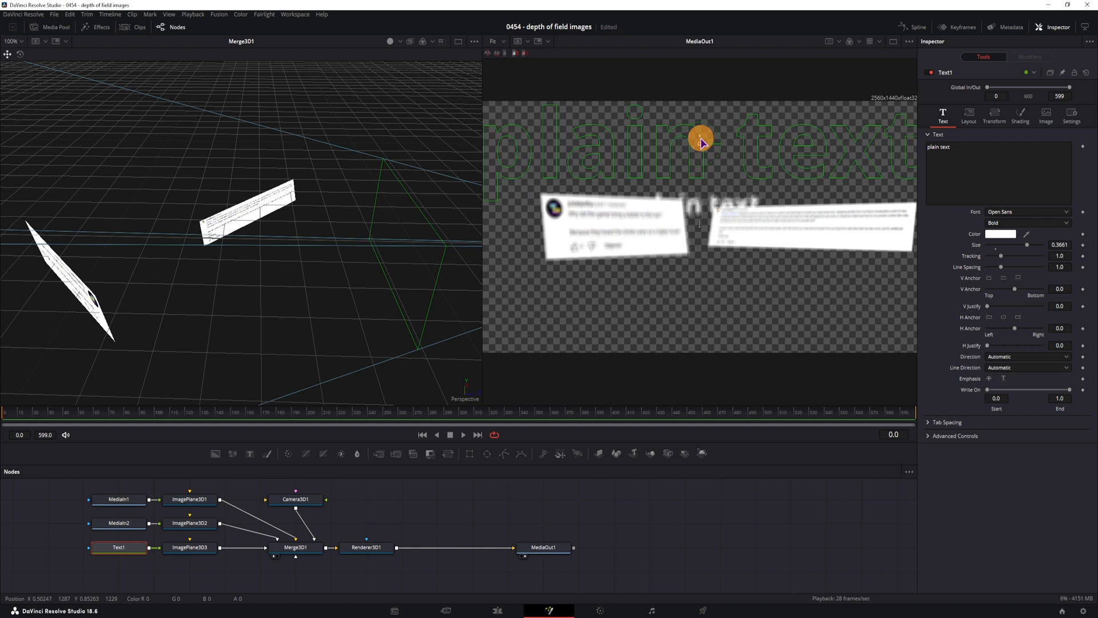
pyautogui.moveTo(700, 137); pyautogui.dragTo(698, 116)
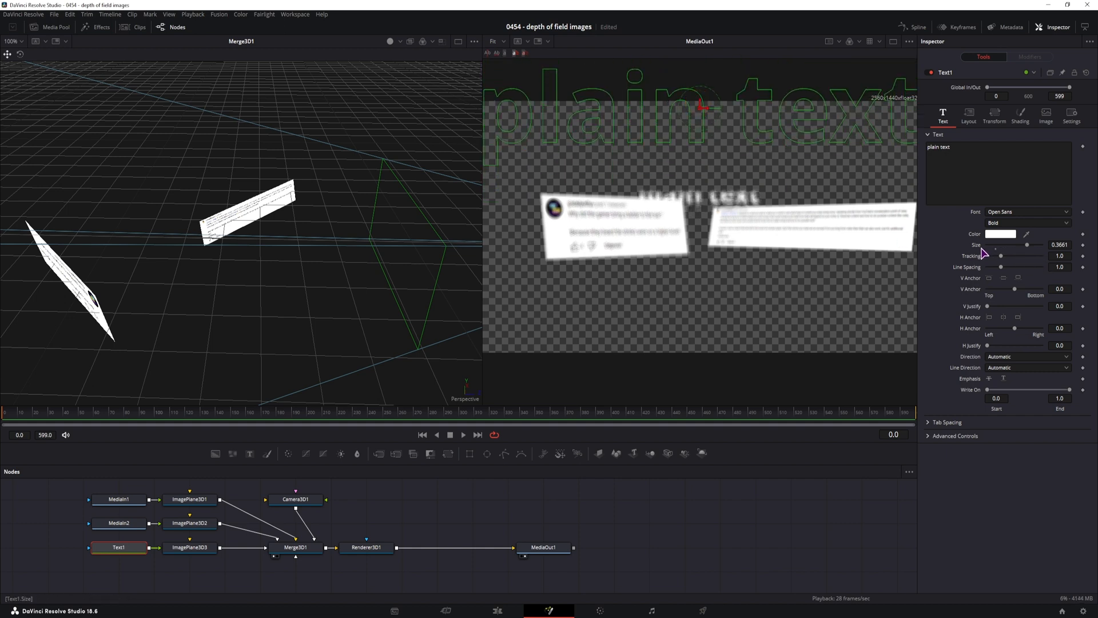
# - Bring up the transform settings of the text's image plane
pyautogui.click(188, 547)
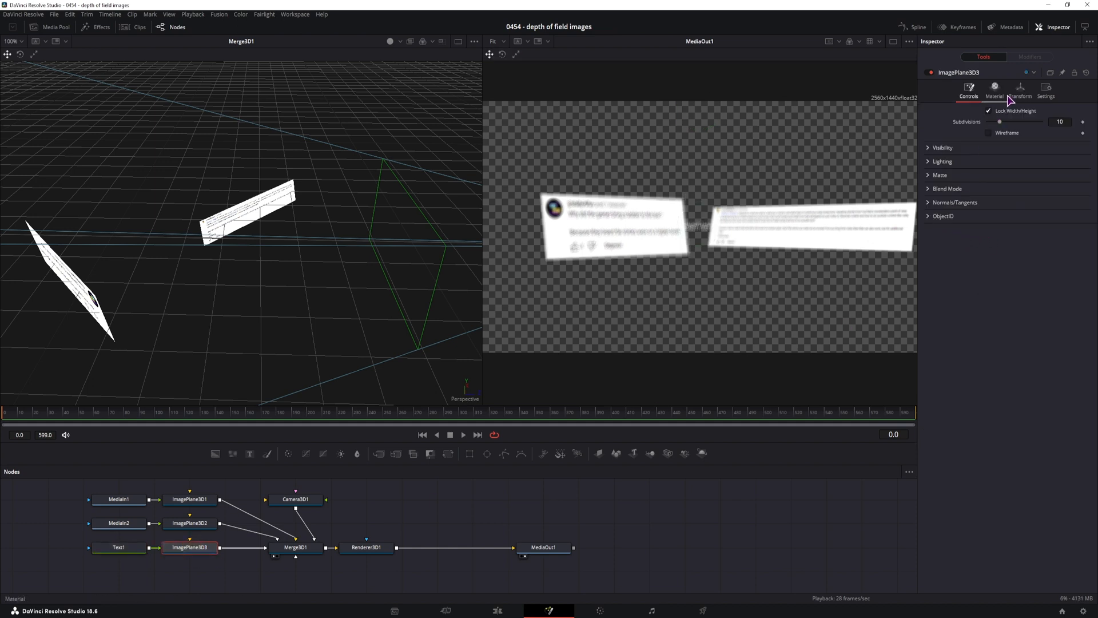
pyautogui.click(1019, 96)
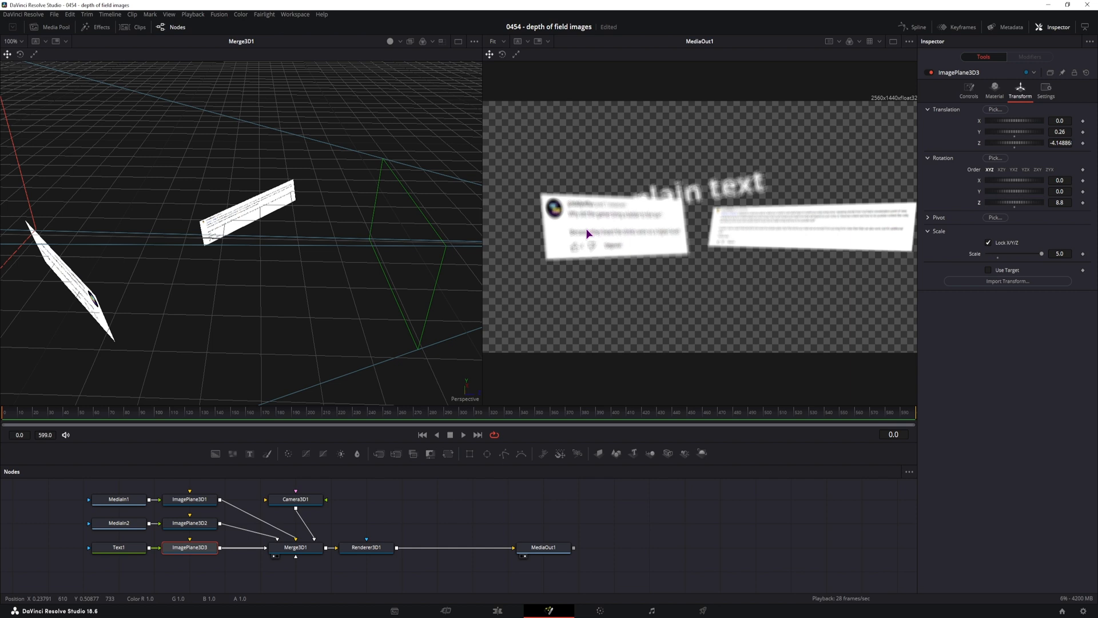
pyautogui.moveTo(600, 217)
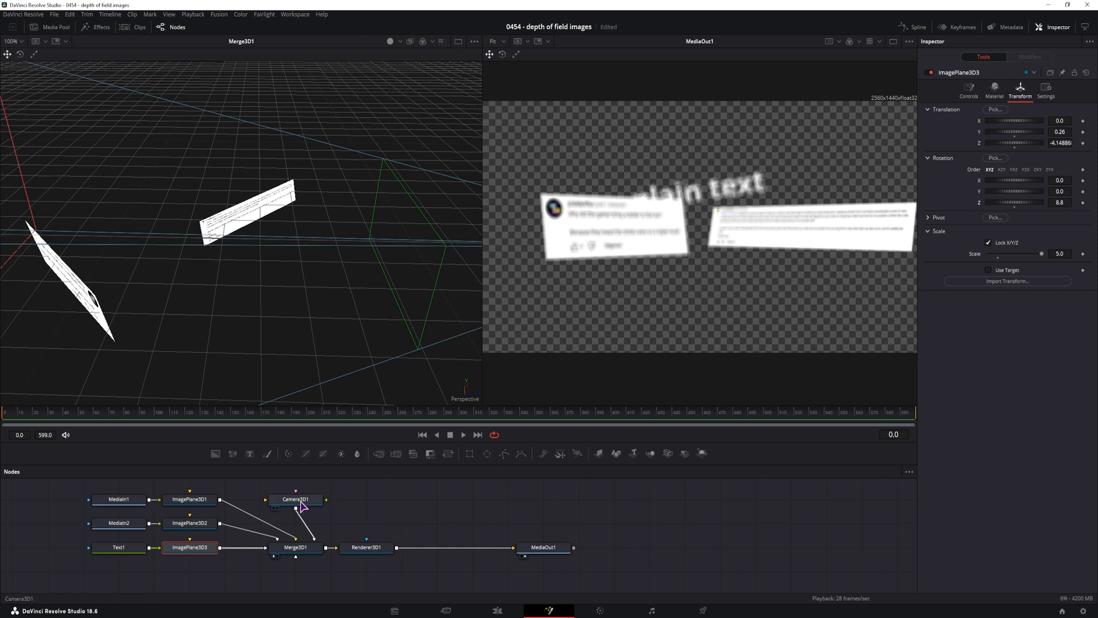
# - Select Camera3D1 and pull the camera farther back from the comment cards in the 3D view
pyautogui.click(295, 499)
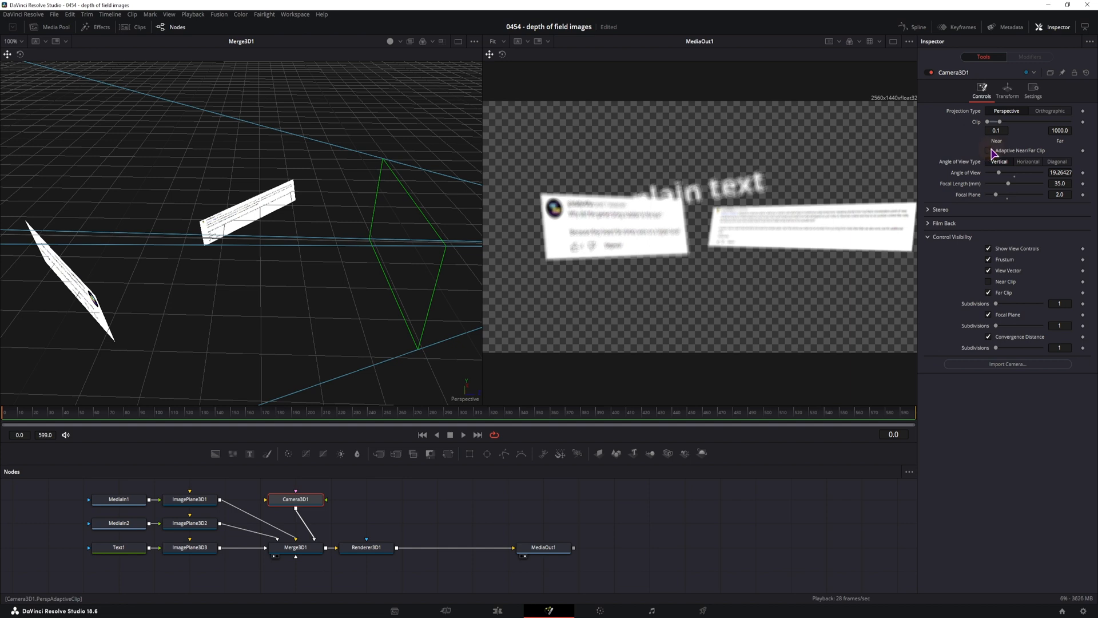
pyautogui.moveTo(272, 447)
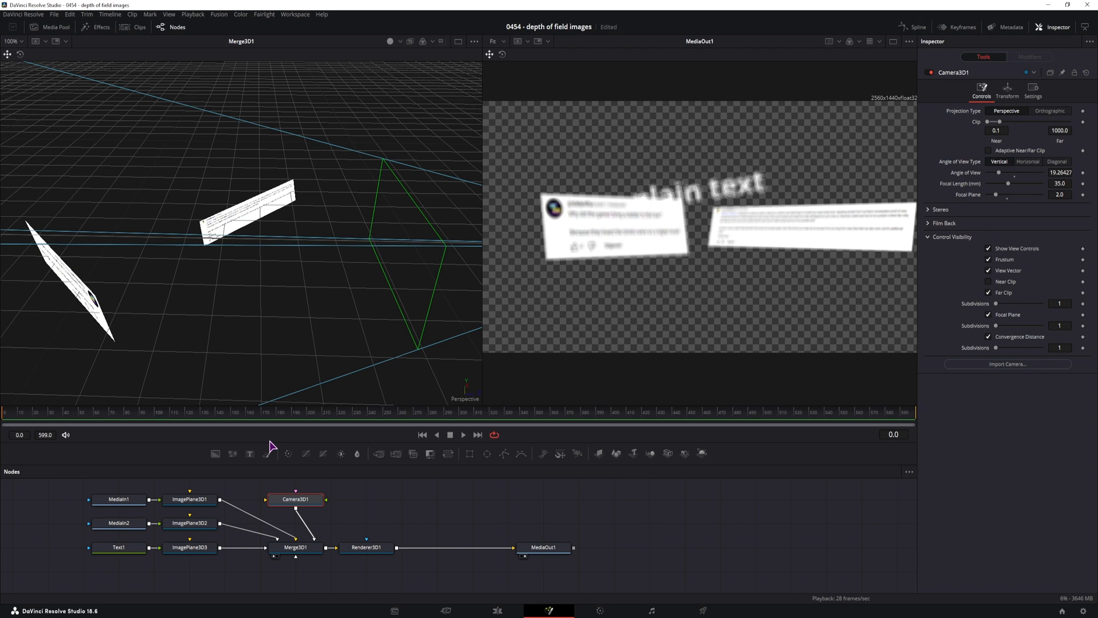
pyautogui.moveTo(276, 334)
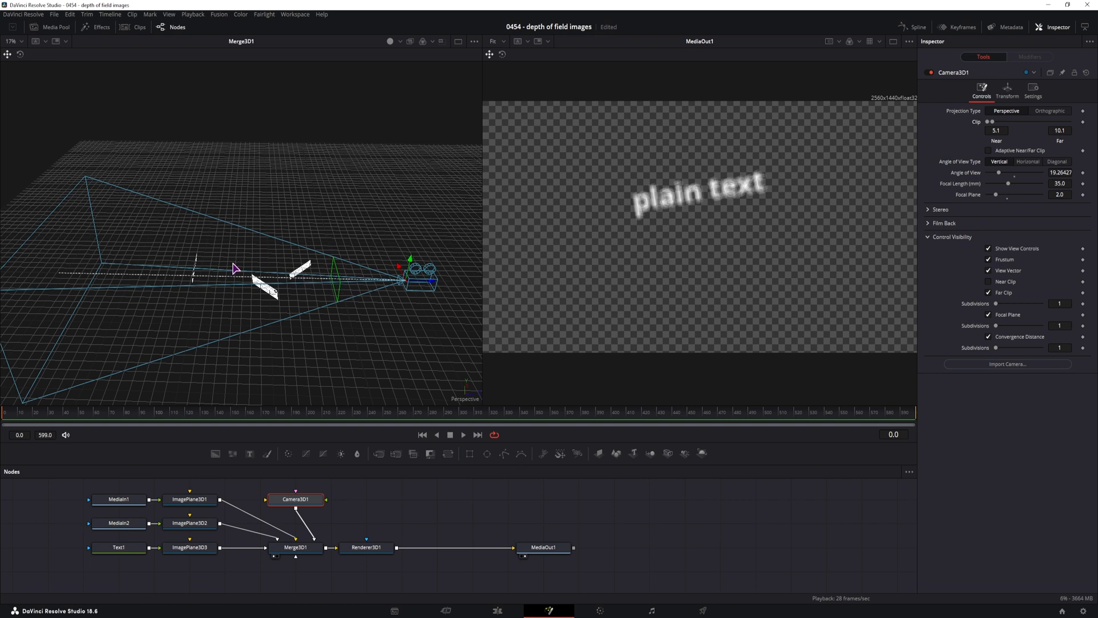
pyautogui.click(1059, 130)
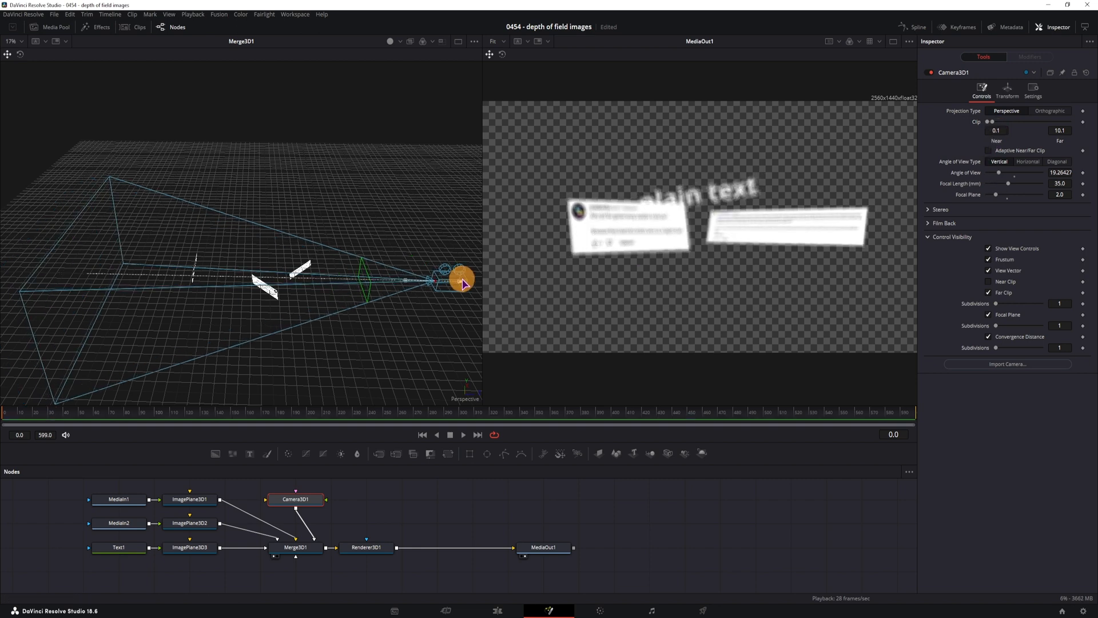
pyautogui.moveTo(462, 283); pyautogui.dragTo(496, 286)
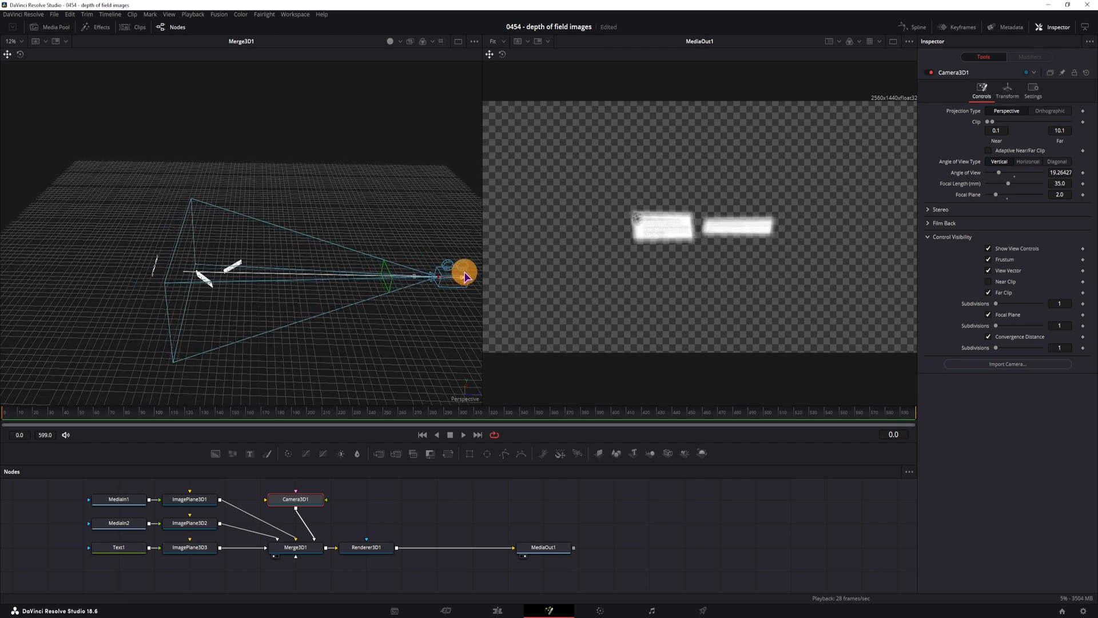
pyautogui.moveTo(465, 272); pyautogui.dragTo(476, 274)
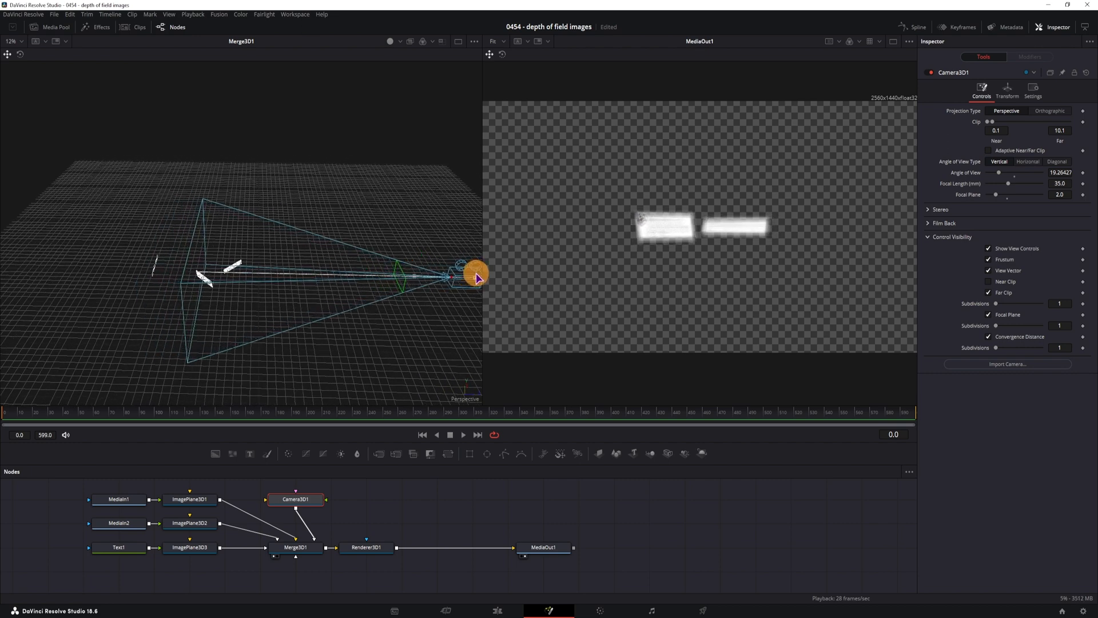
pyautogui.moveTo(476, 273); pyautogui.dragTo(482, 277)
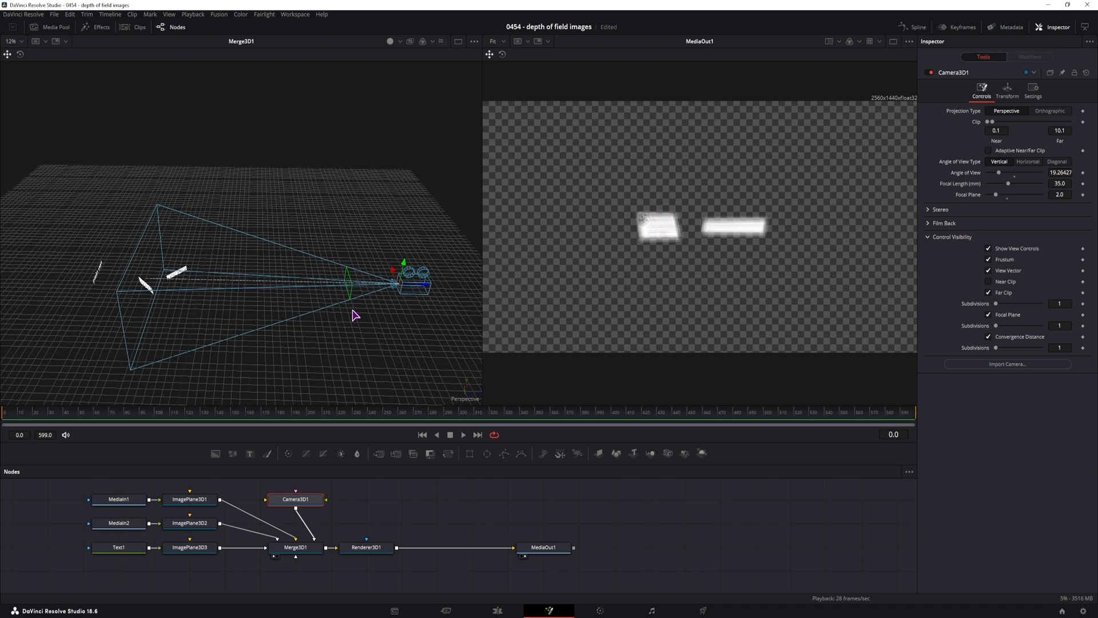
# - Orbit the scene and settle the camera at a depth of about 3.92 framing cards and text
pyautogui.moveTo(353, 314); pyautogui.dragTo(232, 323)
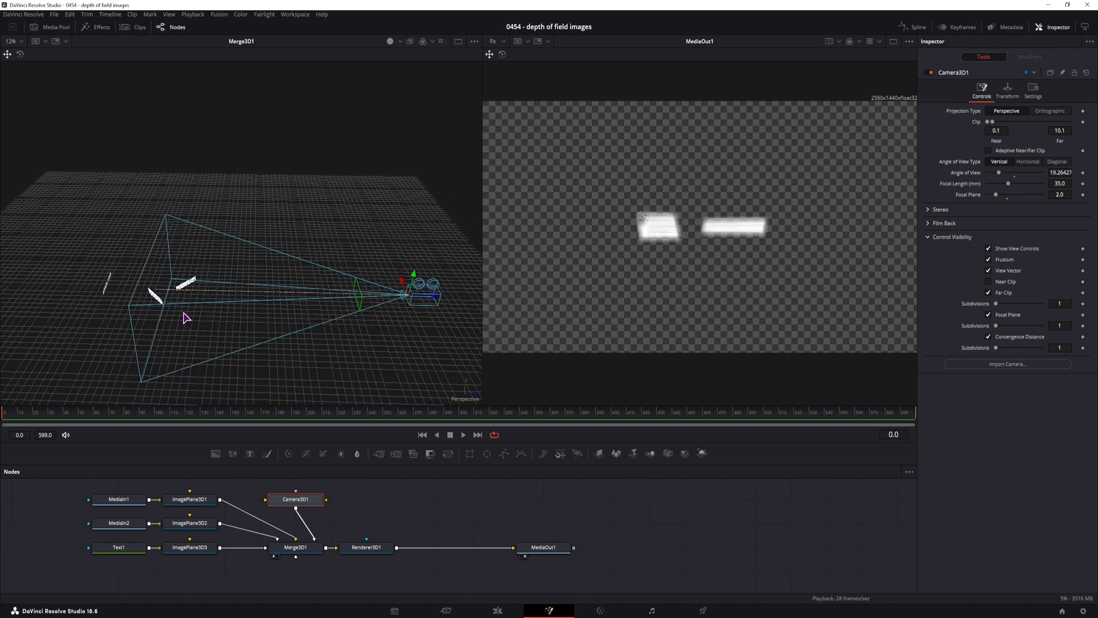
pyautogui.moveTo(429, 320)
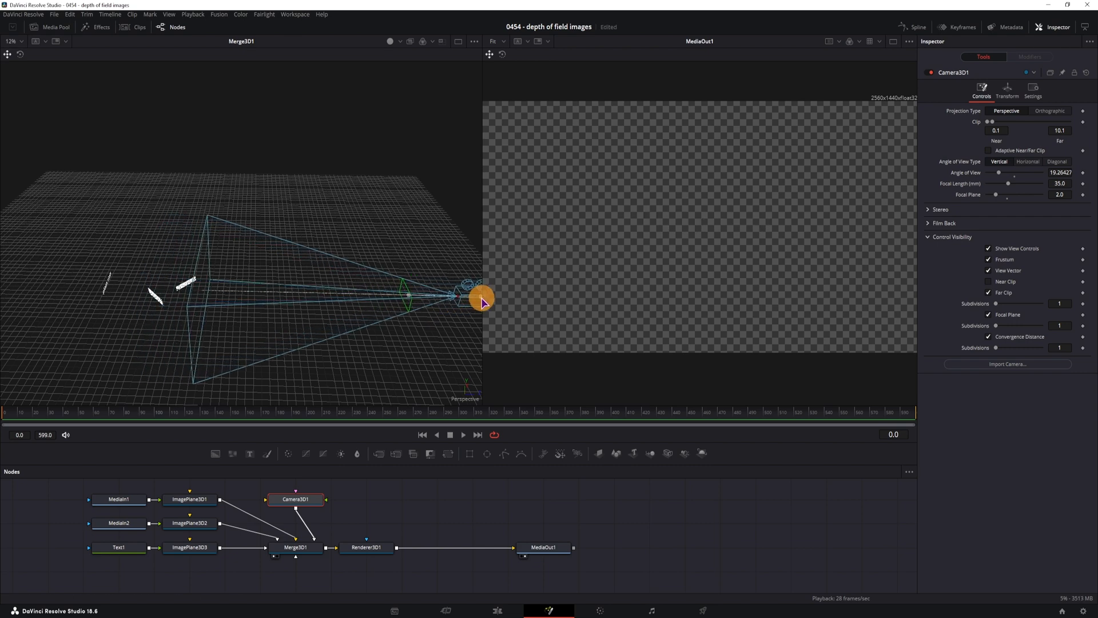
pyautogui.moveTo(482, 299); pyautogui.dragTo(420, 303)
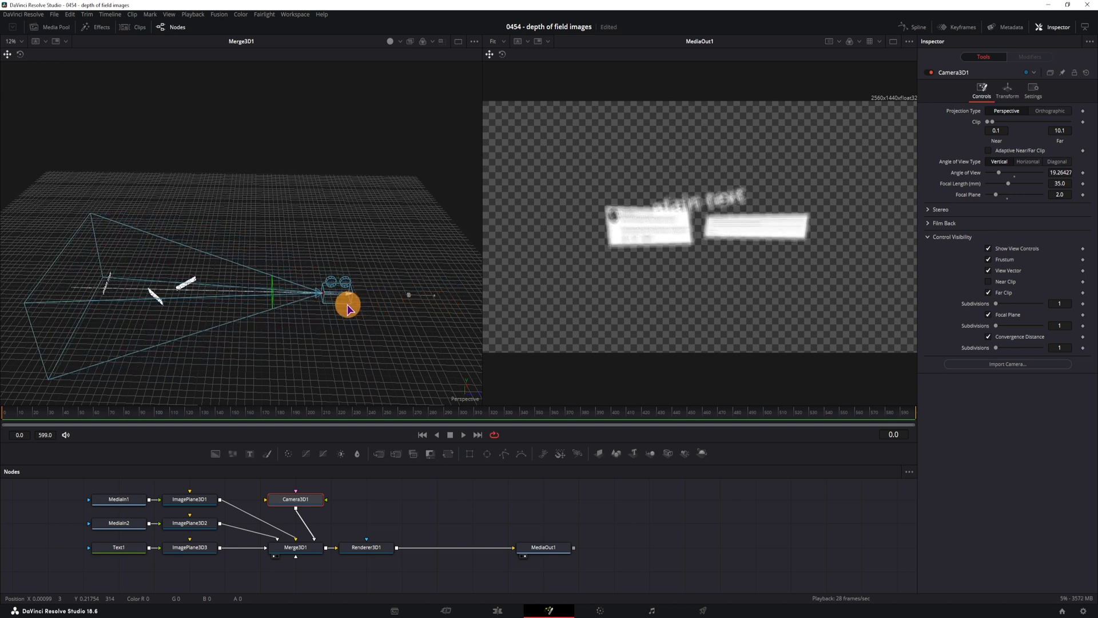
pyautogui.moveTo(348, 308); pyautogui.dragTo(323, 281)
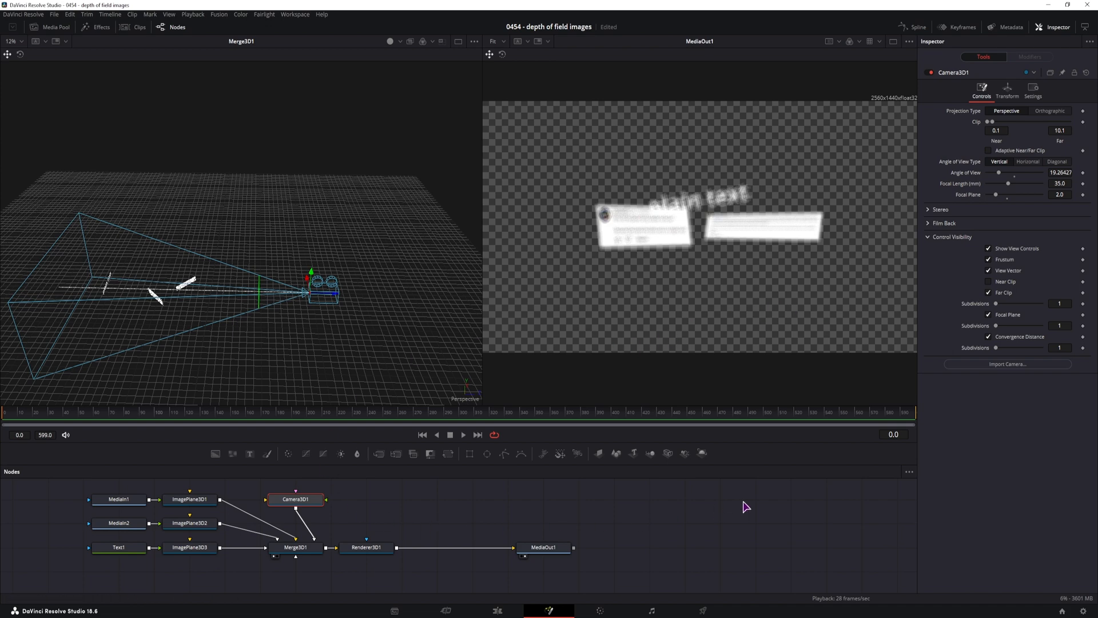
pyautogui.click(1006, 90)
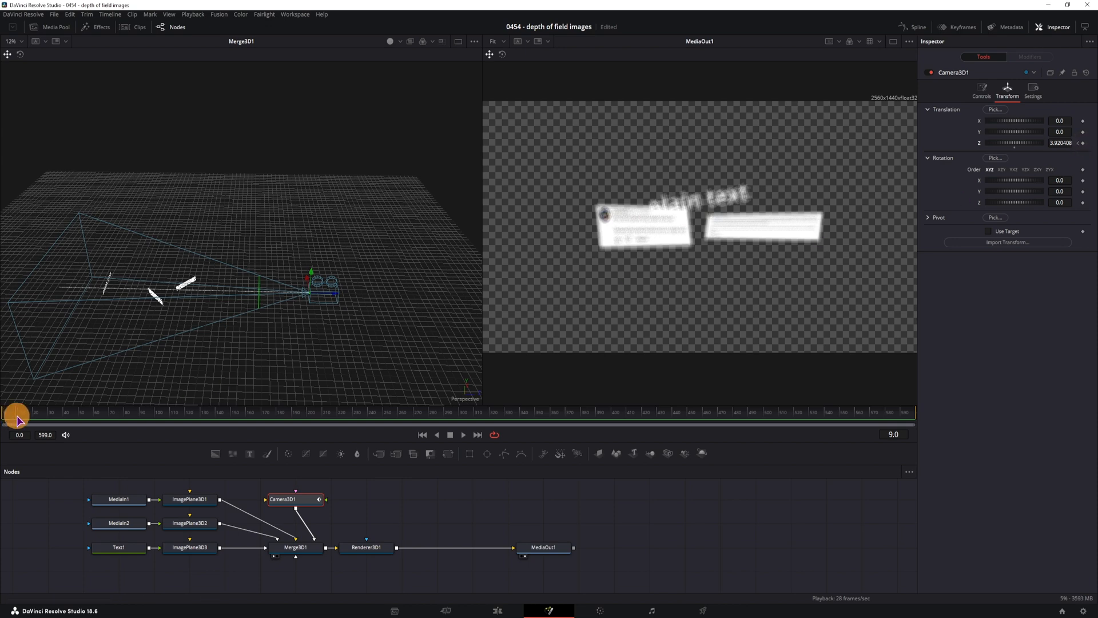
# - Preview later frames, return to frame 0 and keyframe the camera's Z translation at 3.92
pyautogui.moveTo(15, 416); pyautogui.dragTo(662, 417)
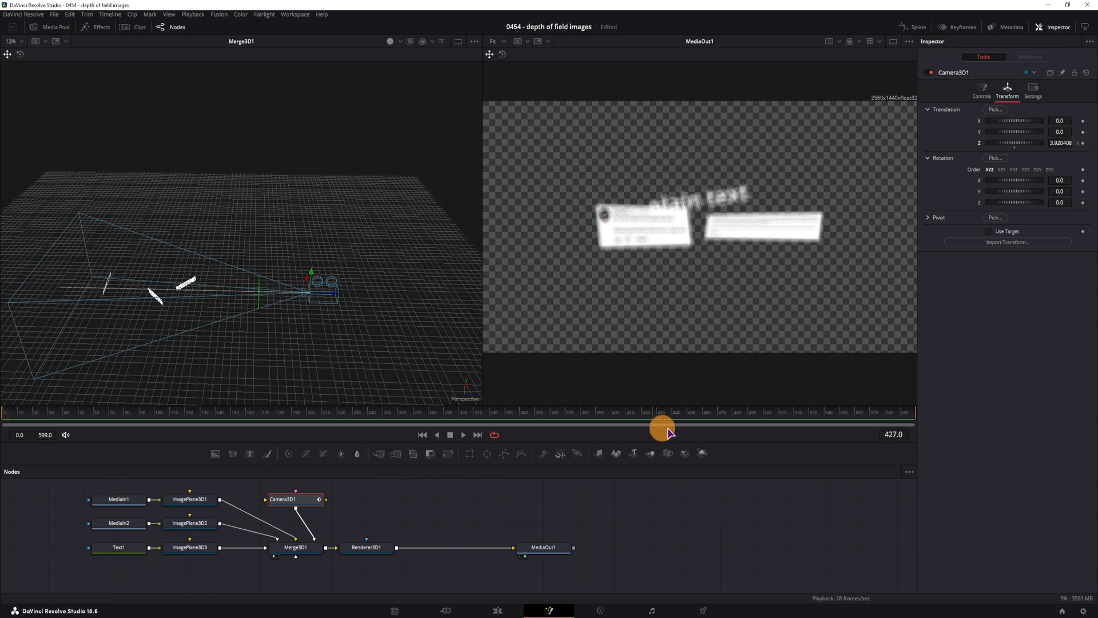
pyautogui.moveTo(662, 417); pyautogui.dragTo(452, 417)
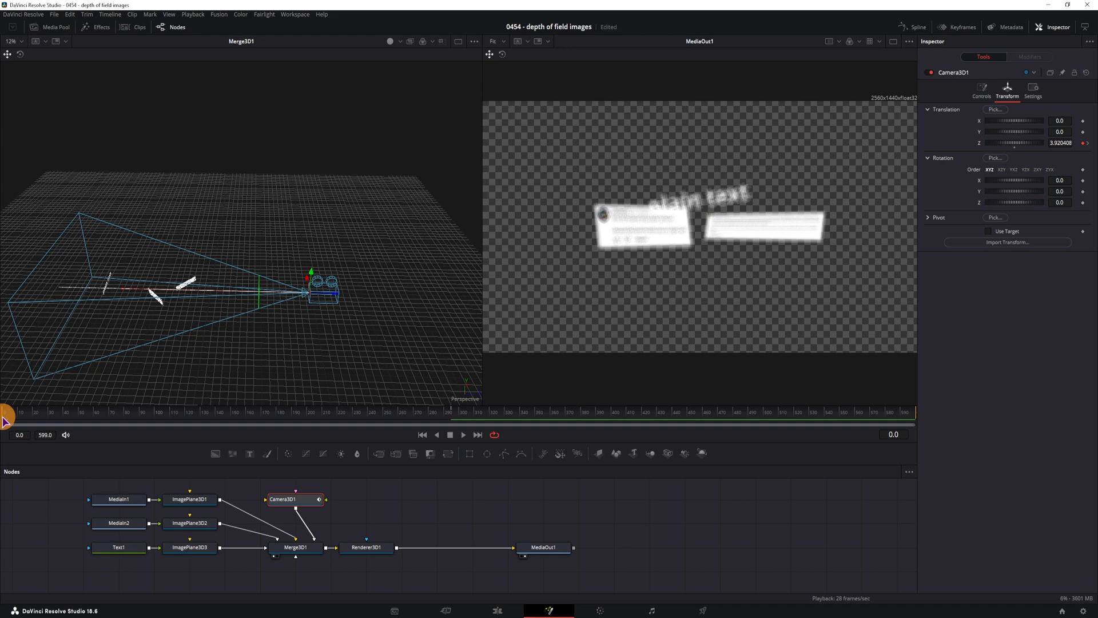
pyautogui.moveTo(7, 413); pyautogui.dragTo(70, 413)
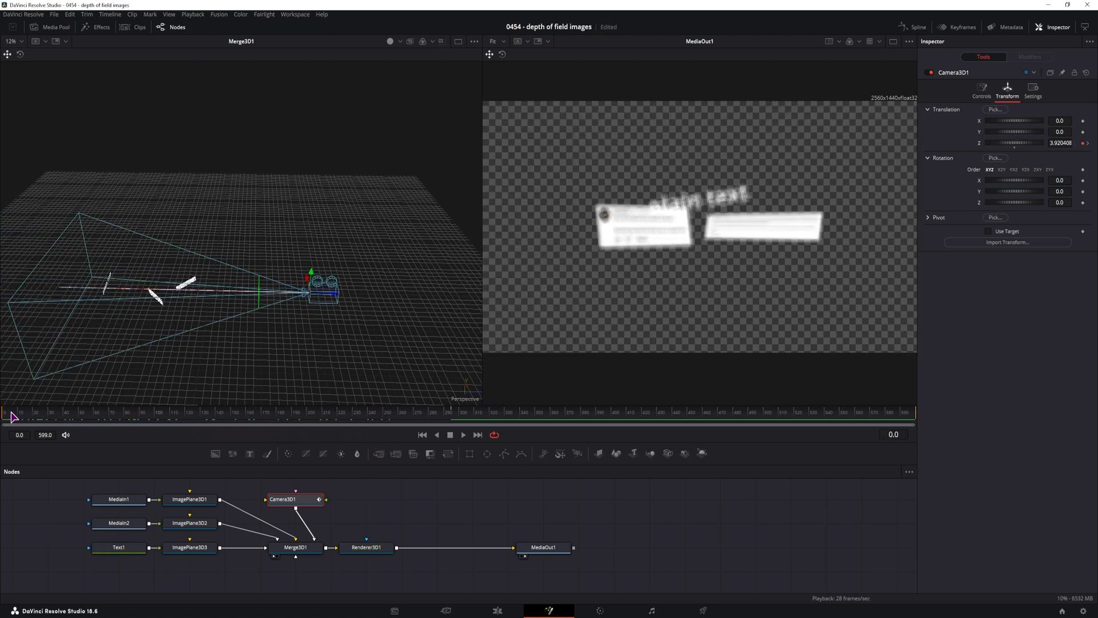
pyautogui.moveTo(31, 426)
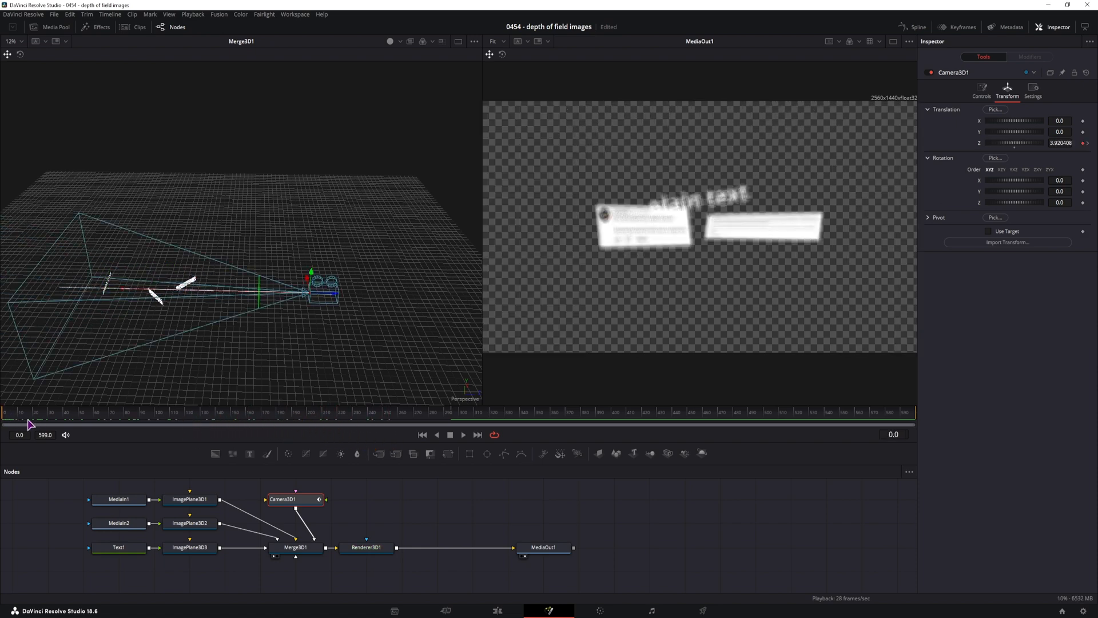
pyautogui.click(982, 92)
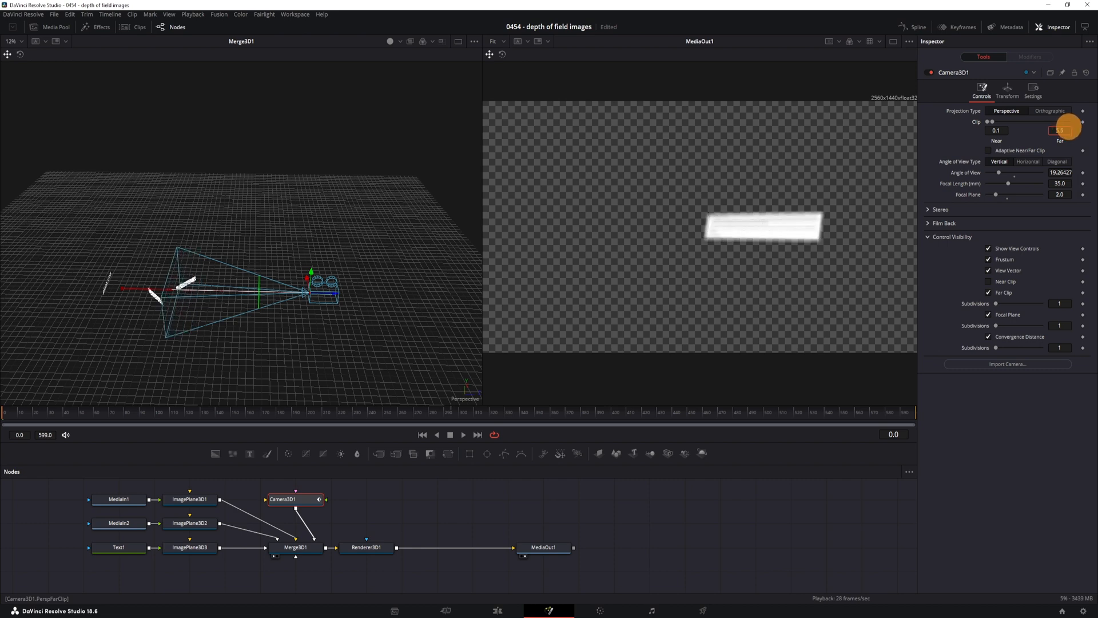
# - Drag the camera's Clip Far value until it settles at 3.4, leaving one card rendered
pyautogui.moveTo(1059, 130); pyautogui.dragTo(1063, 130)
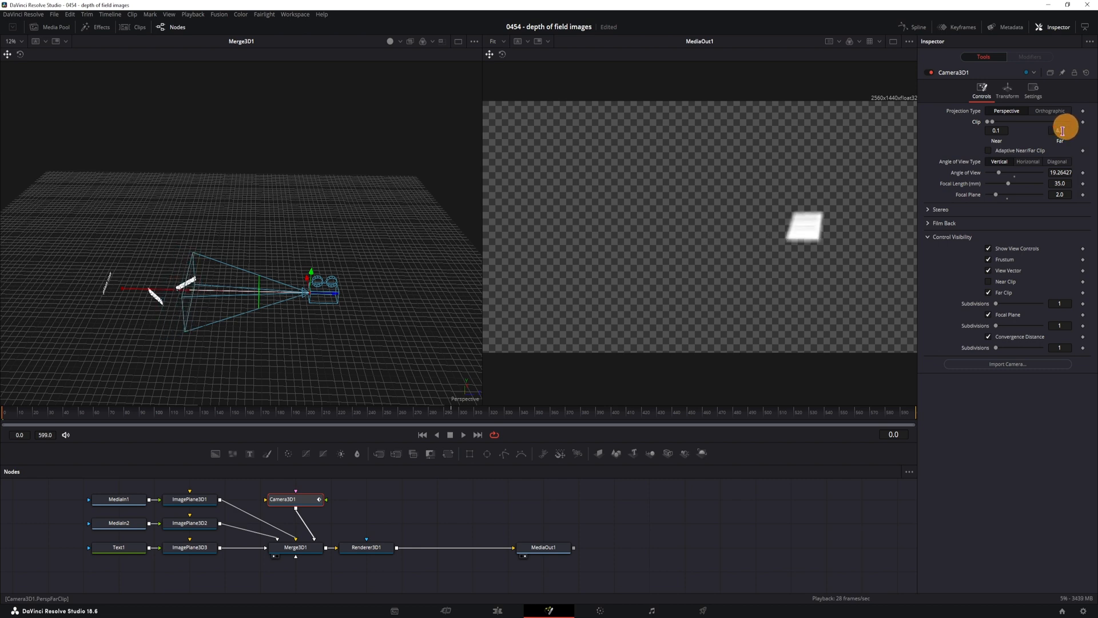
pyautogui.moveTo(1059, 130); pyautogui.dragTo(1059, 131)
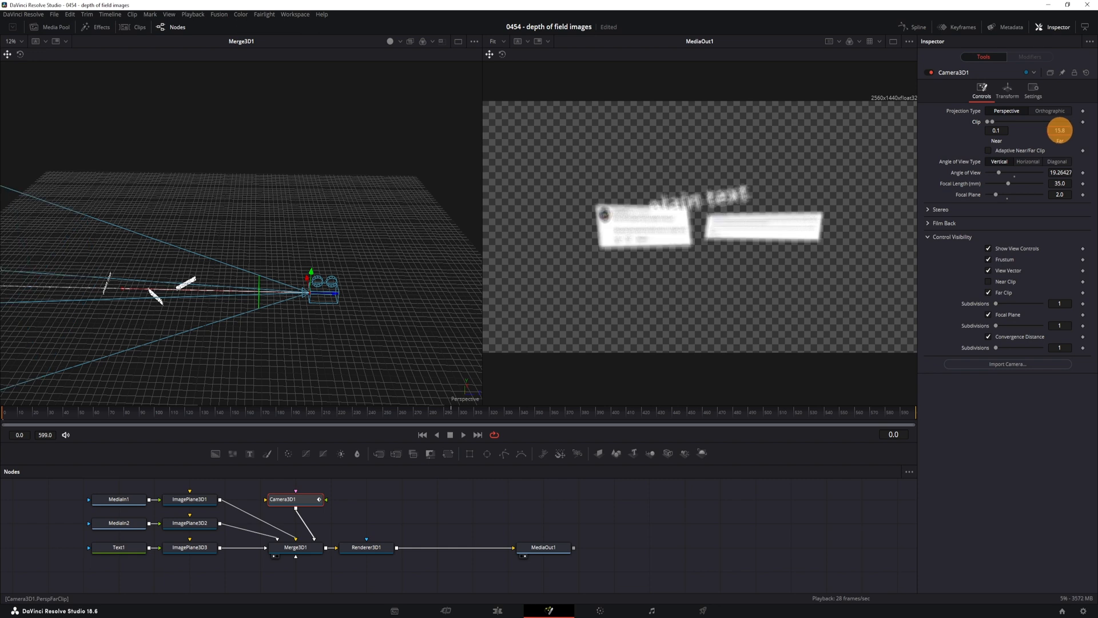
pyautogui.moveTo(1059, 130); pyautogui.dragTo(1059, 140)
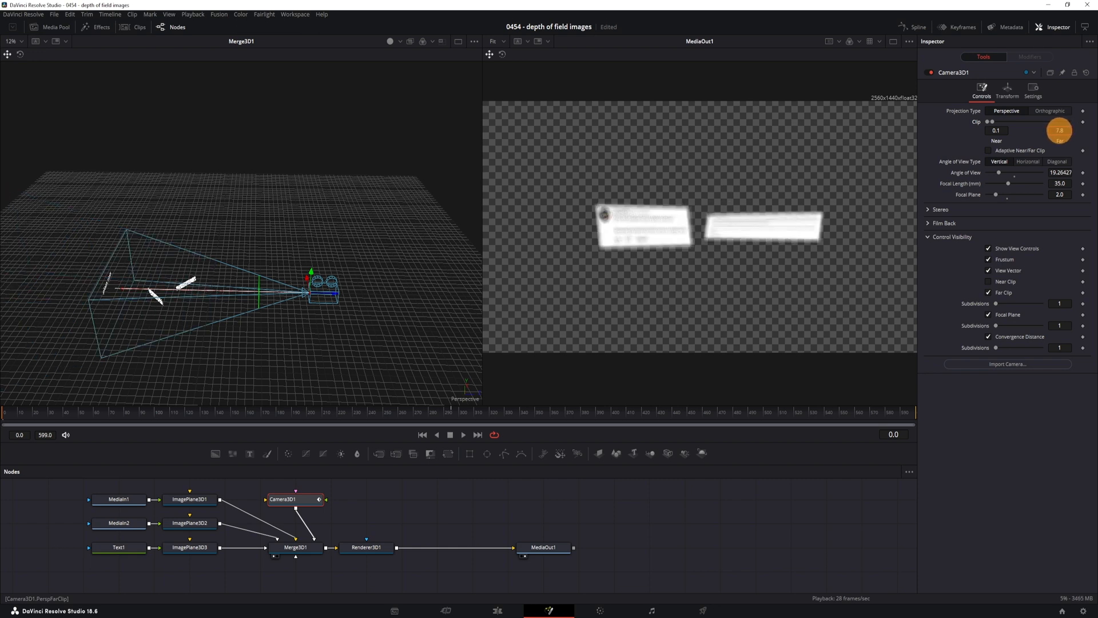
pyautogui.moveTo(1060, 130); pyautogui.dragTo(1059, 140)
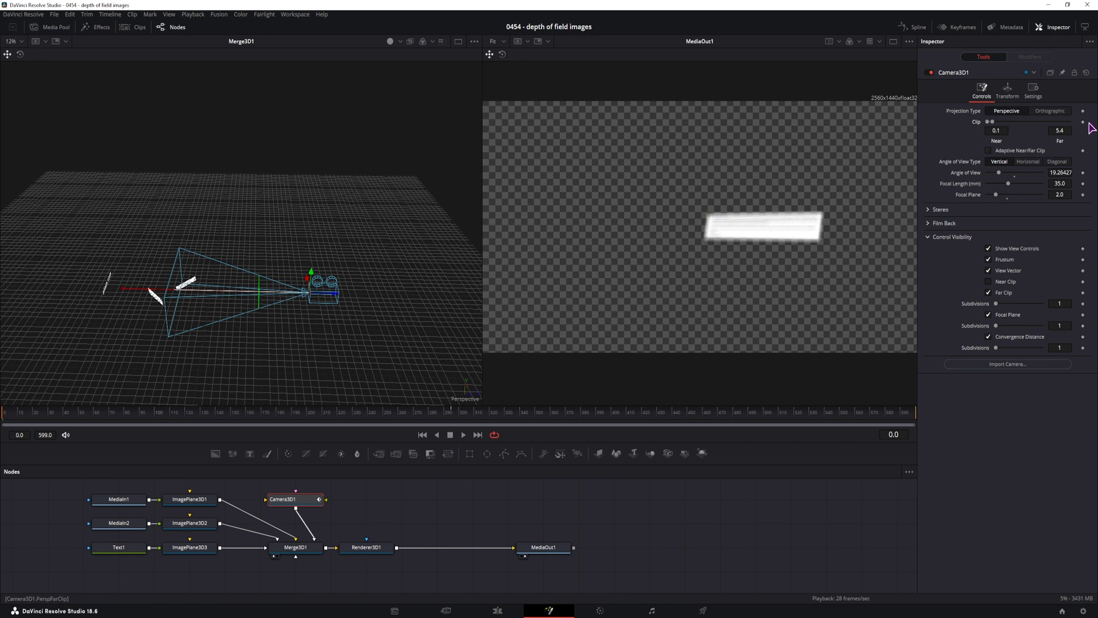
pyautogui.moveTo(205, 452)
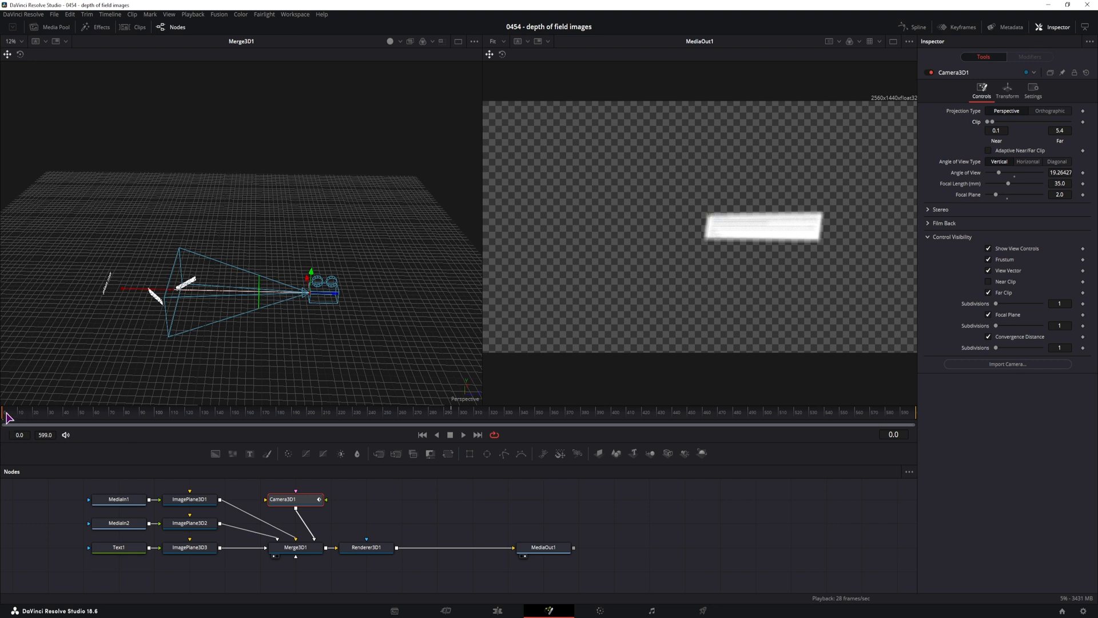
pyautogui.moveTo(7, 418); pyautogui.dragTo(37, 413)
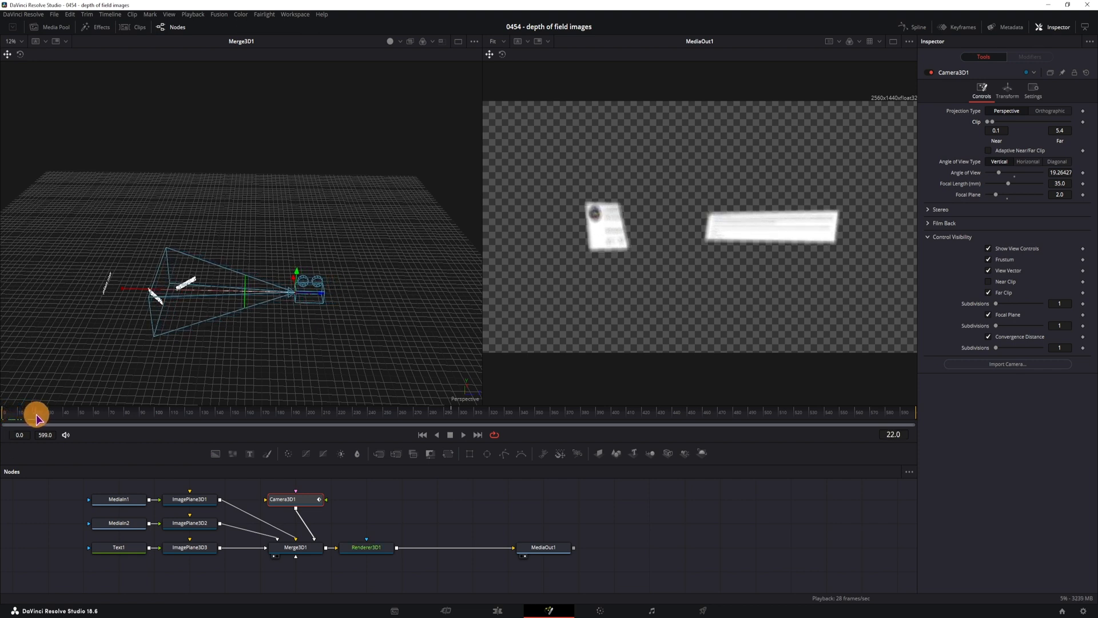
pyautogui.moveTo(36, 414); pyautogui.dragTo(58, 416)
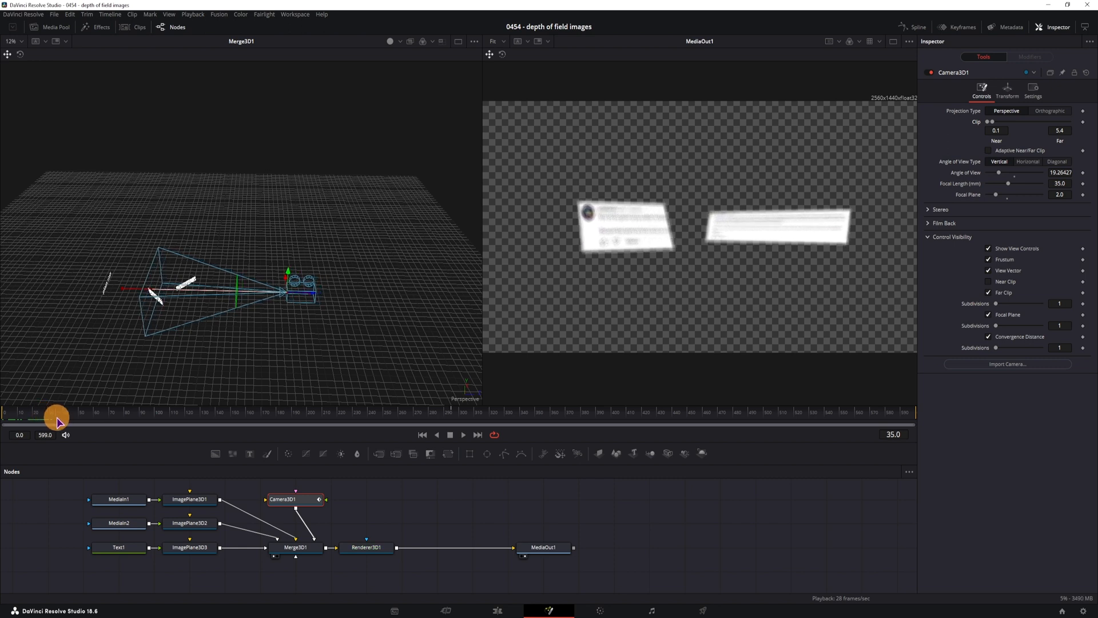
pyautogui.moveTo(58, 417); pyautogui.dragTo(80, 416)
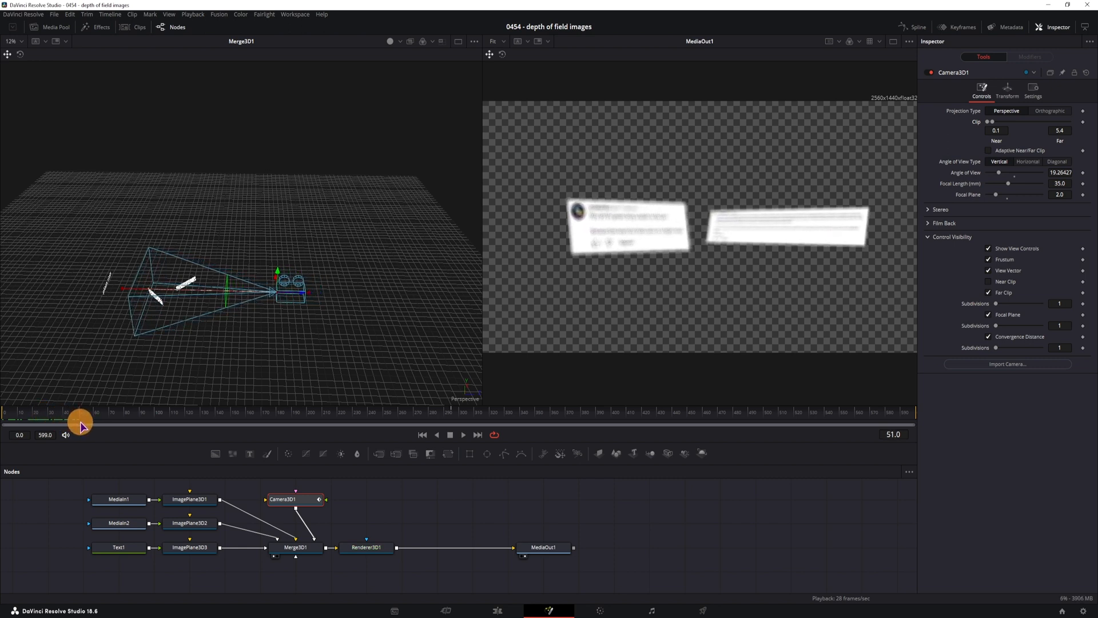
pyautogui.moveTo(82, 424); pyautogui.dragTo(119, 424)
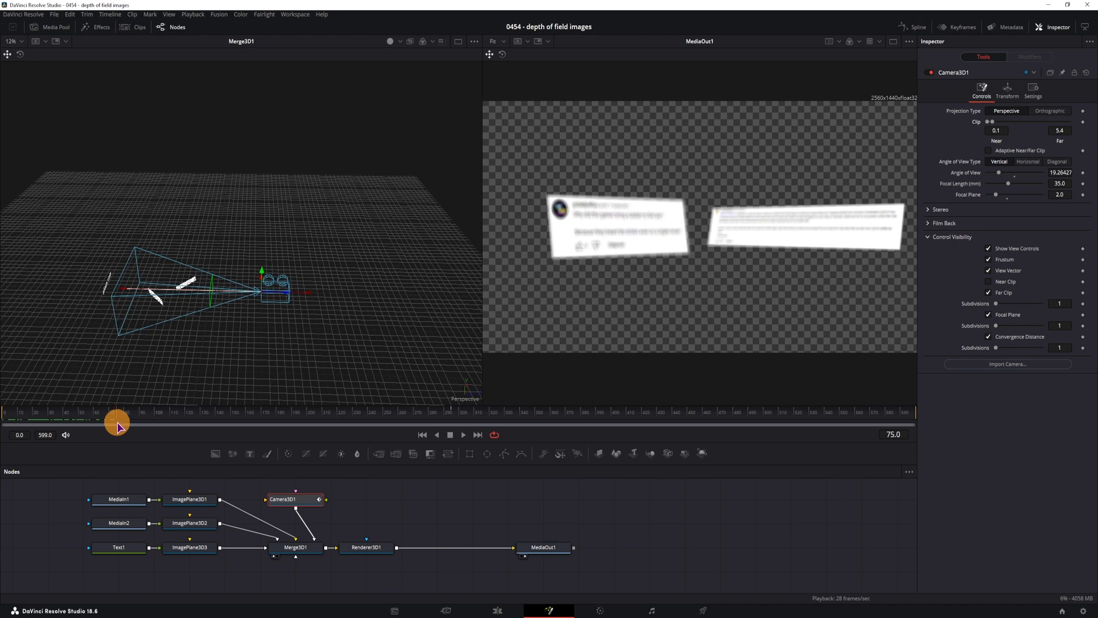
pyautogui.moveTo(118, 422); pyautogui.dragTo(140, 423)
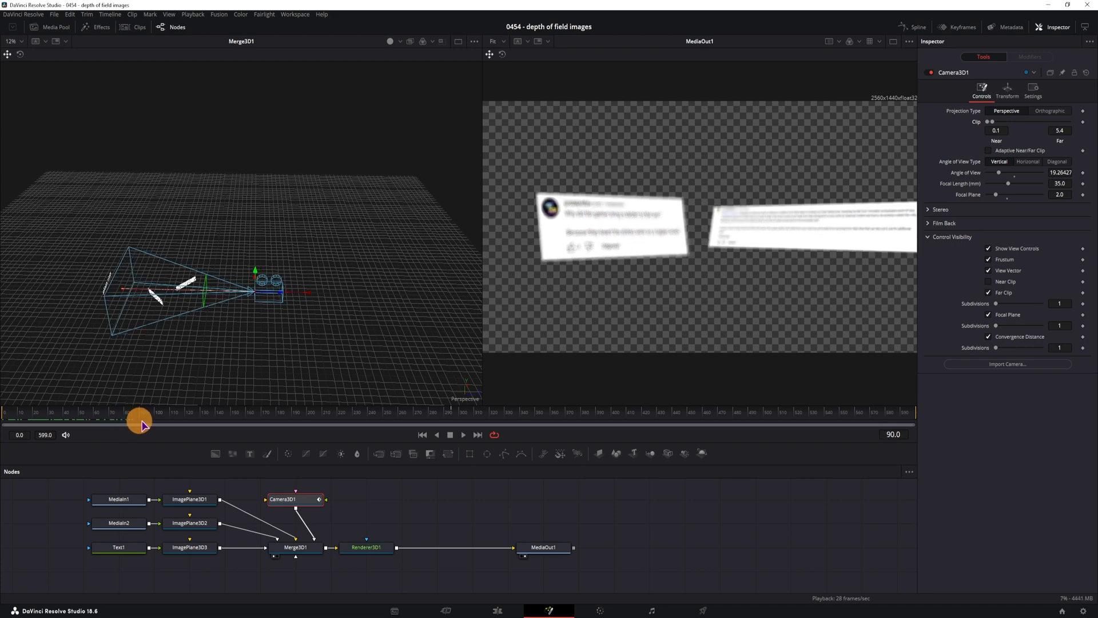
pyautogui.moveTo(140, 420); pyautogui.dragTo(162, 420)
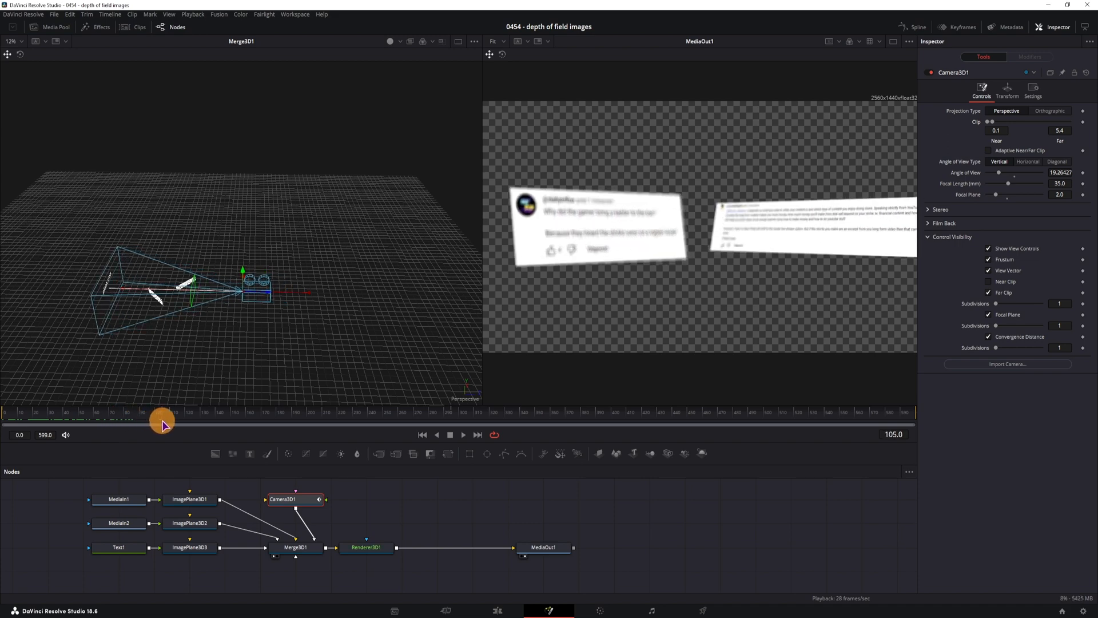
pyautogui.moveTo(165, 419); pyautogui.dragTo(220, 419)
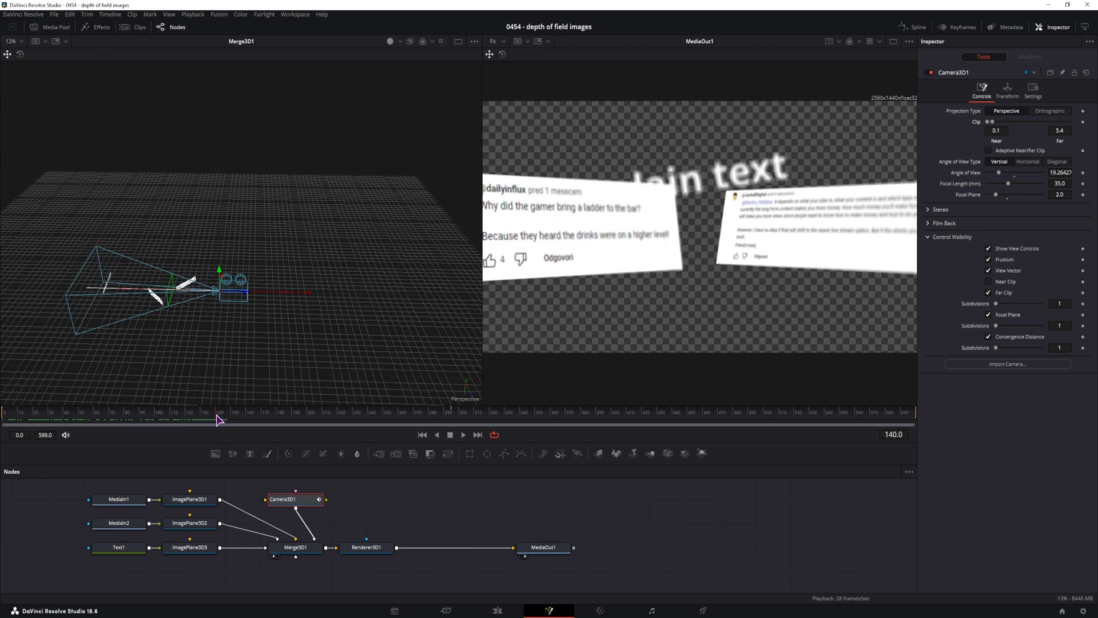
pyautogui.moveTo(217, 413); pyautogui.dragTo(126, 413)
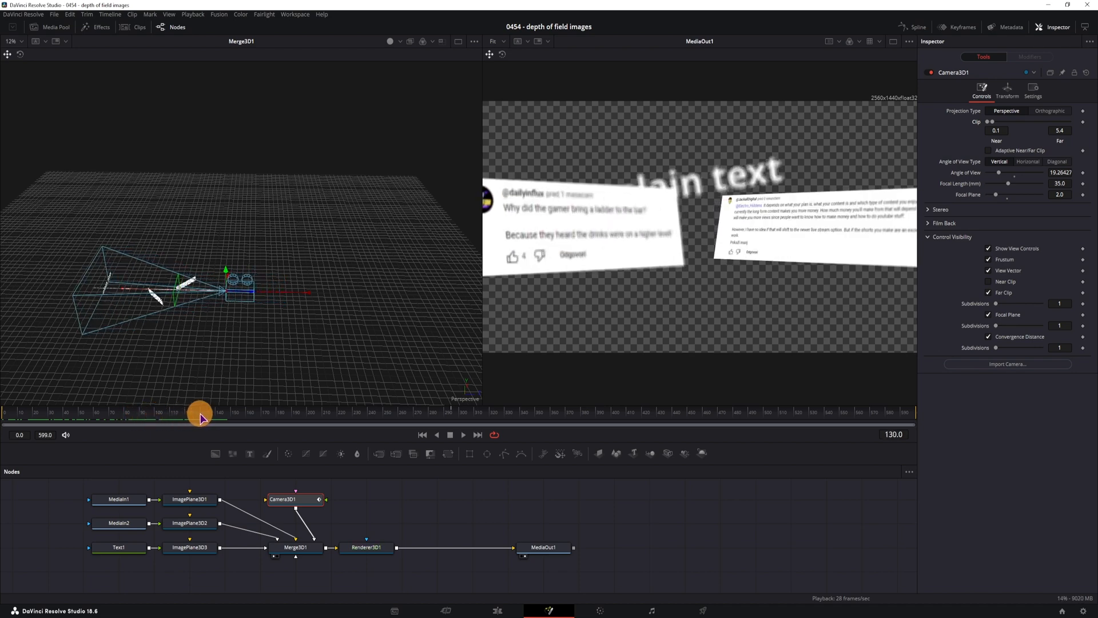
pyautogui.moveTo(199, 419); pyautogui.dragTo(220, 419)
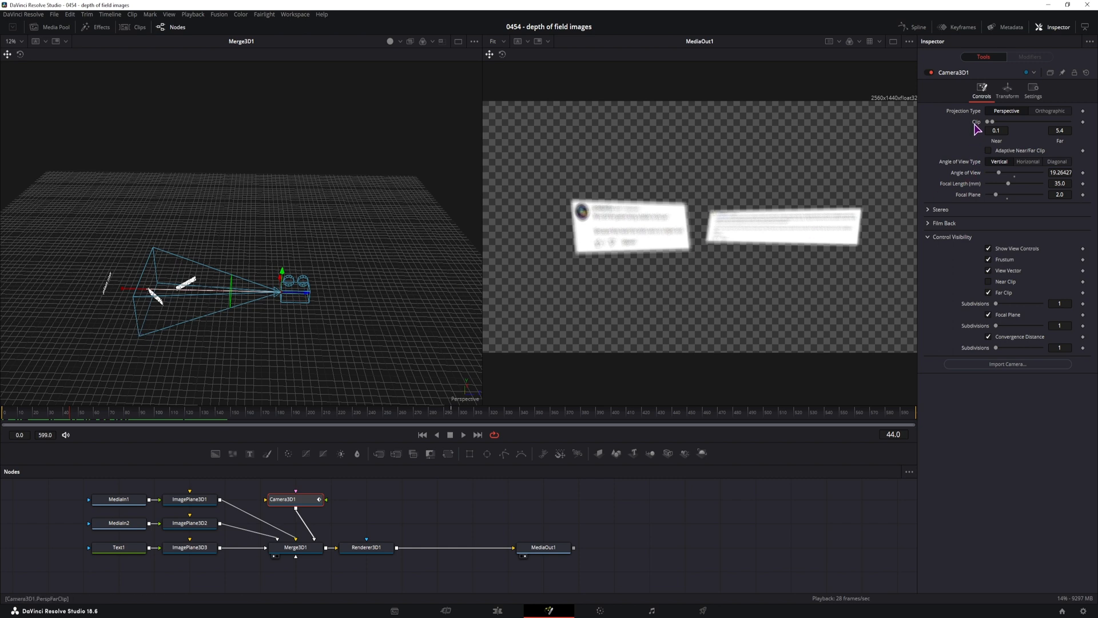
pyautogui.moveTo(1084, 126)
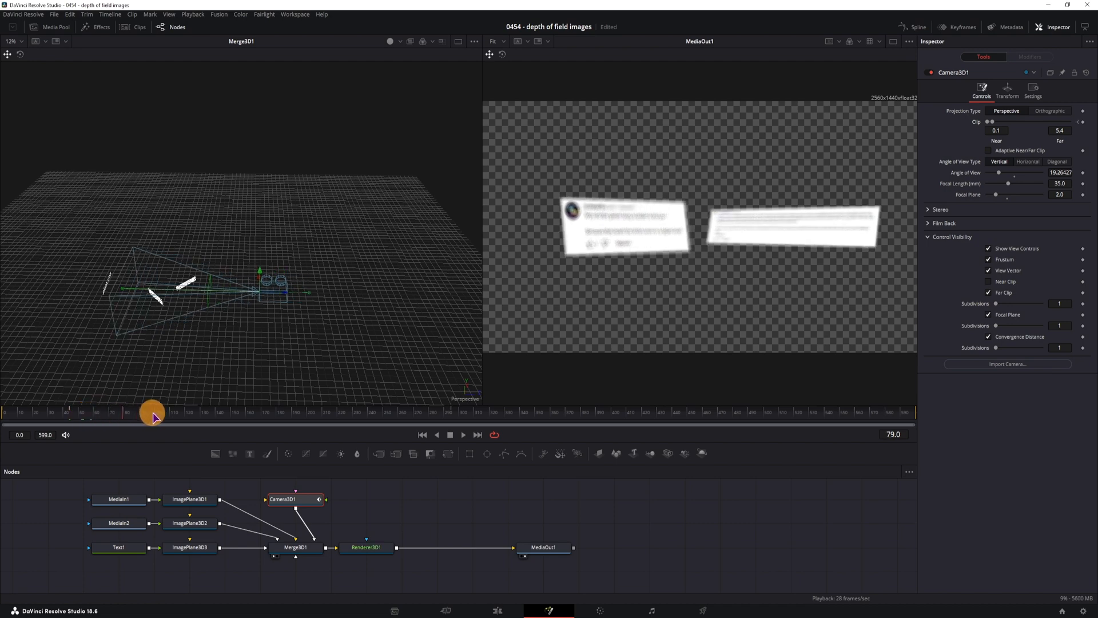
# - Scrub through later frames to check the animated far clip revealing the cards
pyautogui.moveTo(152, 411); pyautogui.dragTo(219, 412)
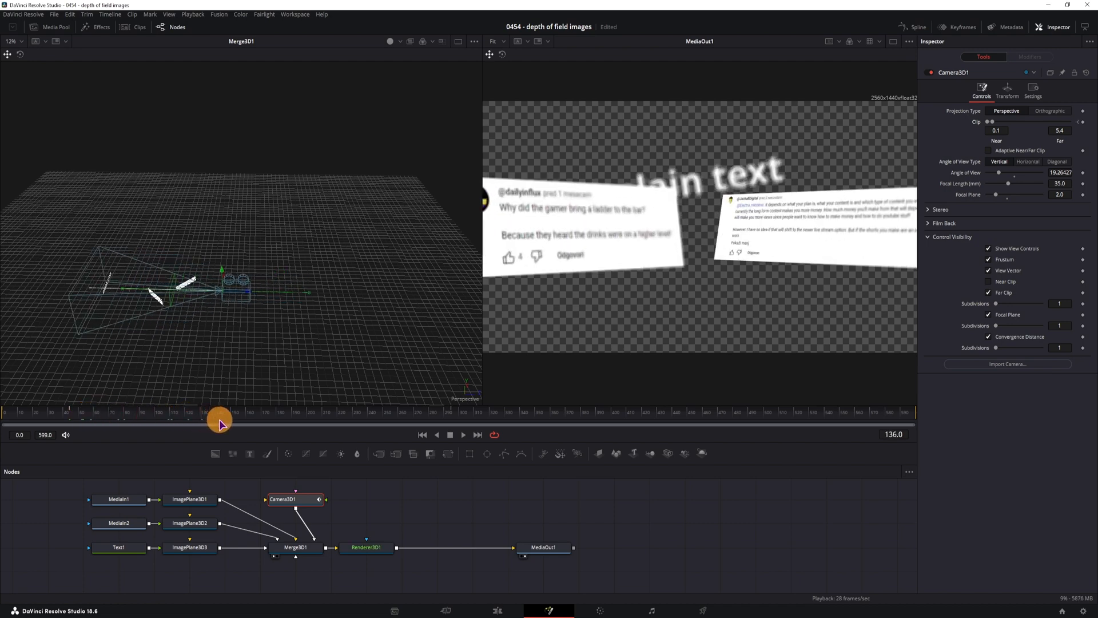
pyautogui.moveTo(220, 411); pyautogui.dragTo(240, 412)
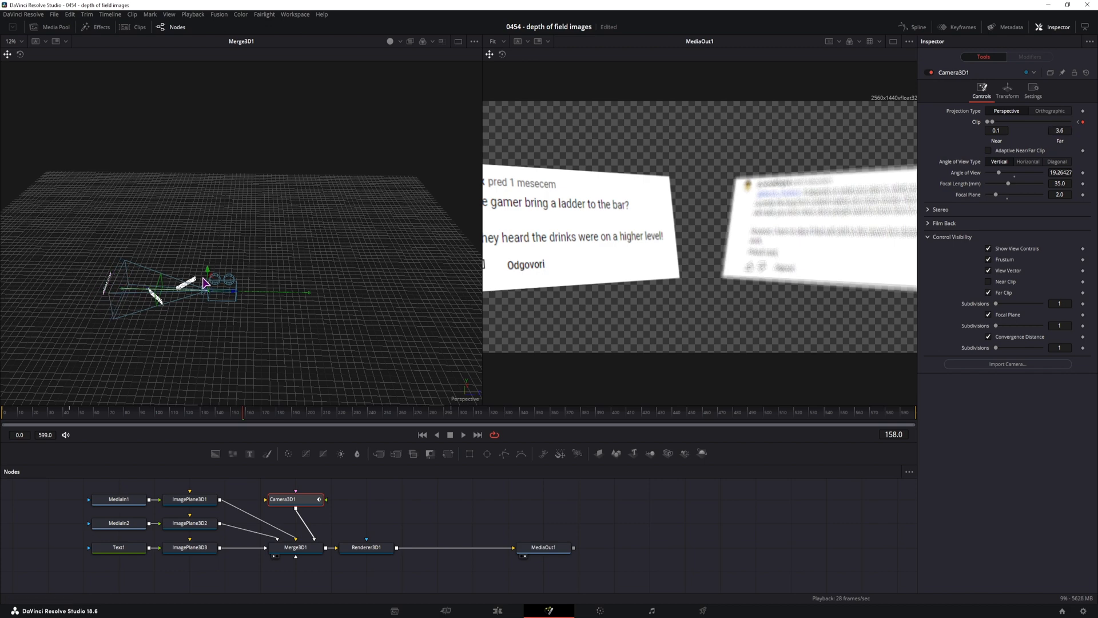
pyautogui.moveTo(194, 288)
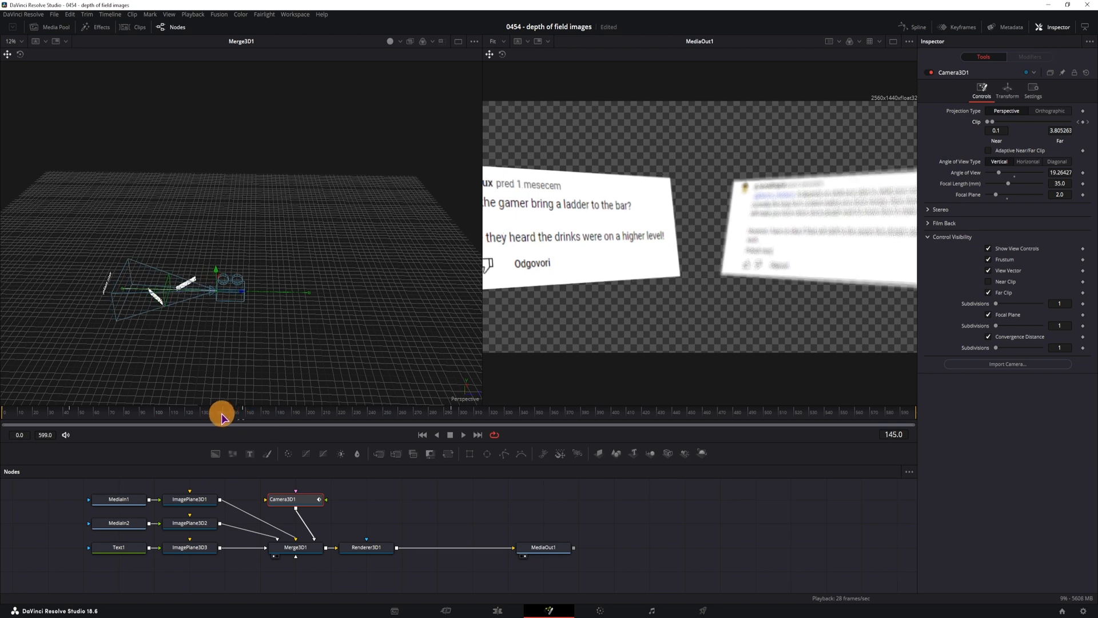
pyautogui.moveTo(223, 413); pyautogui.dragTo(244, 419)
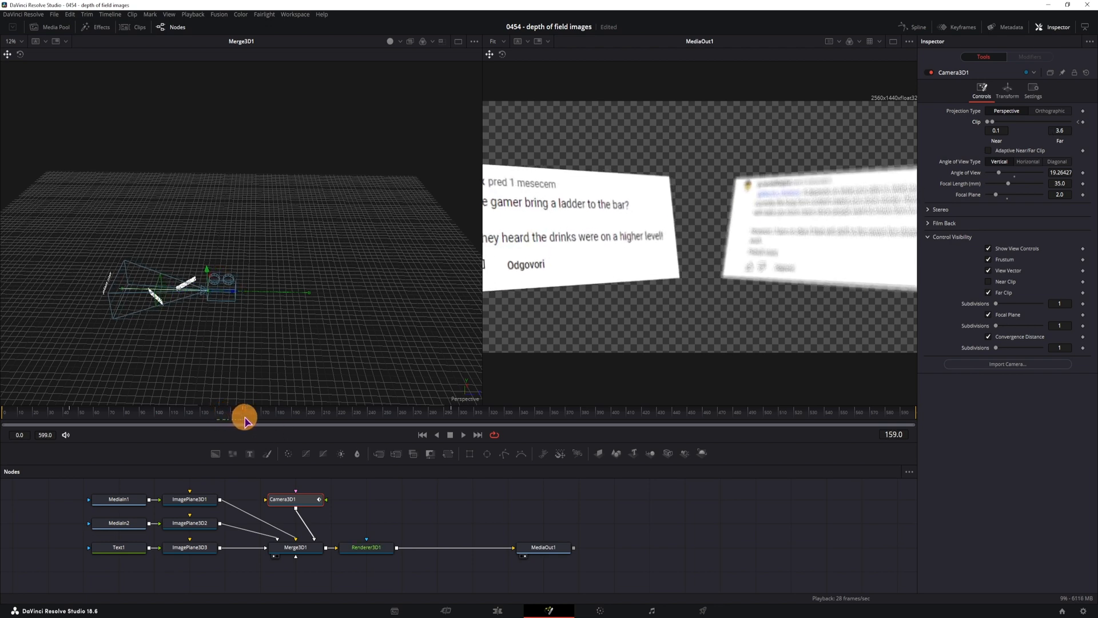
pyautogui.moveTo(244, 417); pyautogui.dragTo(273, 418)
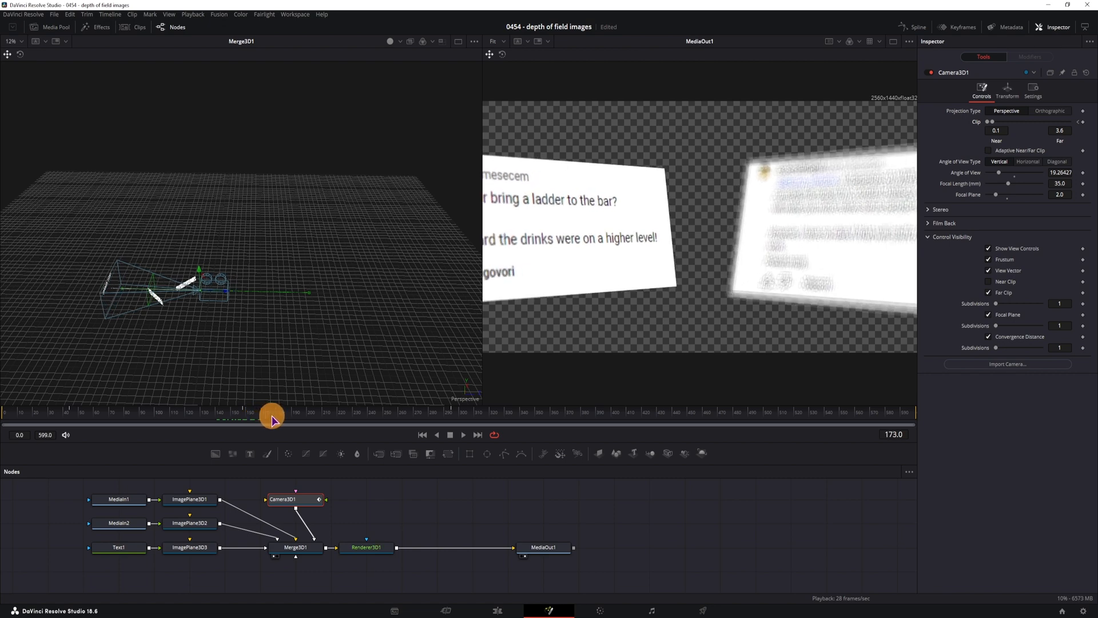
pyautogui.moveTo(271, 417); pyautogui.dragTo(280, 431)
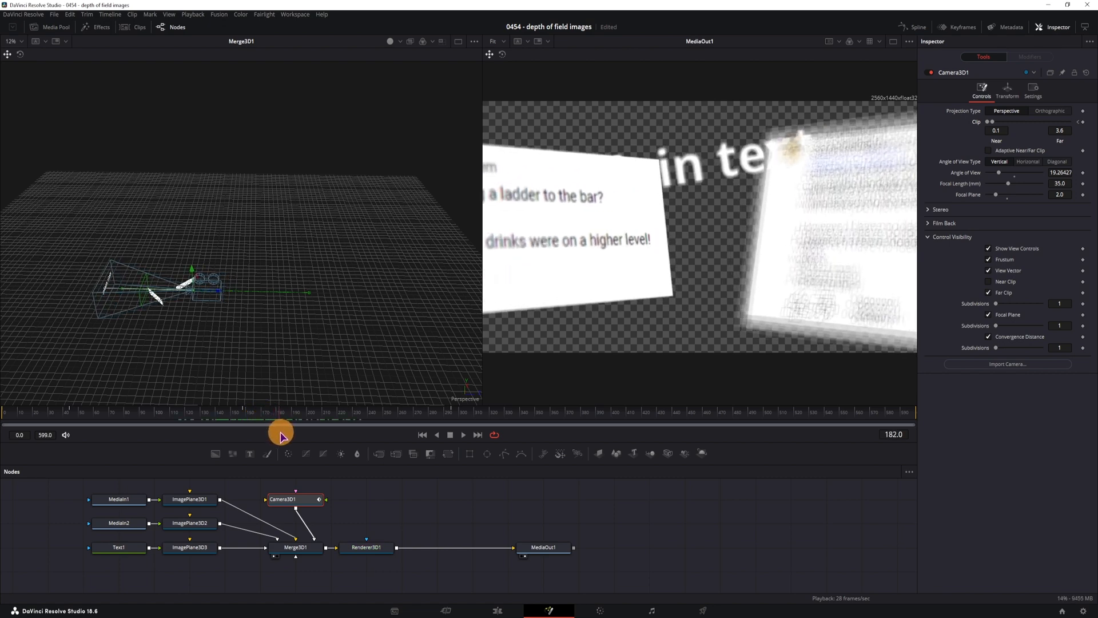
# - Go back to earlier frames and set far clip keyframes from about 4.68 down to 3.6
pyautogui.moveTo(280, 420); pyautogui.dragTo(228, 423)
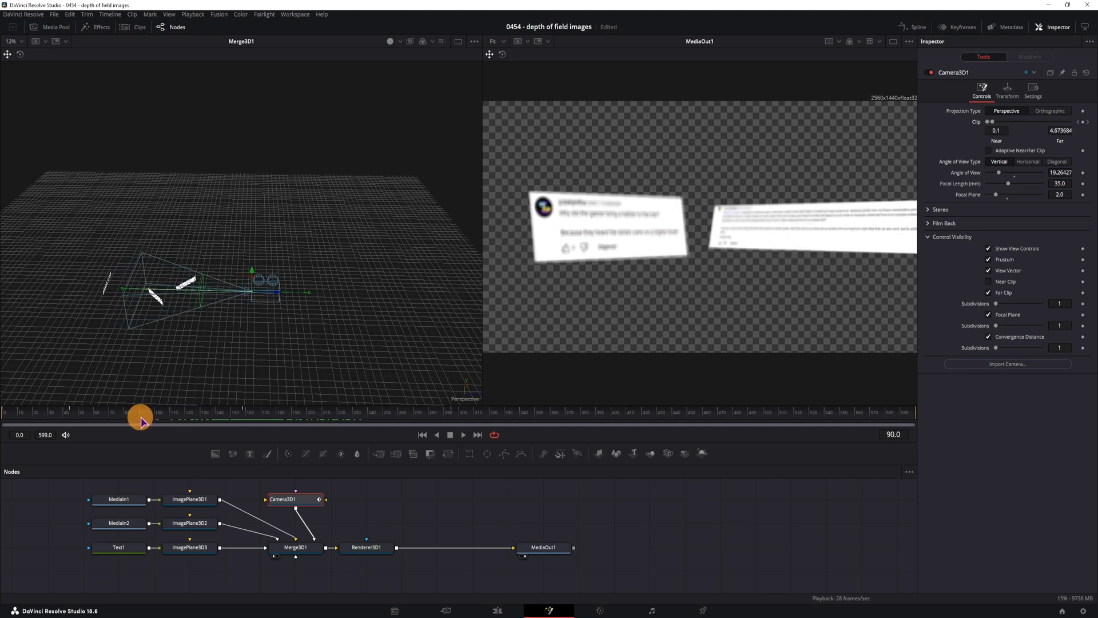
pyautogui.moveTo(144, 420); pyautogui.dragTo(208, 420)
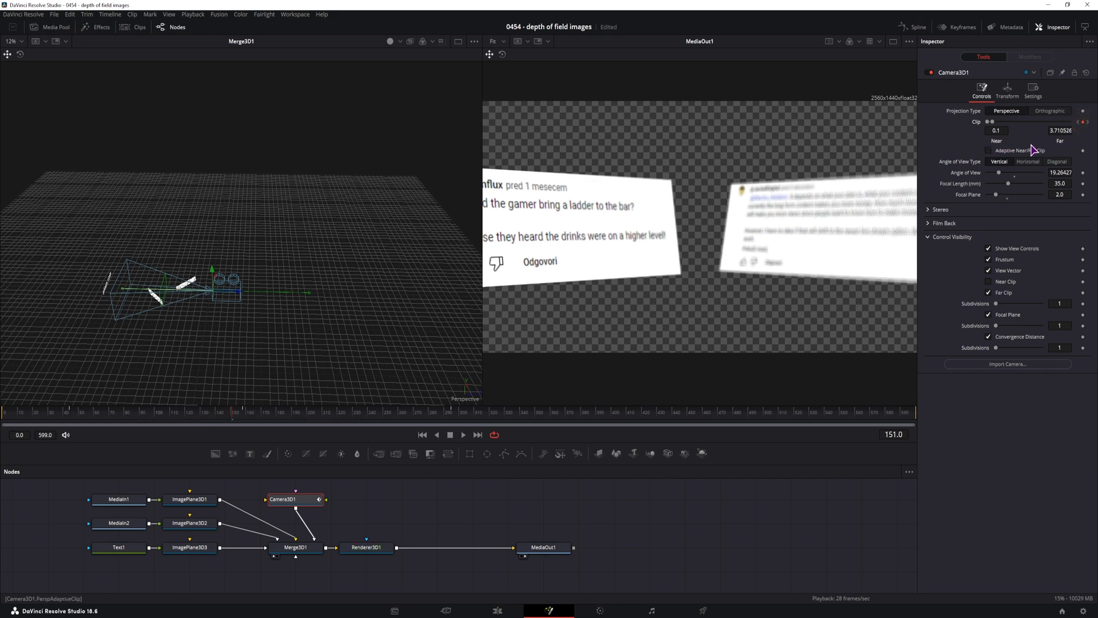
pyautogui.click(235, 416)
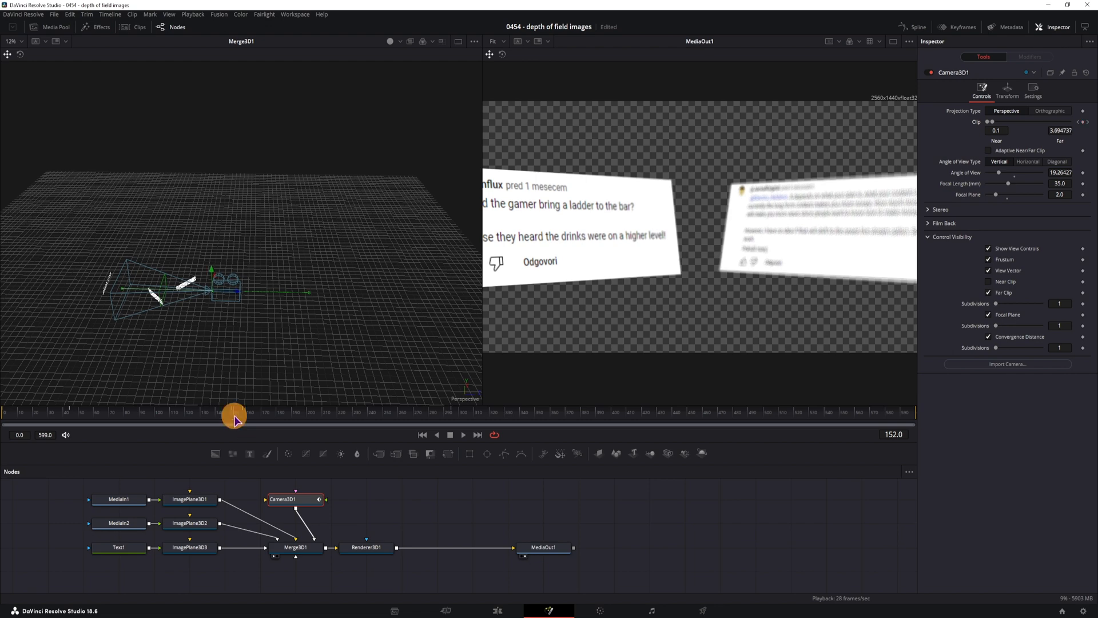
pyautogui.moveTo(233, 415); pyautogui.dragTo(270, 412)
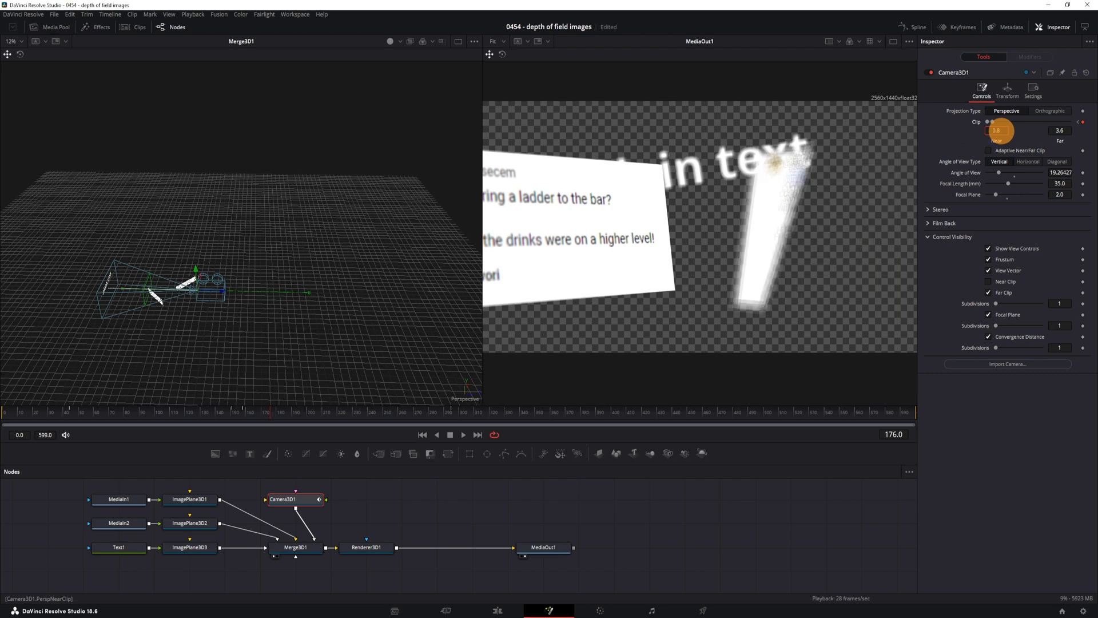
# - Animate the camera's near clip from 0.1 up to 1.0 so only plain text remains by frame 176
pyautogui.moveTo(995, 130); pyautogui.dragTo(998, 130)
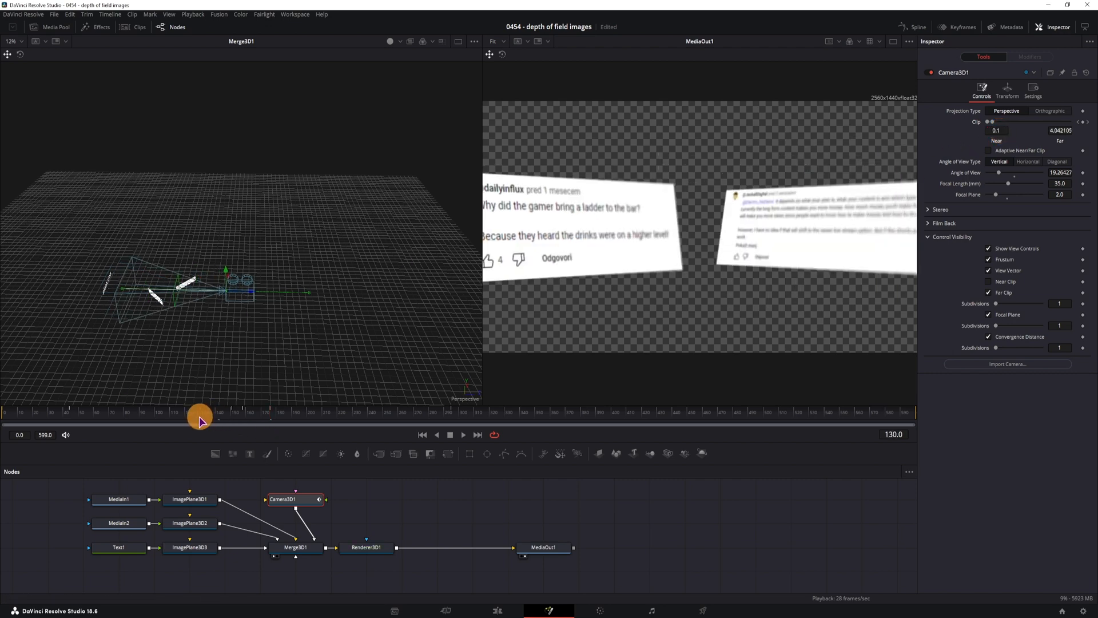
pyautogui.moveTo(199, 419); pyautogui.dragTo(241, 418)
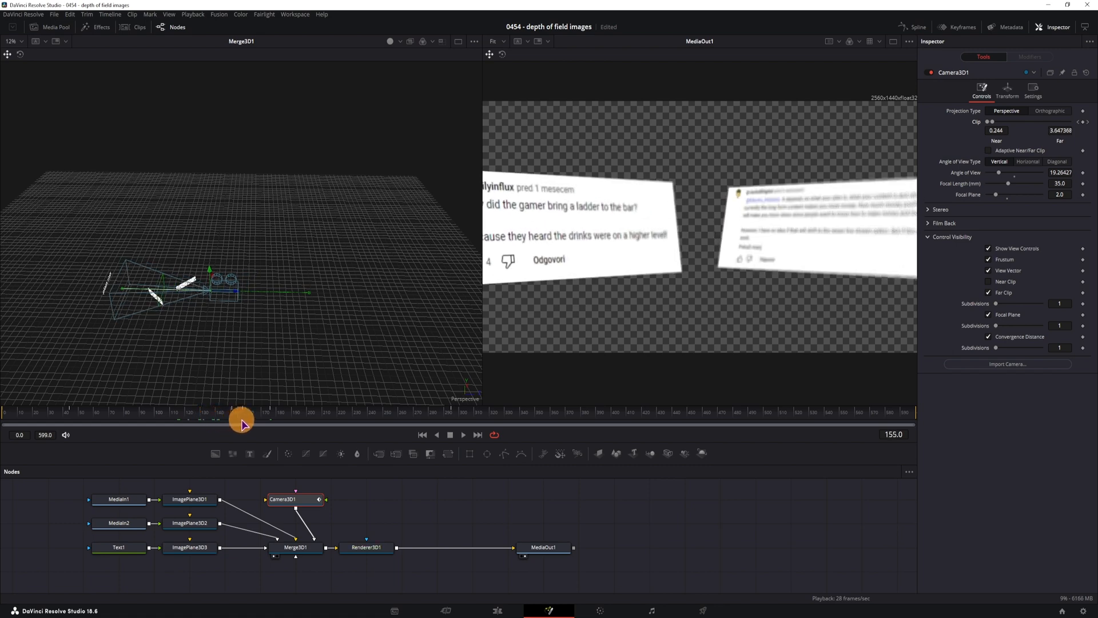
pyautogui.moveTo(241, 419); pyautogui.dragTo(279, 419)
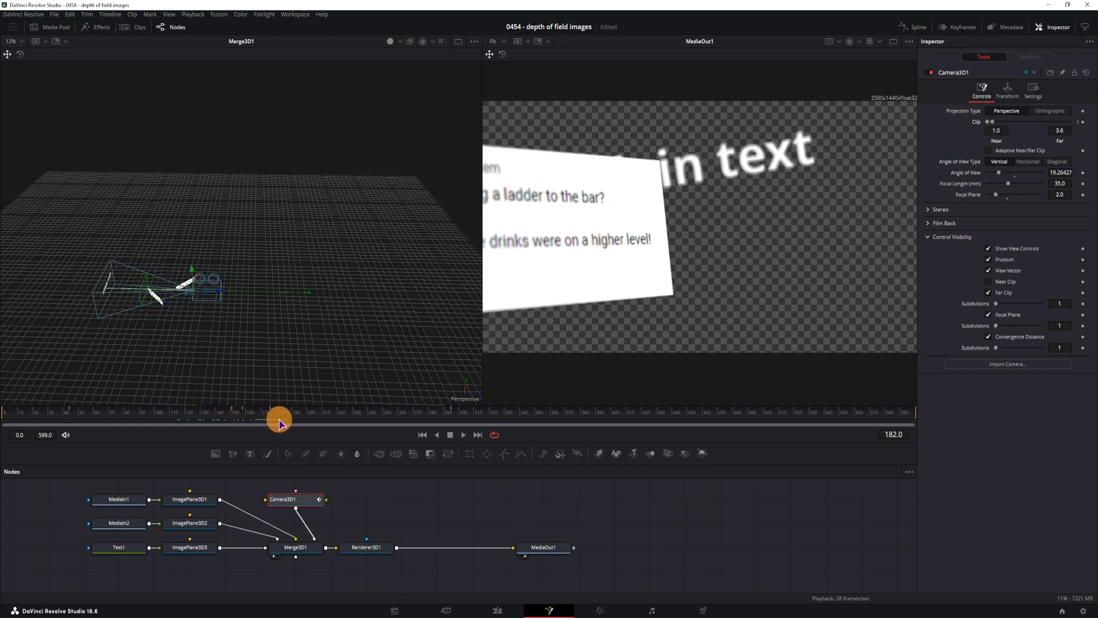
pyautogui.moveTo(266, 420); pyautogui.dragTo(307, 429)
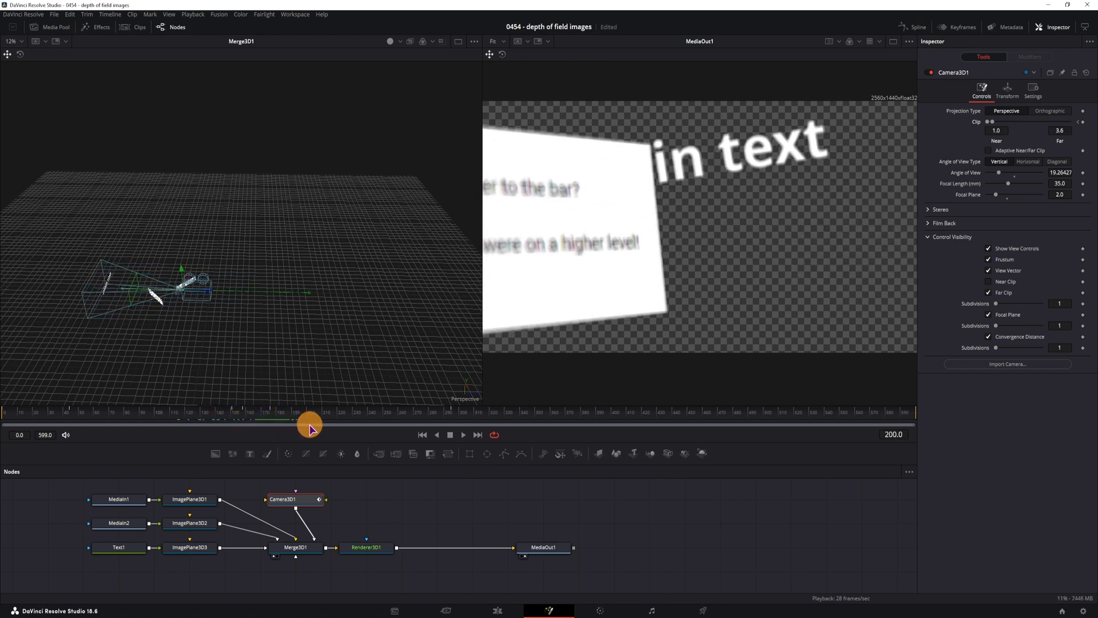
pyautogui.moveTo(310, 420); pyautogui.dragTo(356, 420)
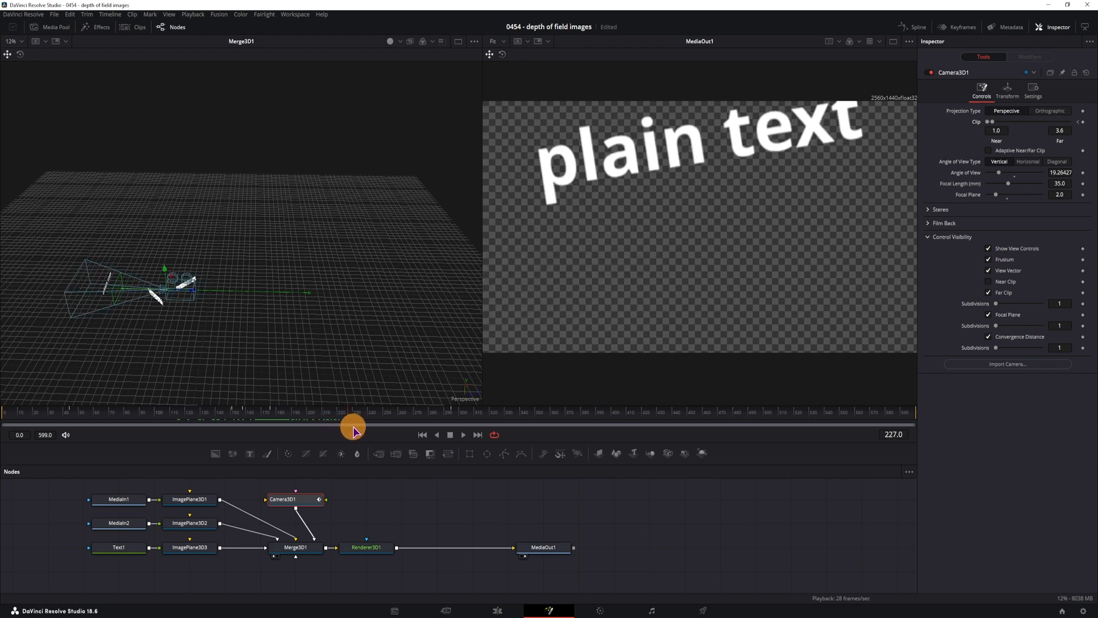
pyautogui.click(188, 547)
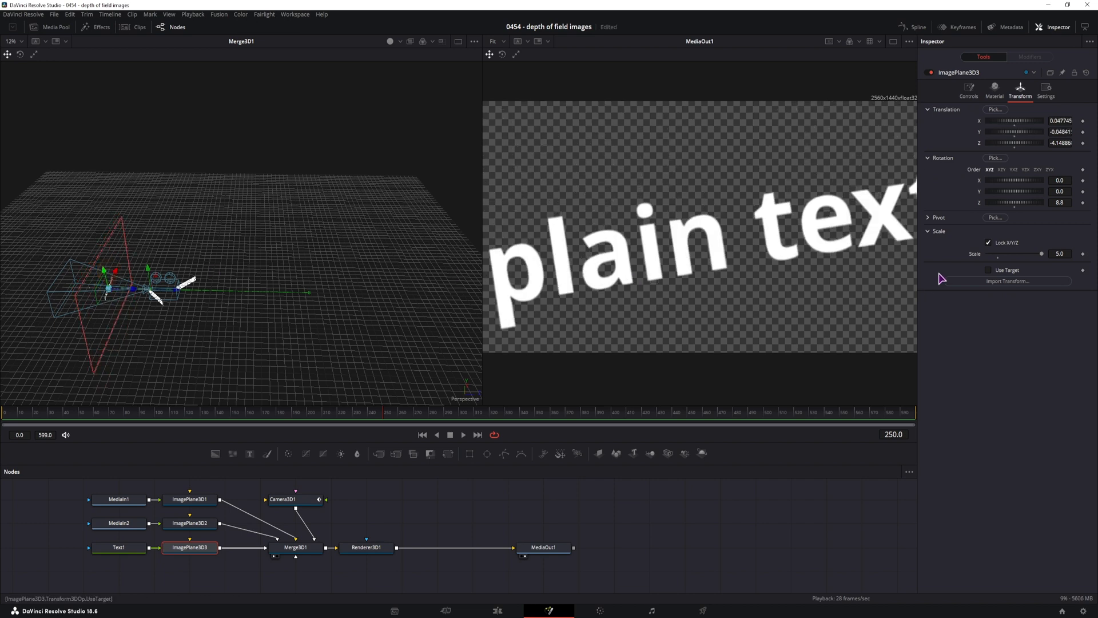
# - Adjust a transform value of the plain text image plane
pyautogui.moveTo(1065, 254); pyautogui.dragTo(1033, 254)
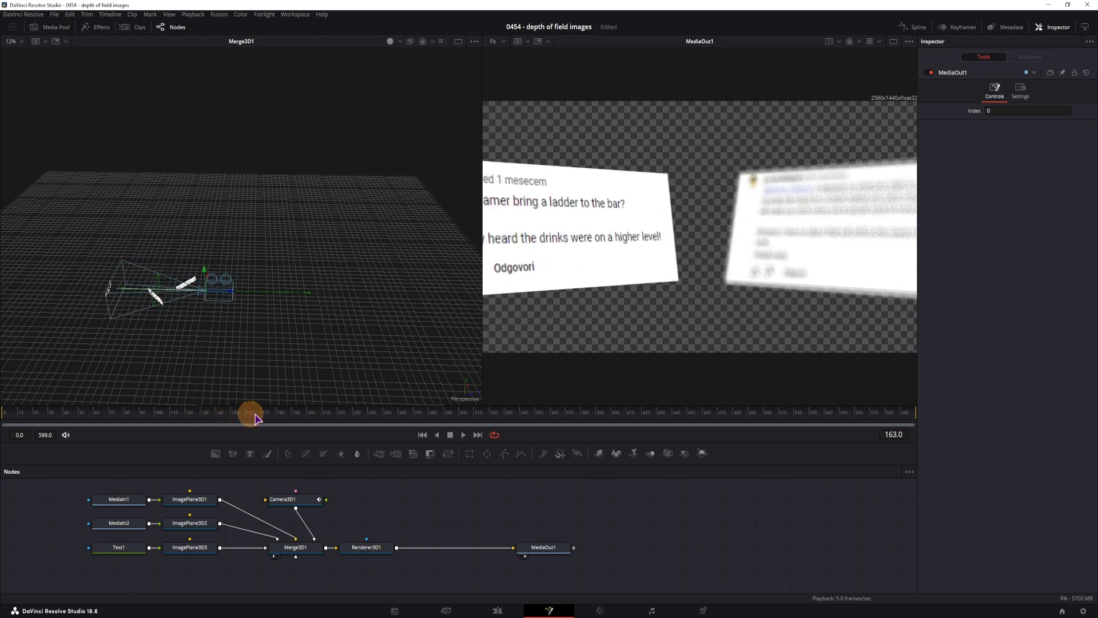
# - Scrub the camera push past the cards, then show Camera3D1's transform settings at frame 119
pyautogui.moveTo(251, 413); pyautogui.dragTo(158, 413)
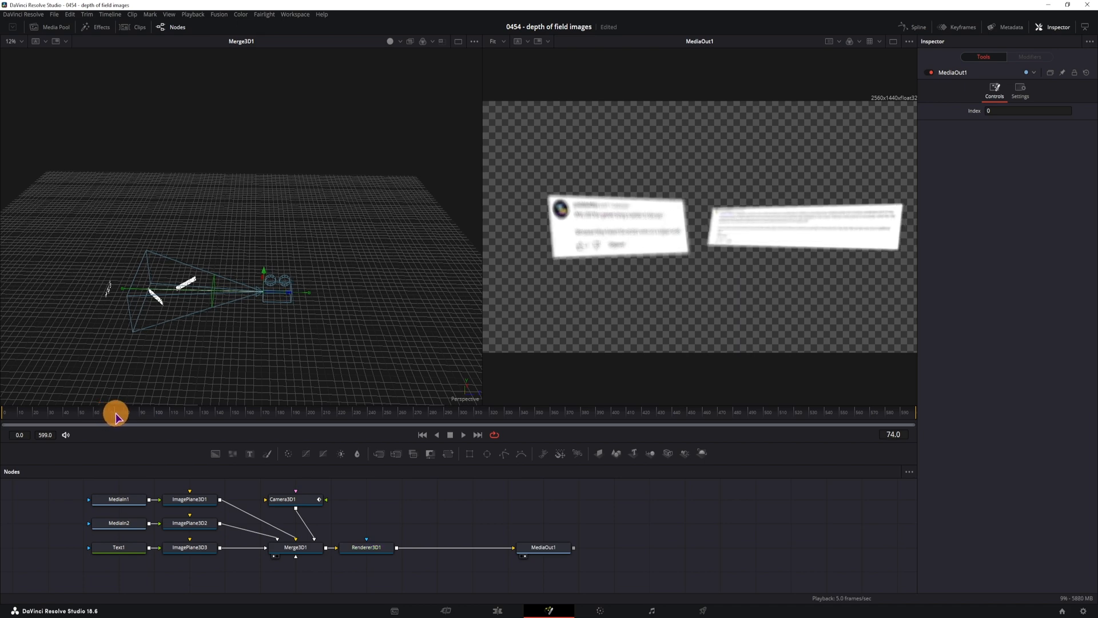
pyautogui.moveTo(116, 413); pyautogui.dragTo(204, 413)
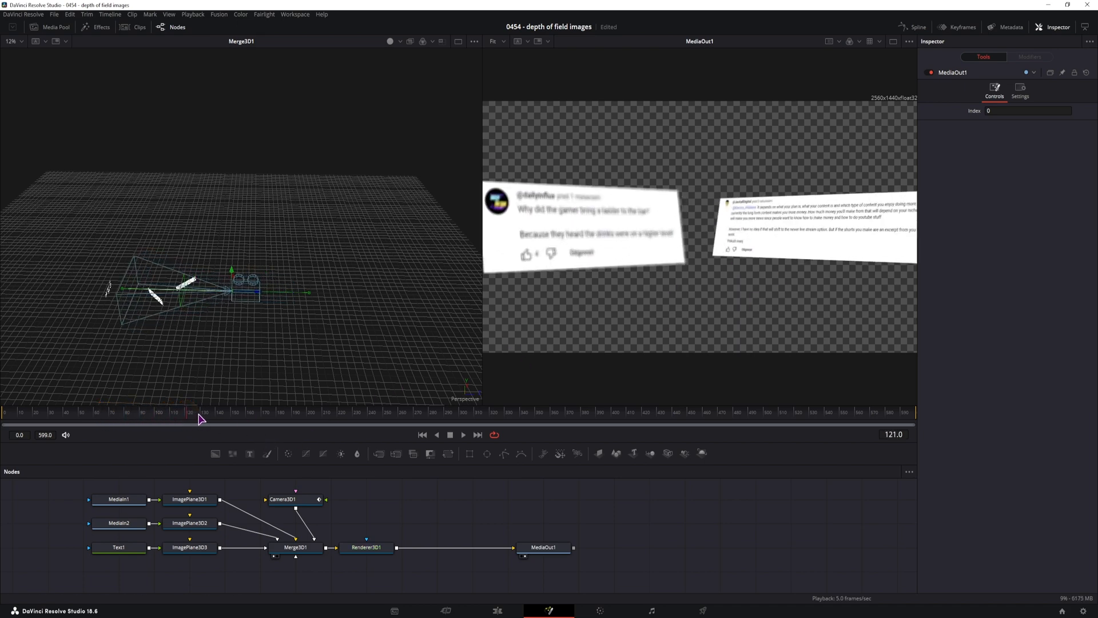
pyautogui.click(284, 499)
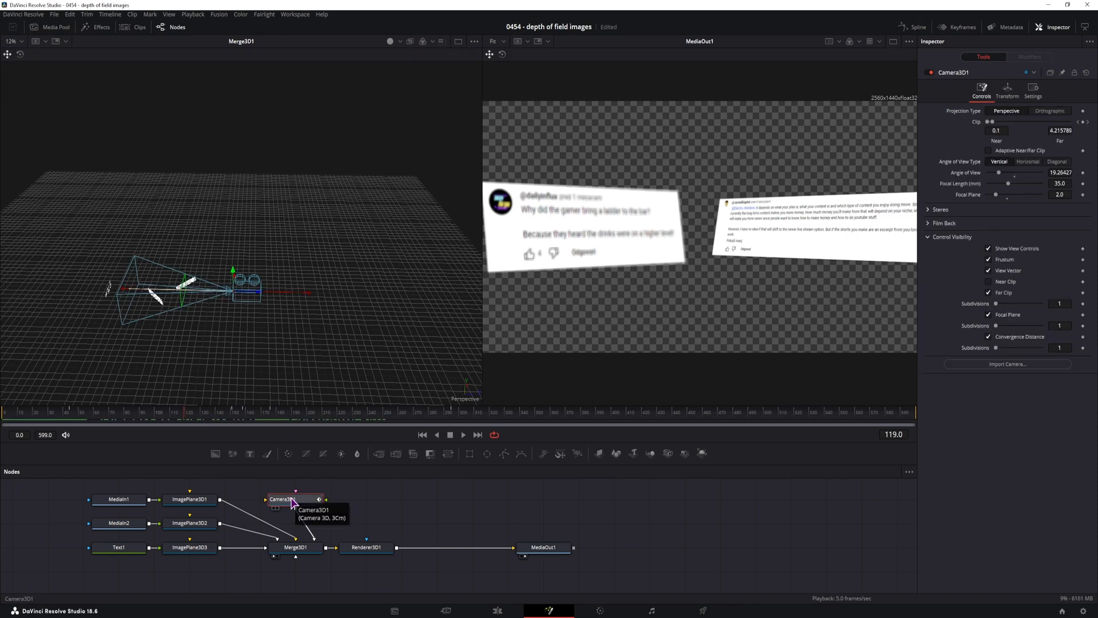
pyautogui.click(1007, 90)
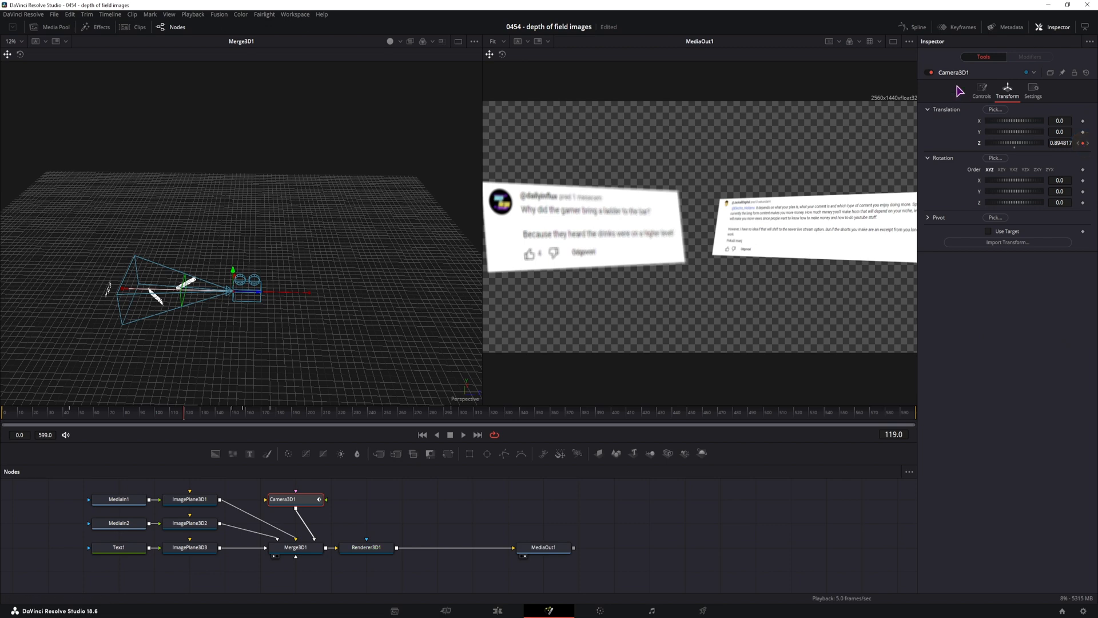
# - In the Spline editor, smooth the camera's Z Offset keyframes and lengthen the middle ease handle
pyautogui.click(918, 26)
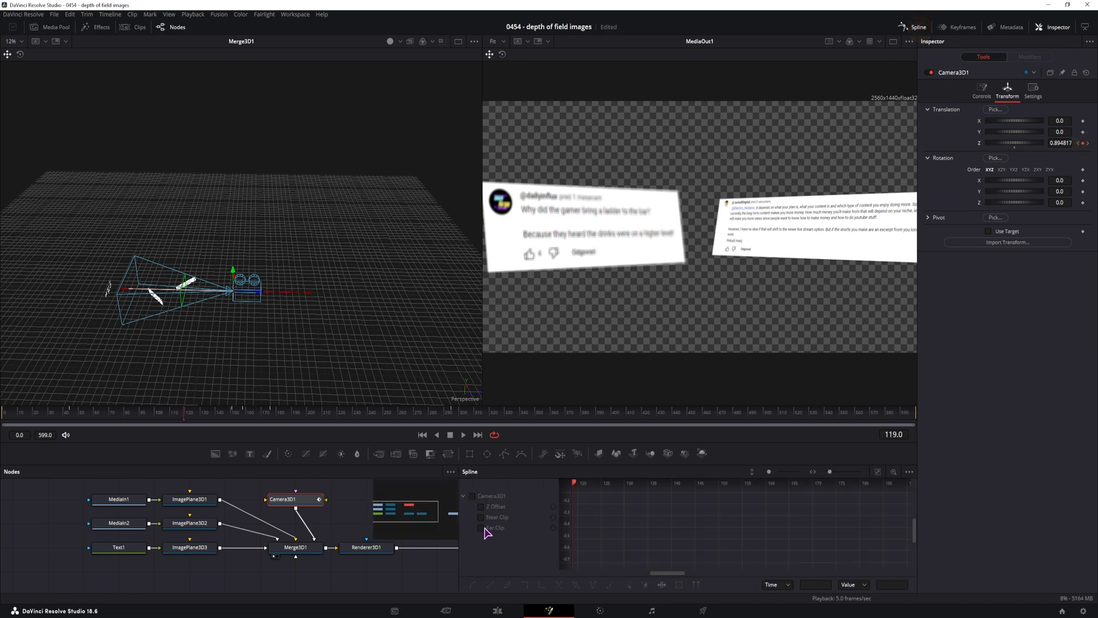
pyautogui.click(497, 506)
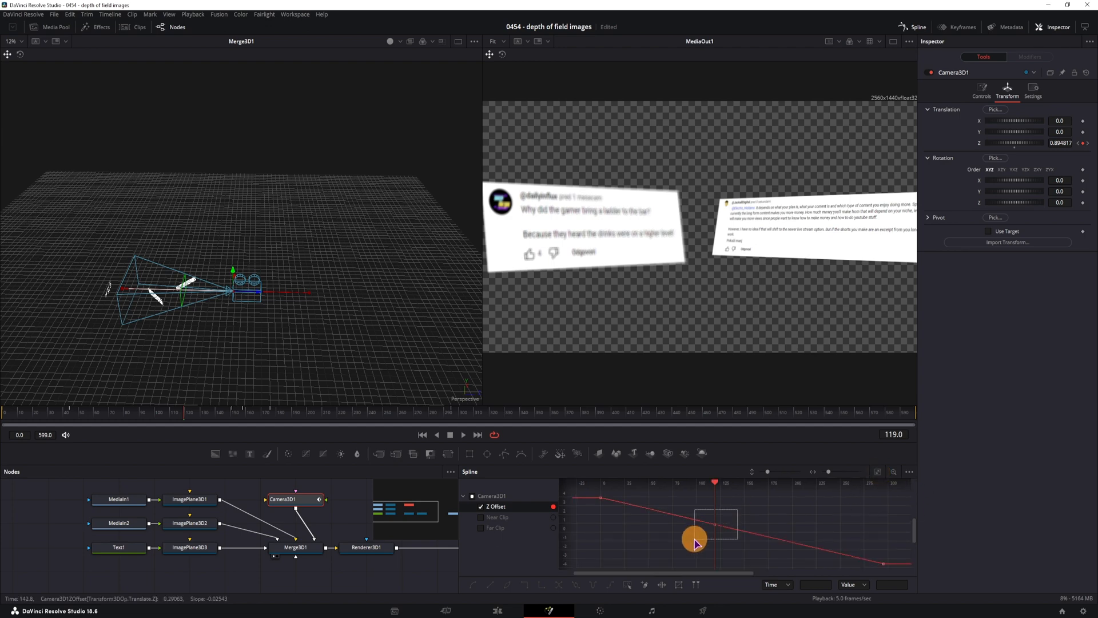
pyautogui.press('s')
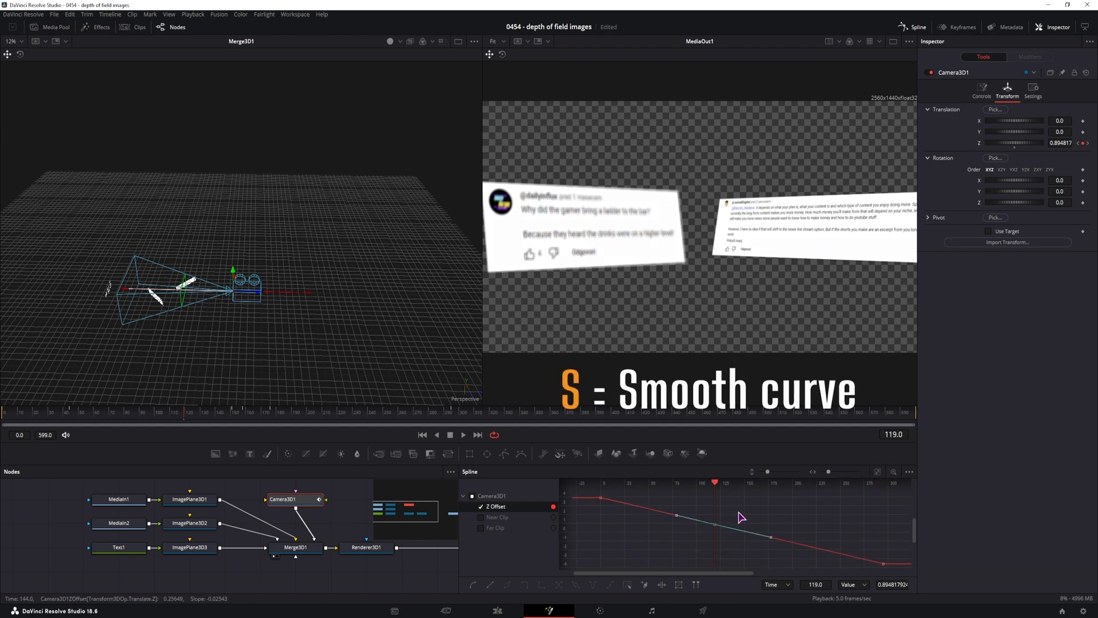
pyautogui.click(676, 523)
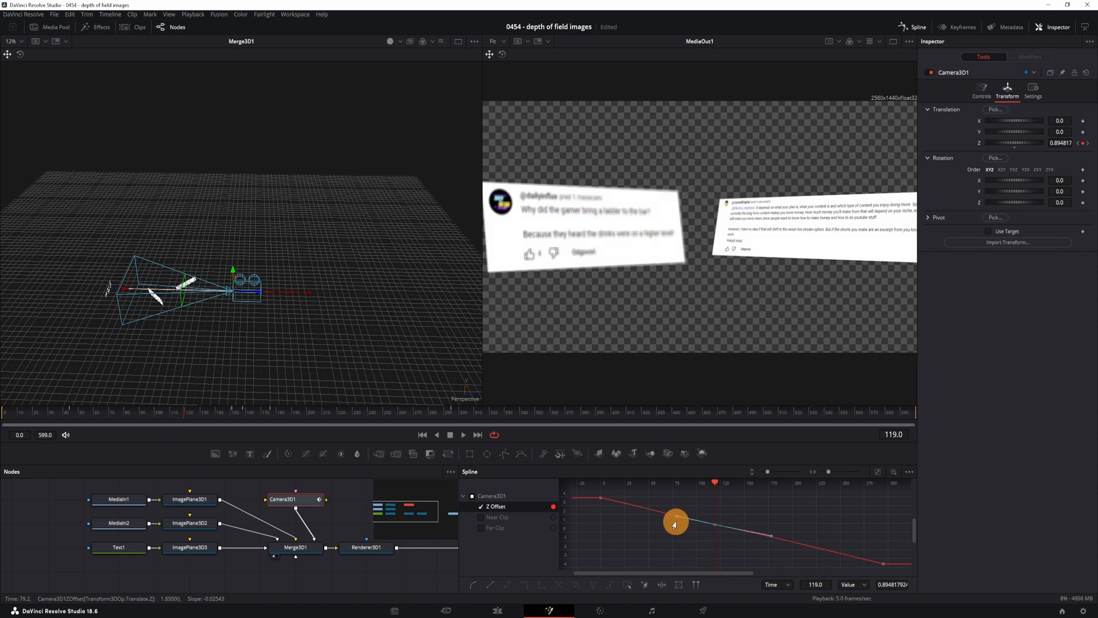
pyautogui.moveTo(675, 523); pyautogui.dragTo(673, 525)
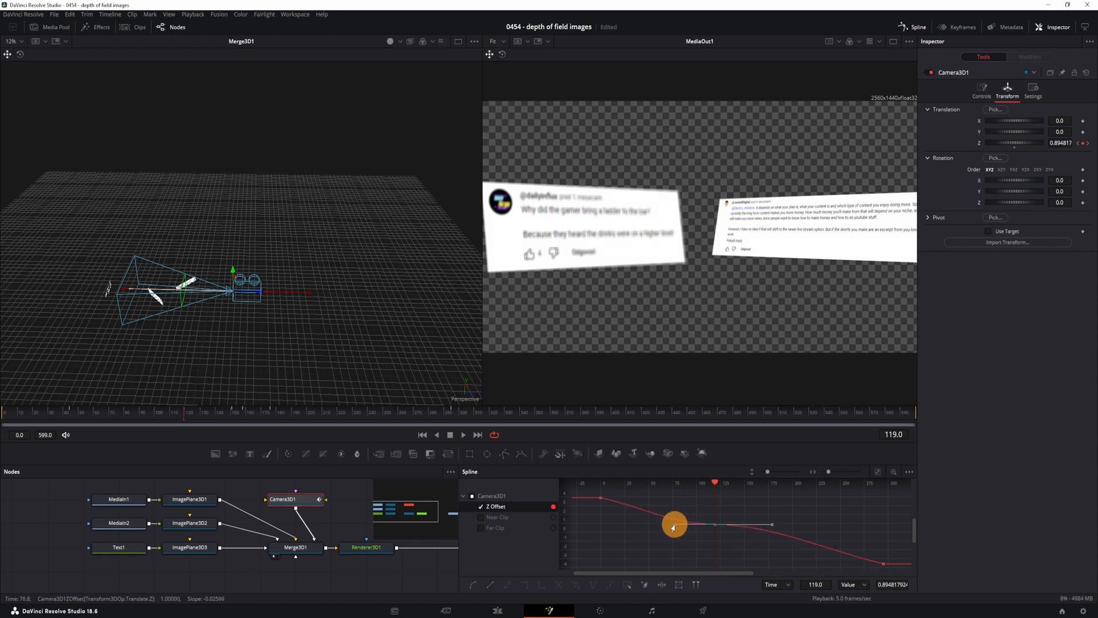
pyautogui.moveTo(674, 525); pyautogui.dragTo(796, 525)
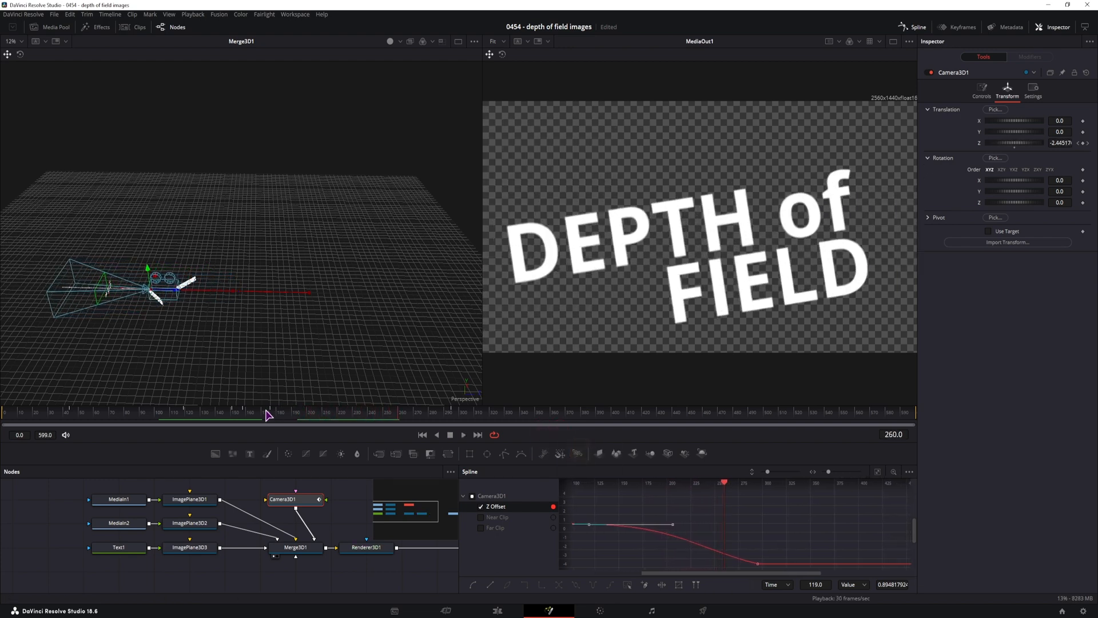
# - Reshape the Z Offset curve around the middle keyframe so the push eases into a pause
pyautogui.click(156, 412)
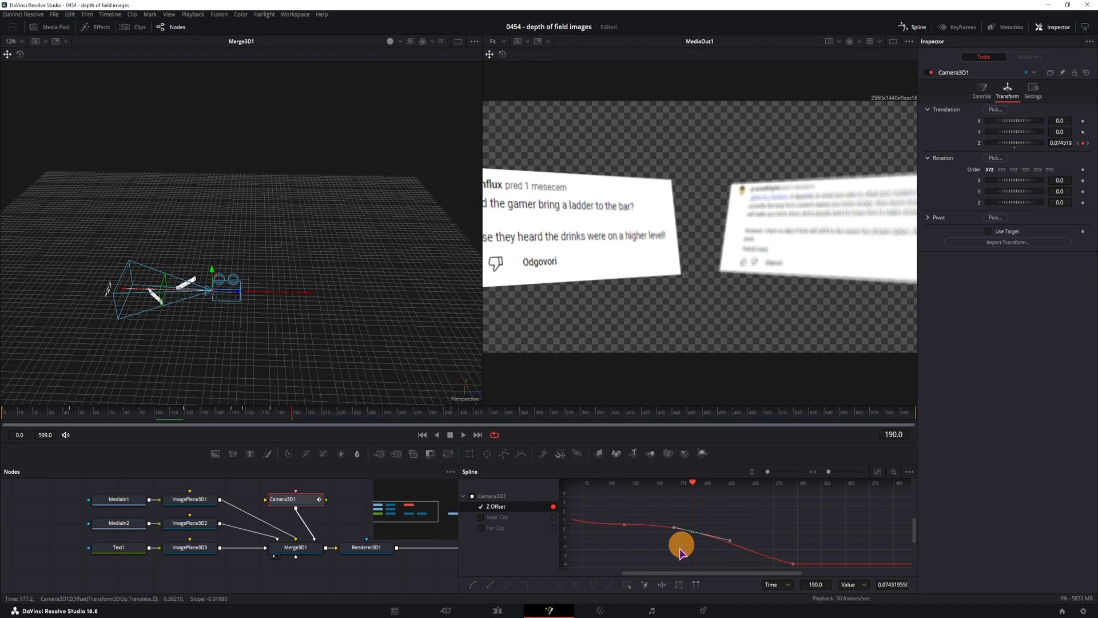
pyautogui.moveTo(681, 545); pyautogui.dragTo(667, 534)
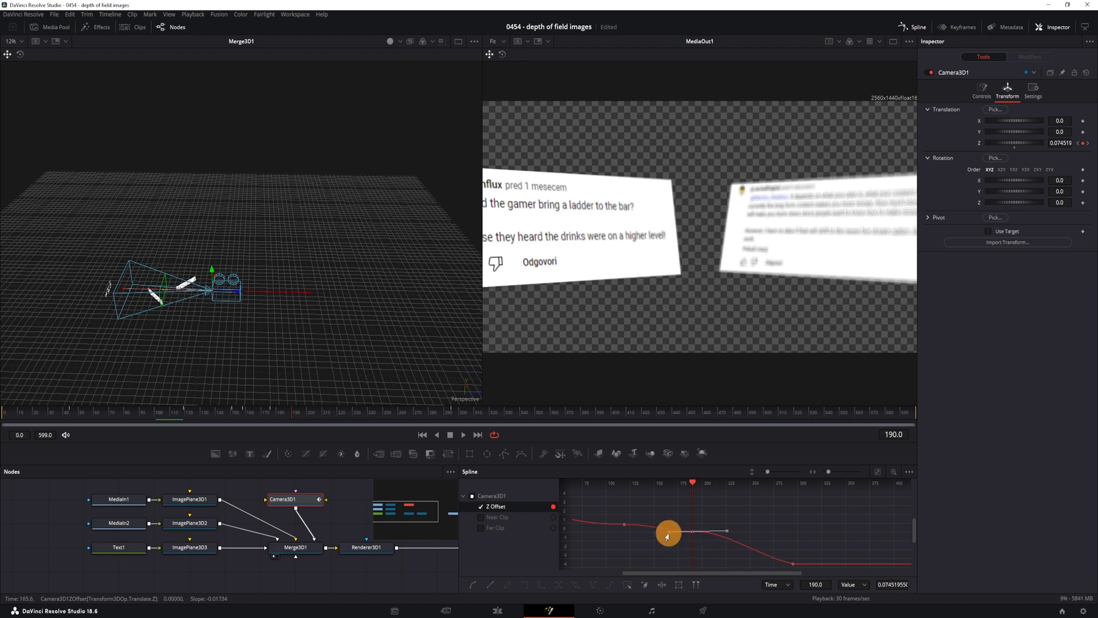
pyautogui.moveTo(667, 534); pyautogui.dragTo(660, 532)
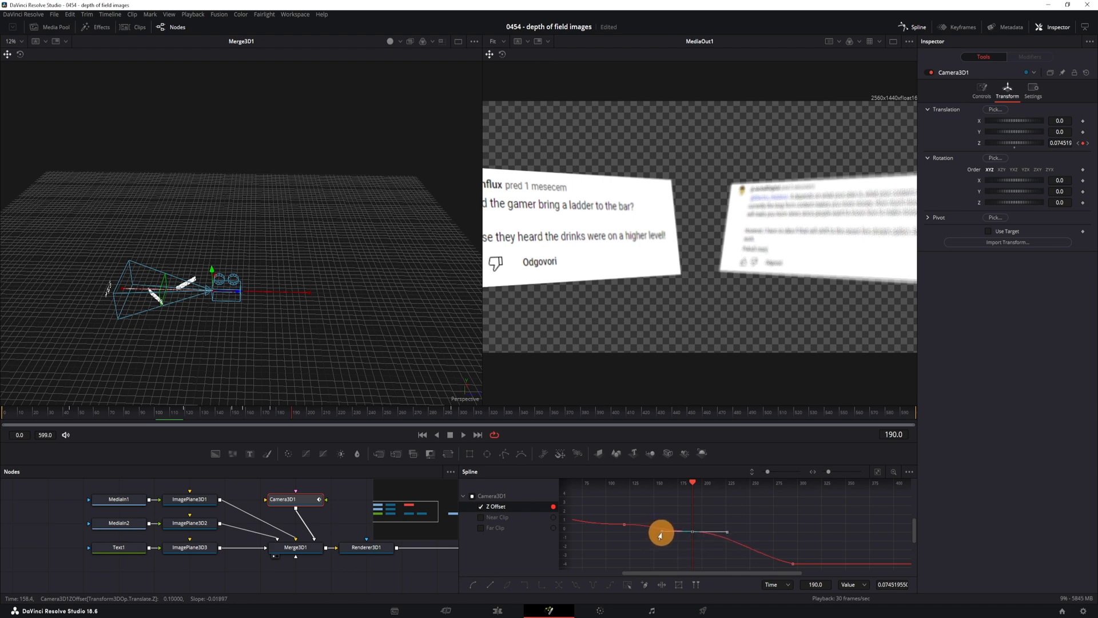
pyautogui.moveTo(660, 531); pyautogui.dragTo(728, 534)
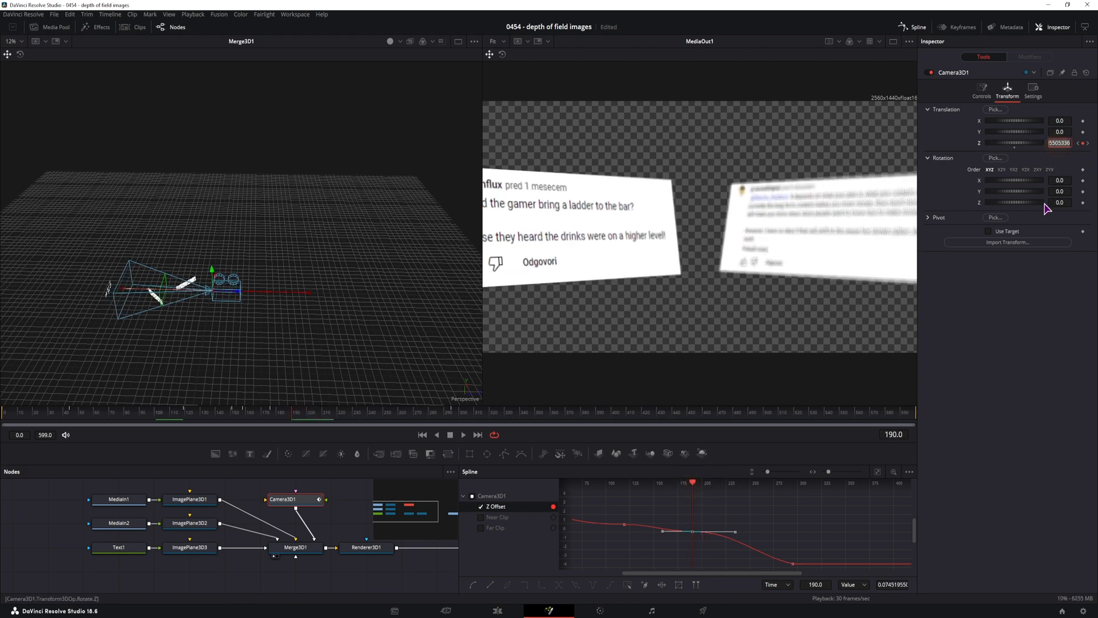
# - Refine the curve easing near frames 190–218 and scrub to check the timing
pyautogui.press('ctrl+c')
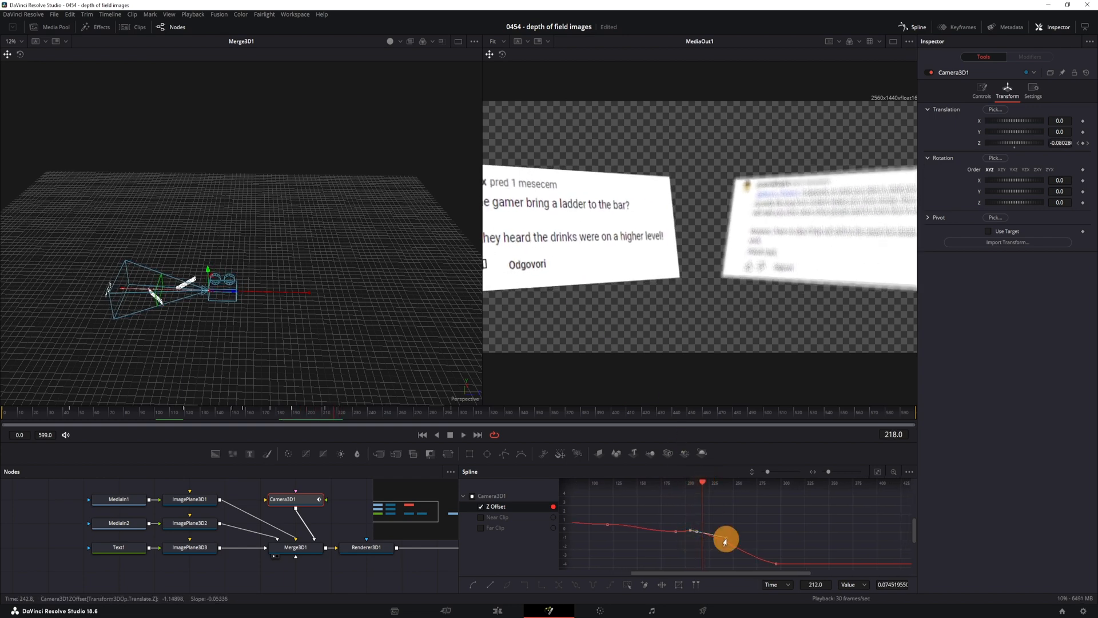
pyautogui.moveTo(725, 539); pyautogui.dragTo(729, 532)
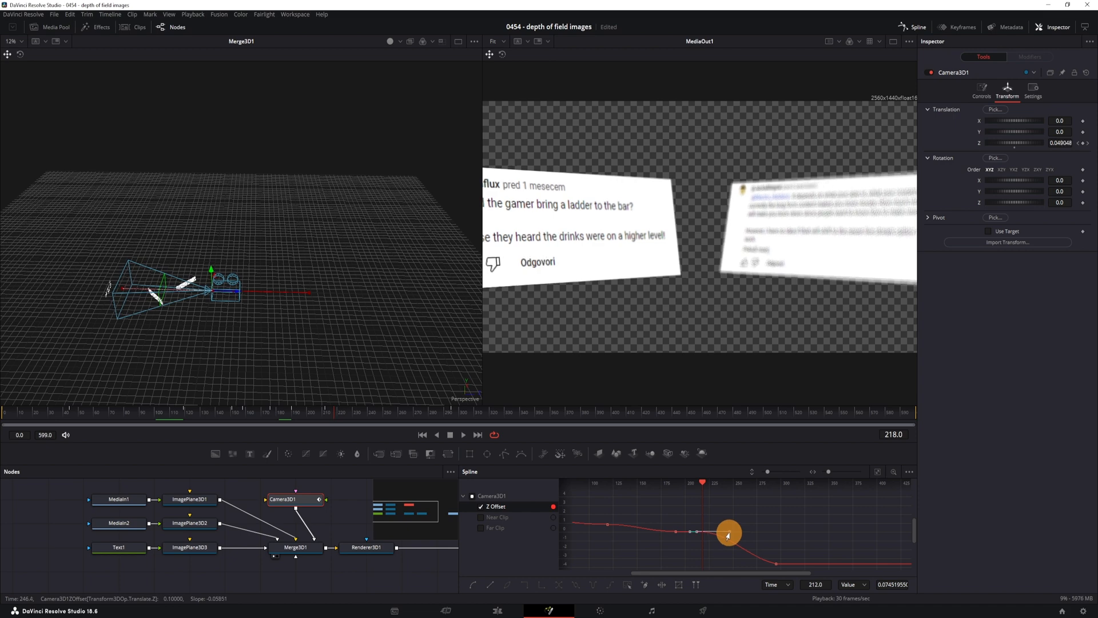
pyautogui.moveTo(729, 532); pyautogui.dragTo(691, 483)
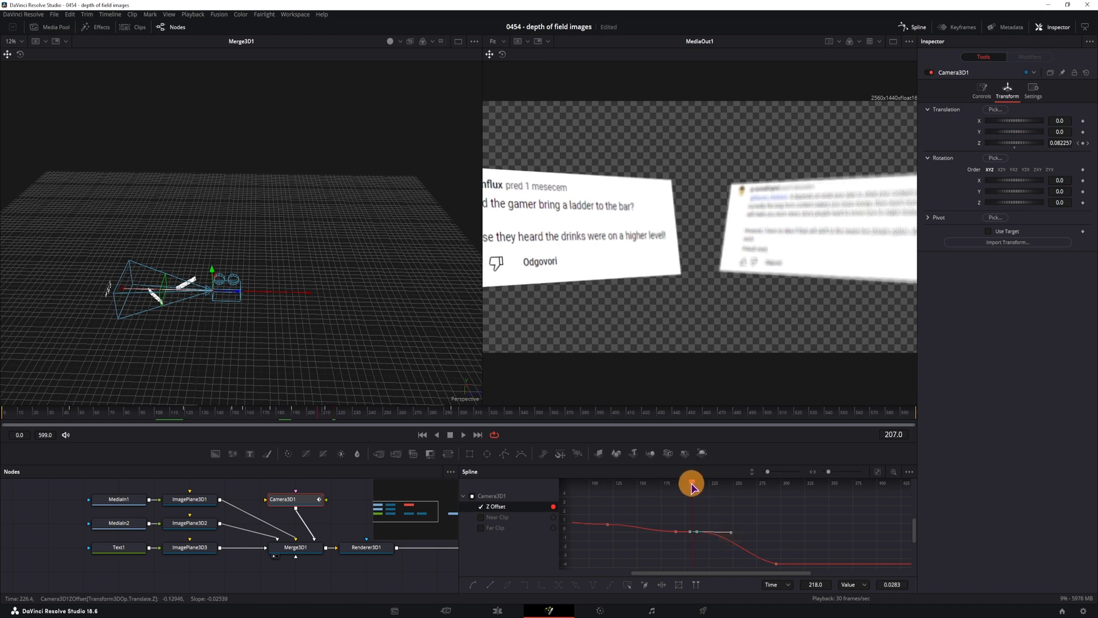
pyautogui.moveTo(691, 487); pyautogui.dragTo(678, 487)
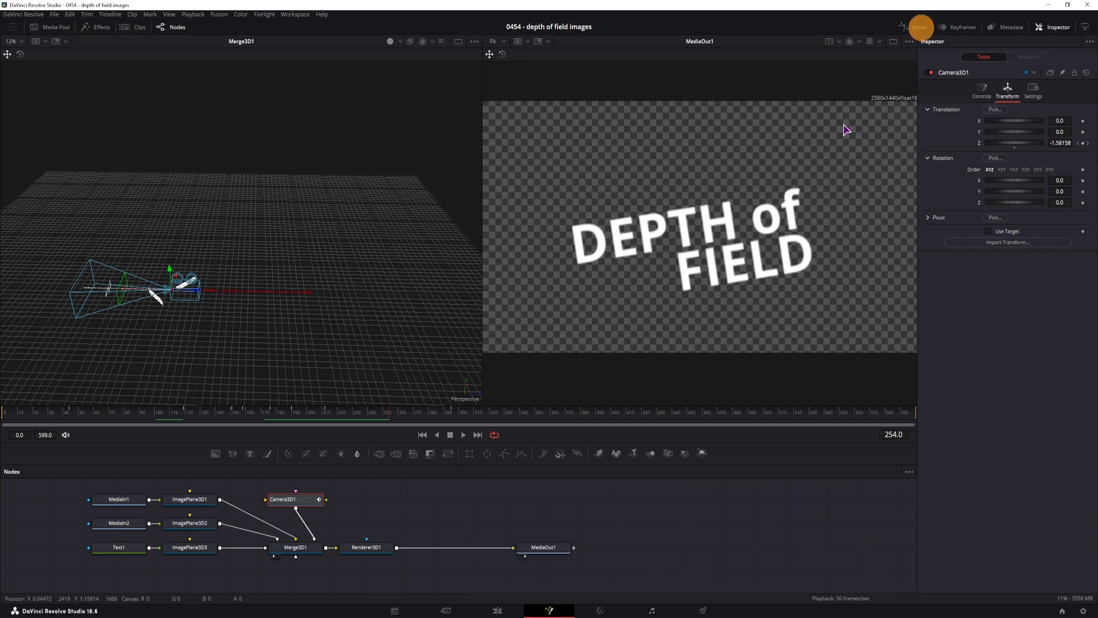
pyautogui.moveTo(526, 543)
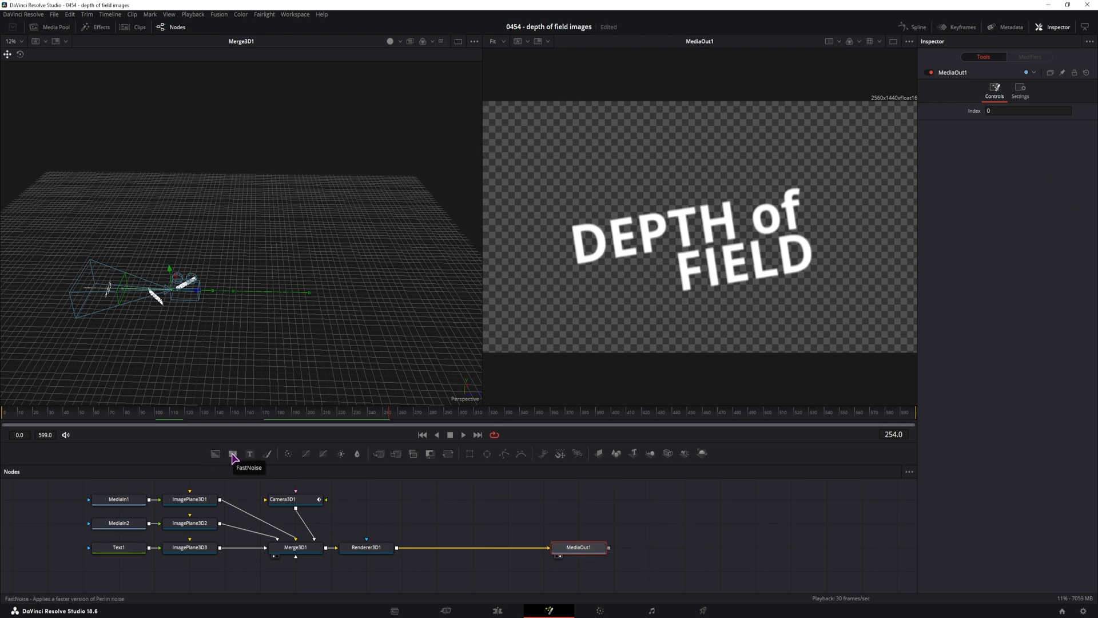
# - Add a FastNoise node merged before MediaOut1 as the background behind the cards and text
pyautogui.click(233, 454)
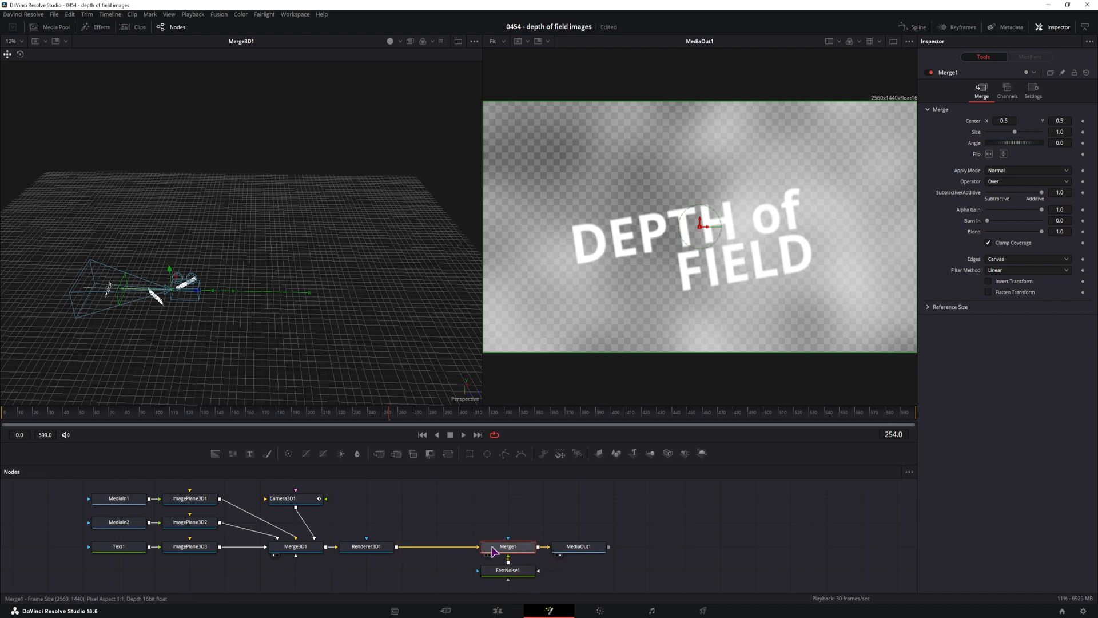
pyautogui.click(508, 570)
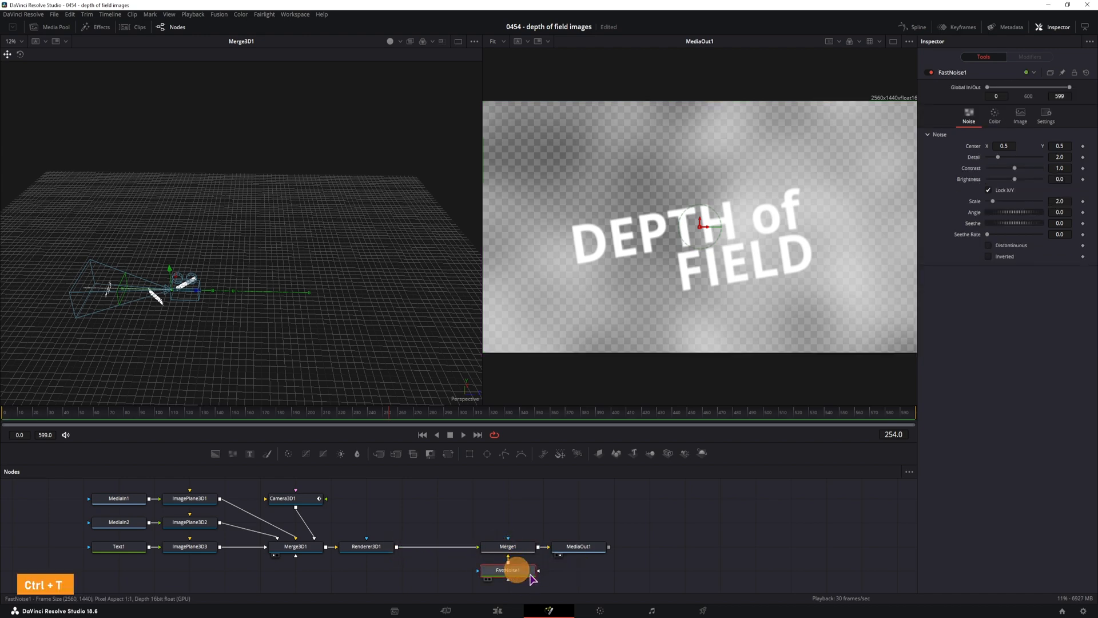
pyautogui.moveTo(508, 569); pyautogui.dragTo(473, 570)
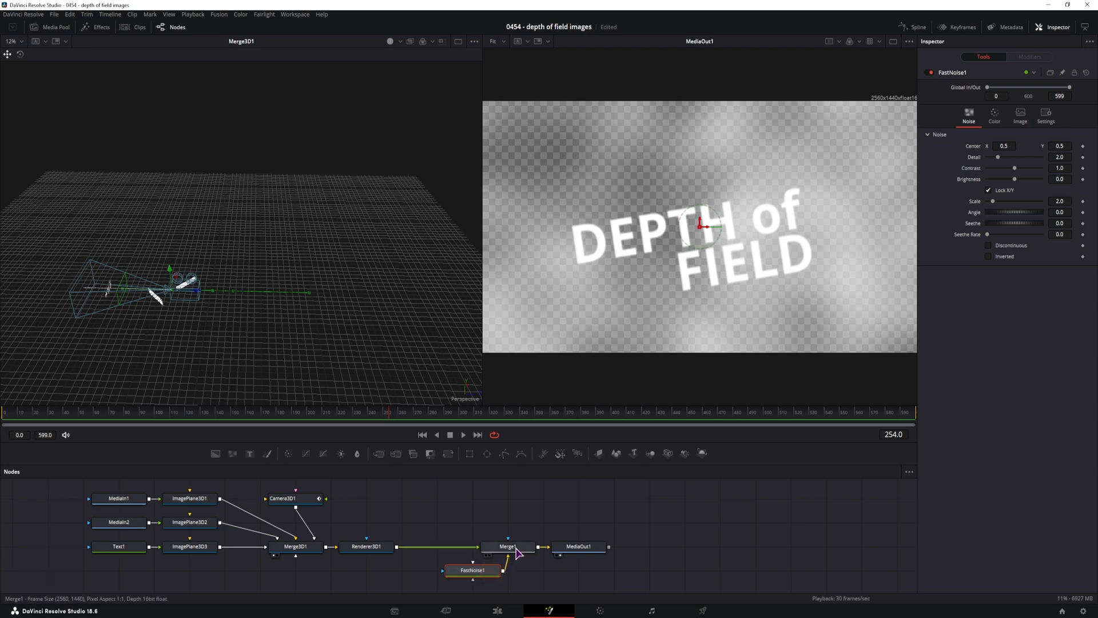
pyautogui.moveTo(472, 570); pyautogui.dragTo(507, 570)
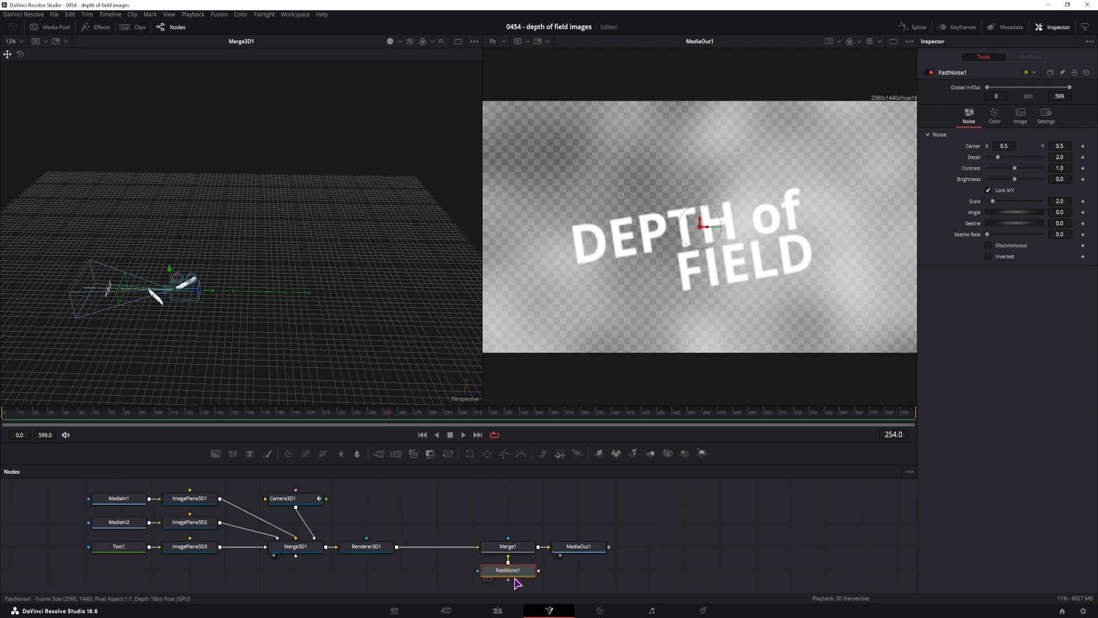
pyautogui.moveTo(508, 570)
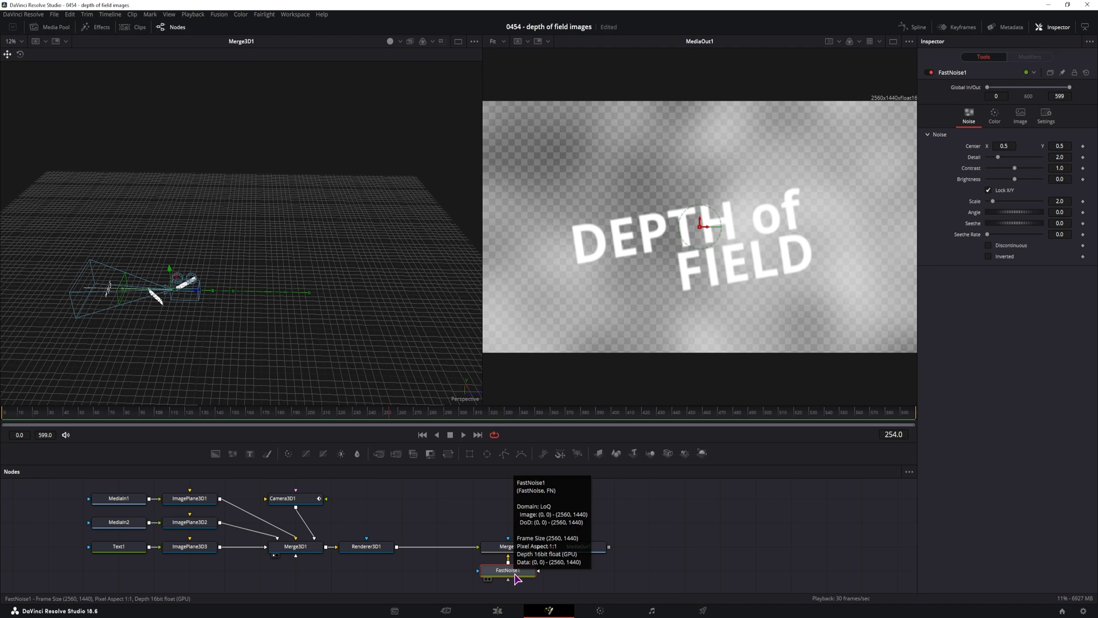
# - Colour the noise opaque pink and blue and raise its Seethe Rate so it slowly animates
pyautogui.click(995, 114)
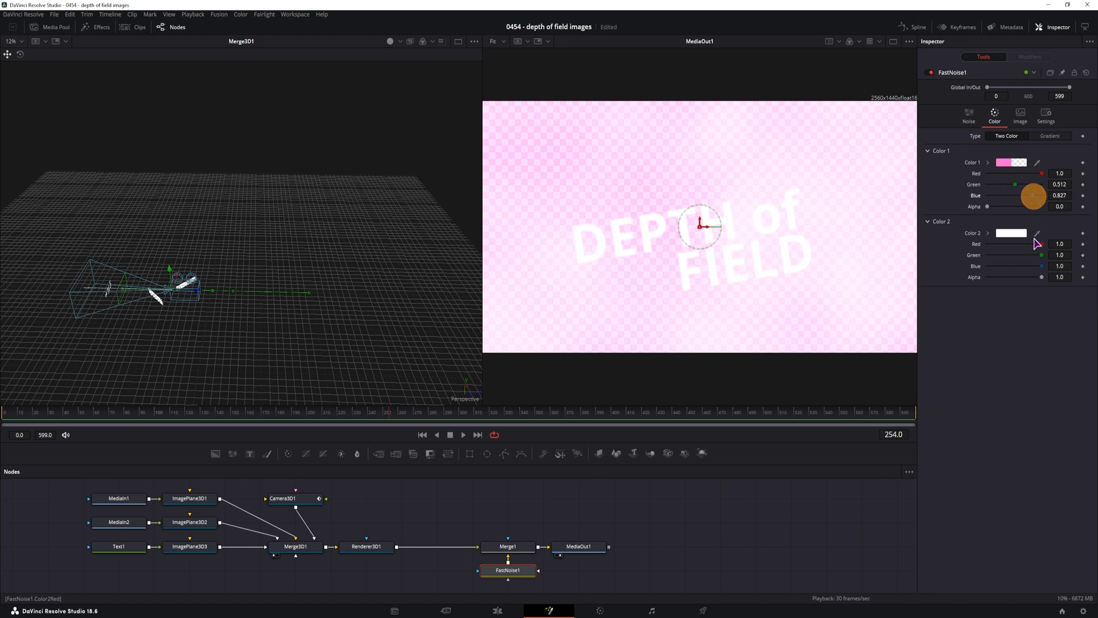
pyautogui.moveTo(990, 211)
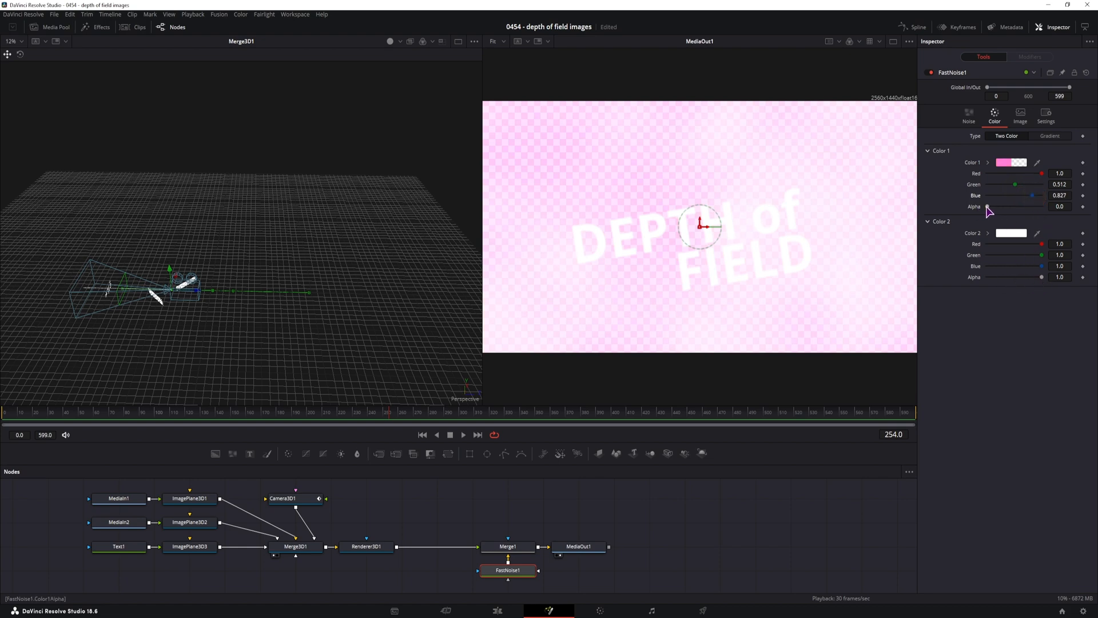
pyautogui.moveTo(986, 206); pyautogui.dragTo(1069, 206)
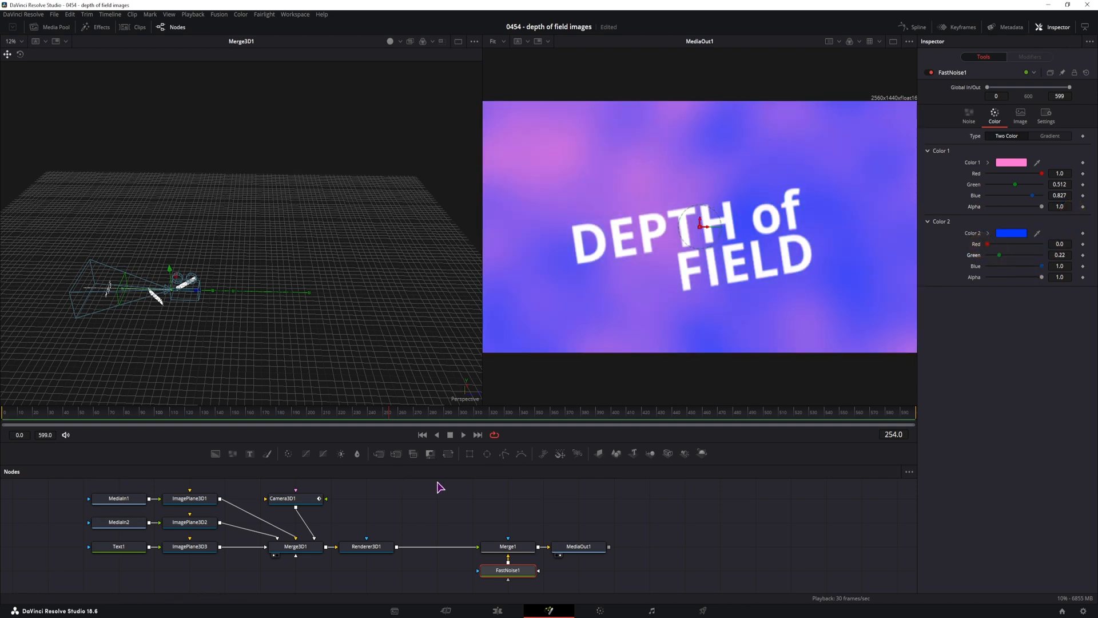
pyautogui.click(969, 113)
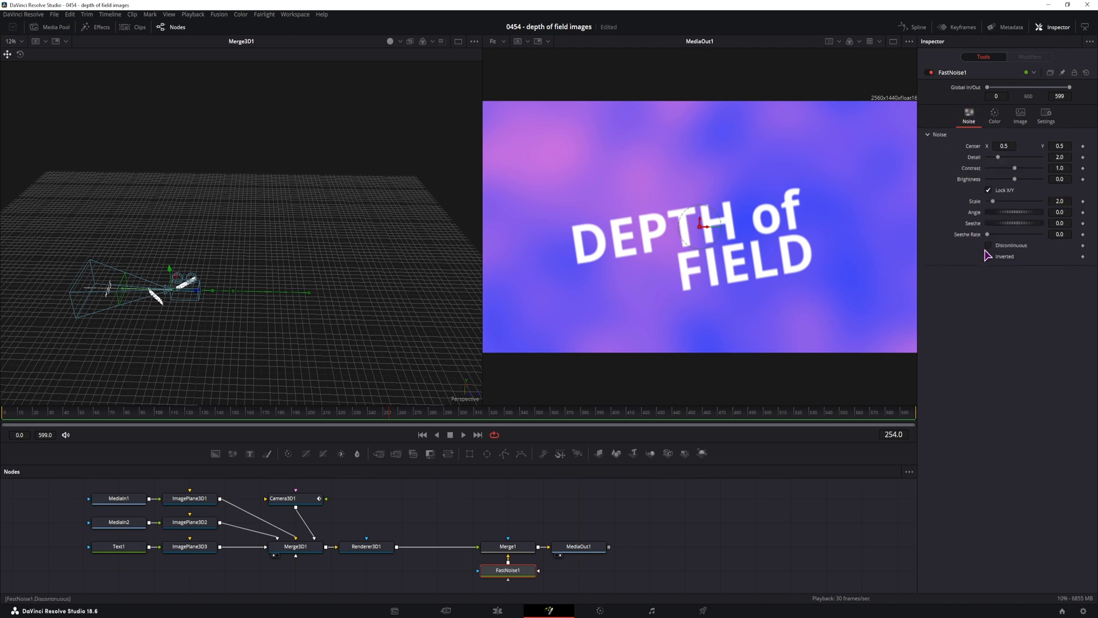
pyautogui.moveTo(1016, 233); pyautogui.dragTo(994, 233)
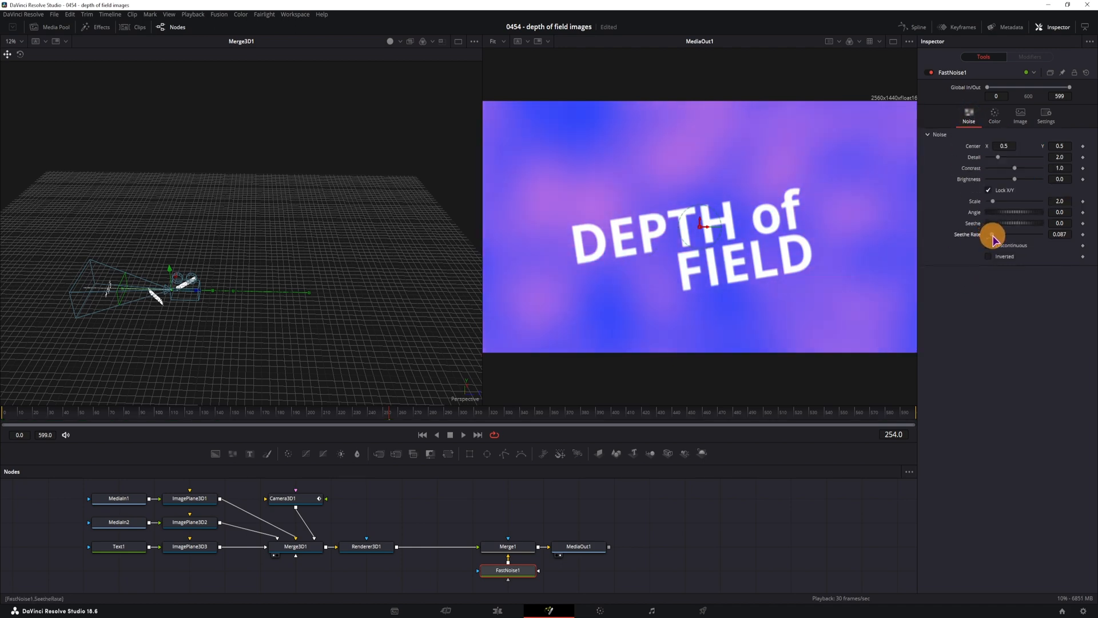
pyautogui.click(988, 245)
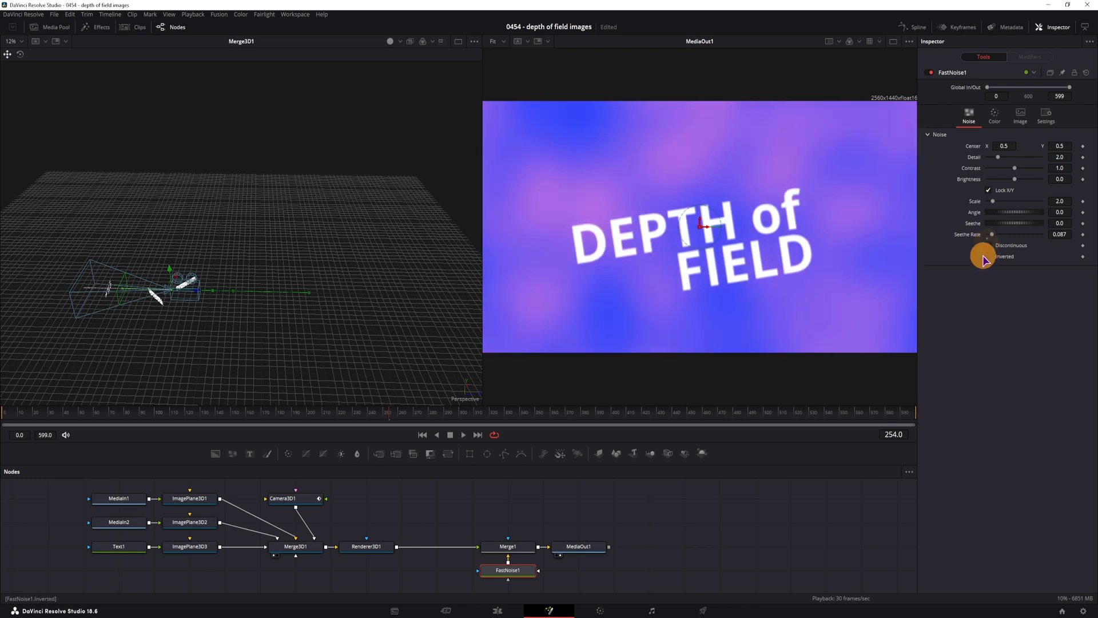
pyautogui.click(989, 257)
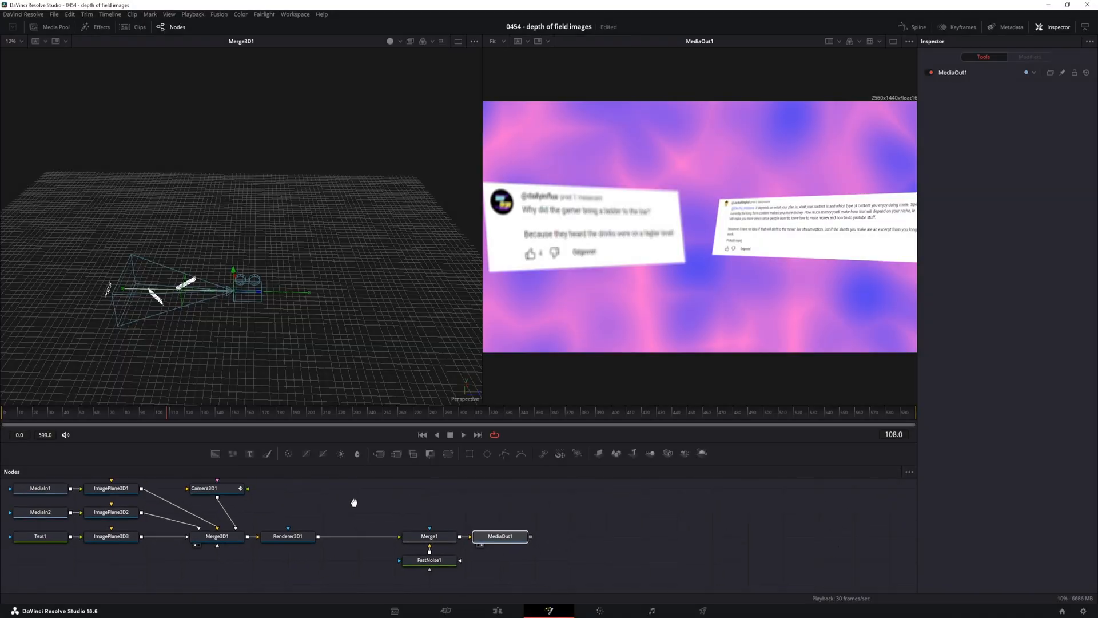
# - Insert a Shadow node after Renderer3D1 via the Shift+Space tool search
pyautogui.click(287, 535)
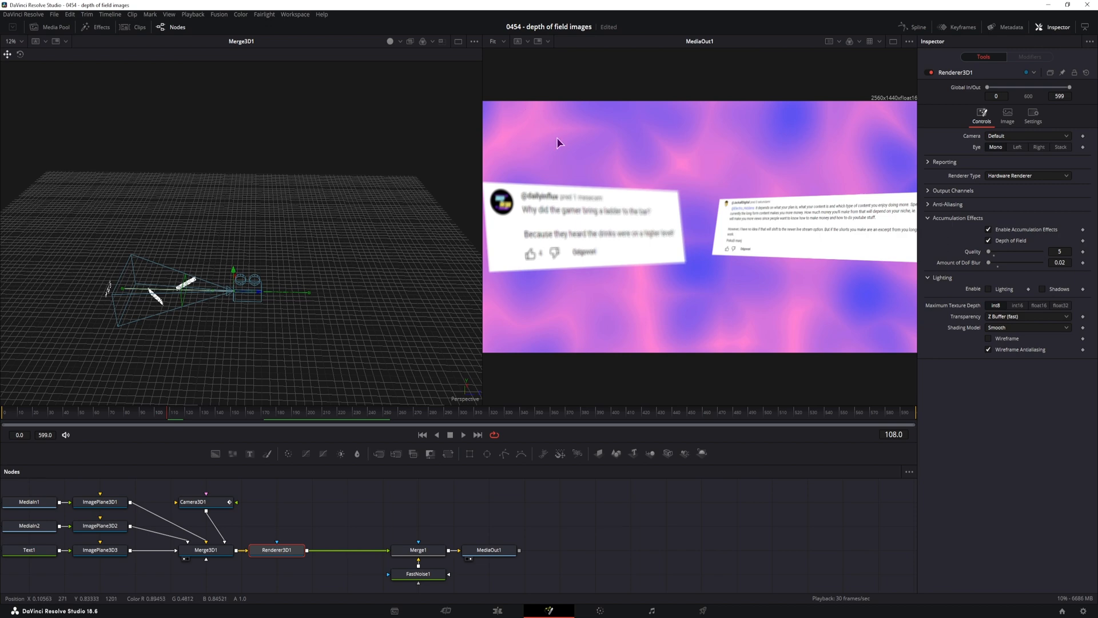
pyautogui.moveTo(321, 538)
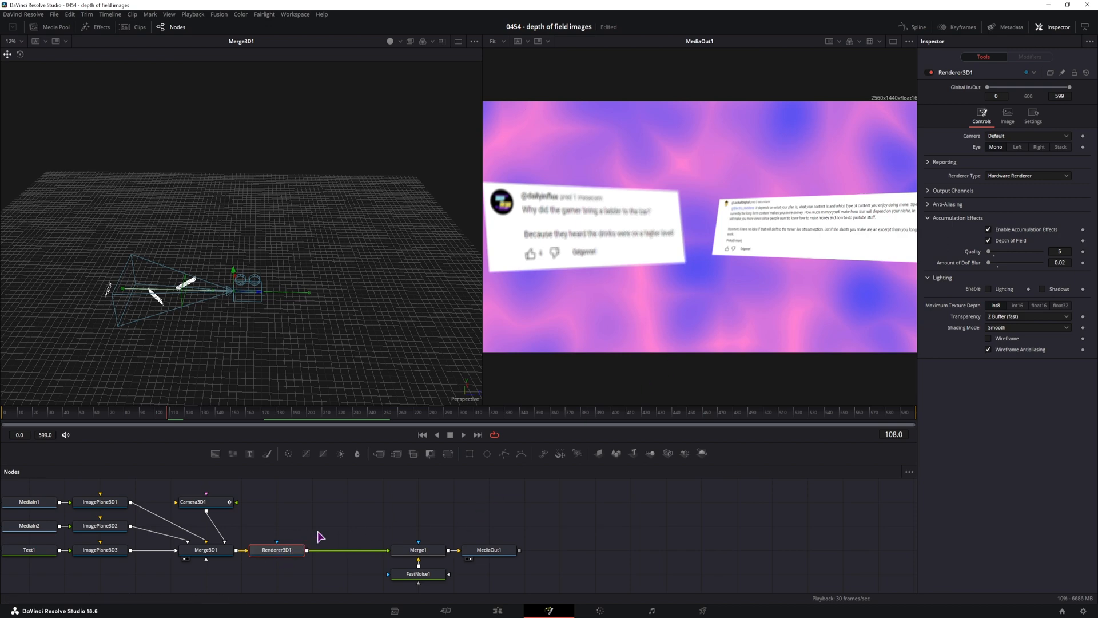
pyautogui.press('shift+space')
pyautogui.write('shadow')
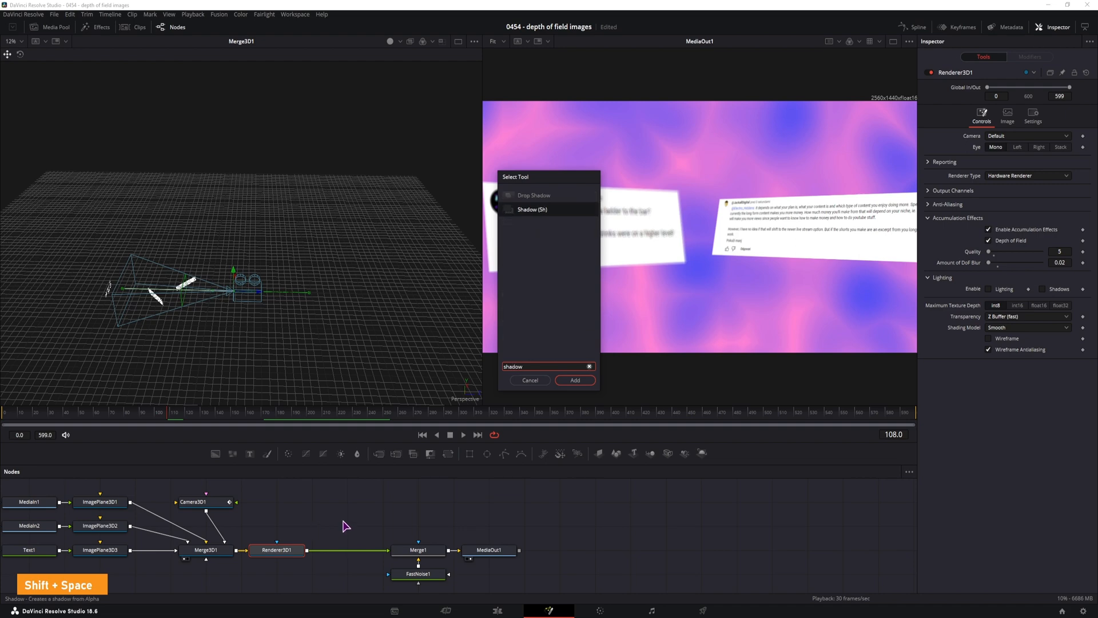
pyautogui.click(574, 380)
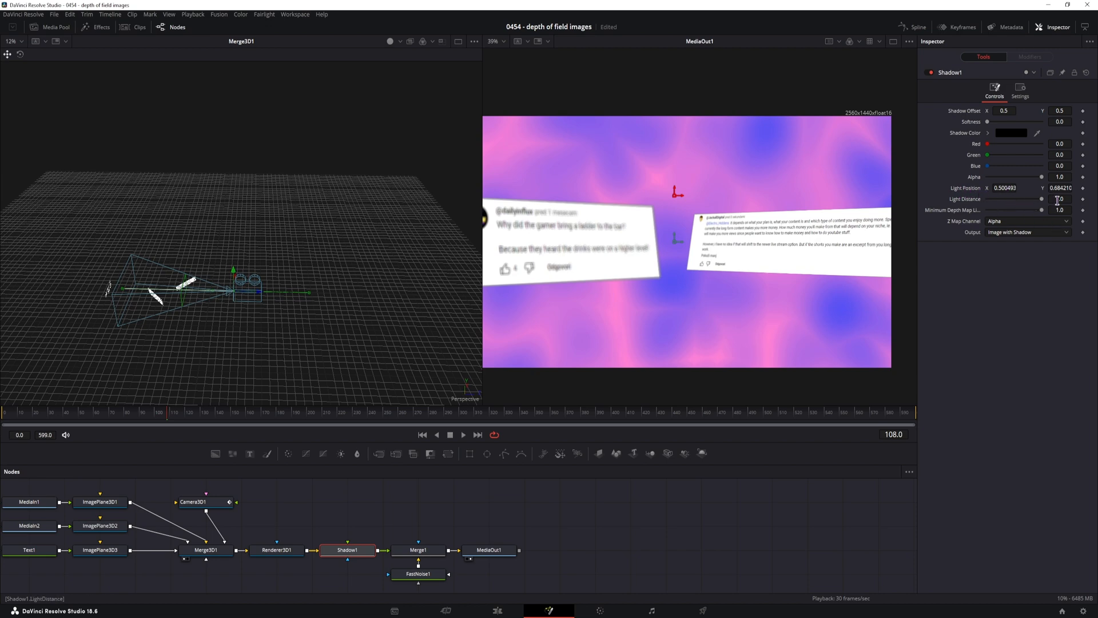
# - Adjust the shadow's light distance, softness and alpha for a faint soft shadow, then preview it later
pyautogui.moveTo(1043, 199); pyautogui.dragTo(991, 203)
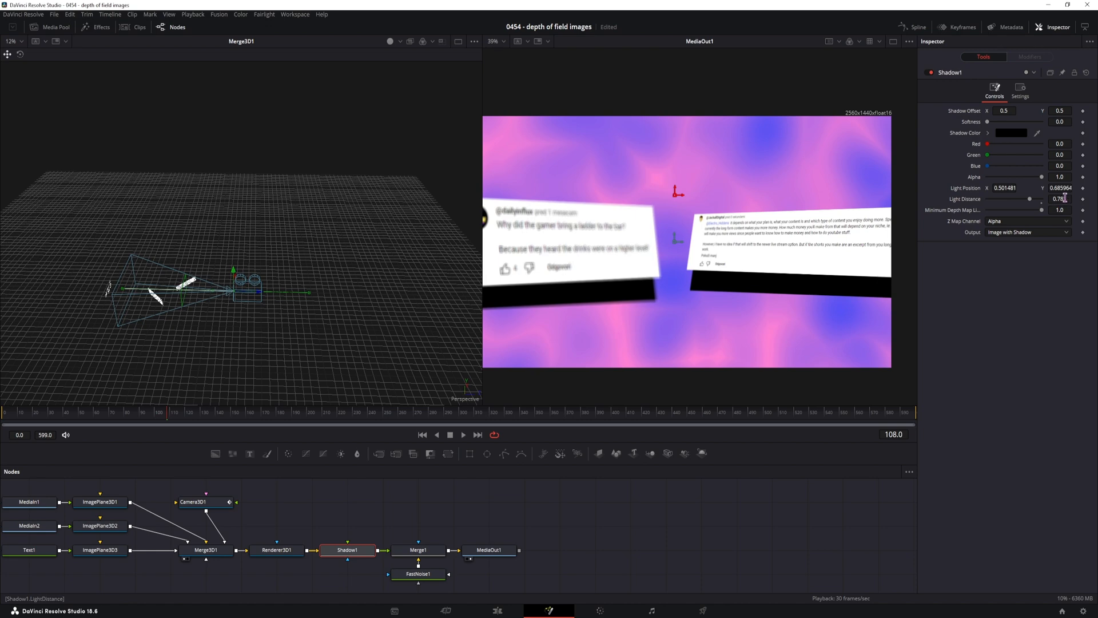
pyautogui.moveTo(1004, 121); pyautogui.dragTo(994, 121)
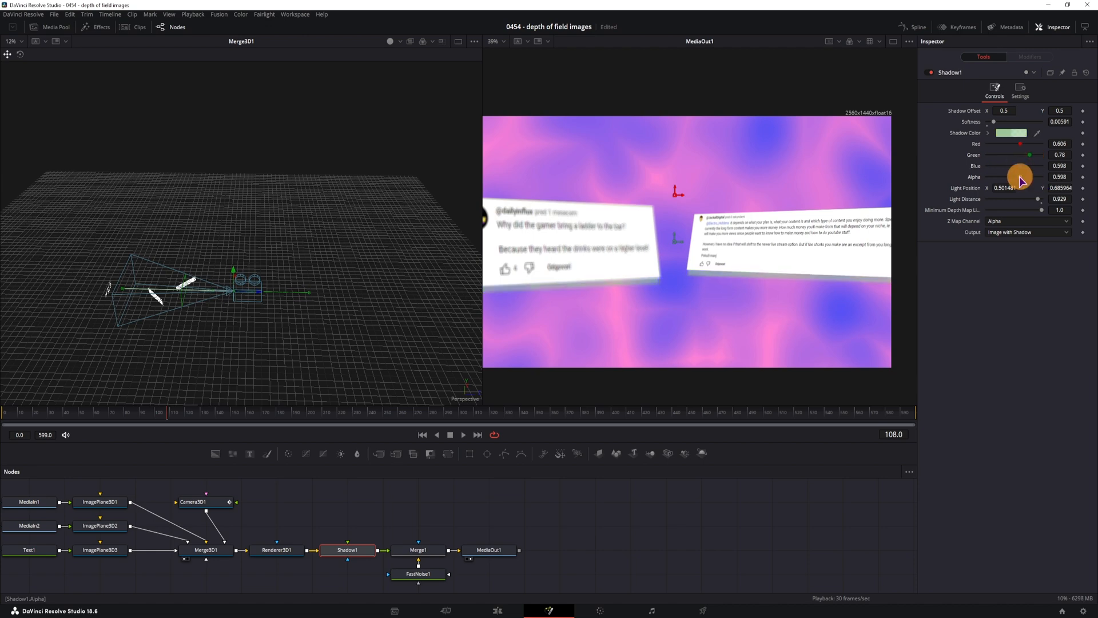
pyautogui.moveTo(1019, 176); pyautogui.dragTo(1009, 182)
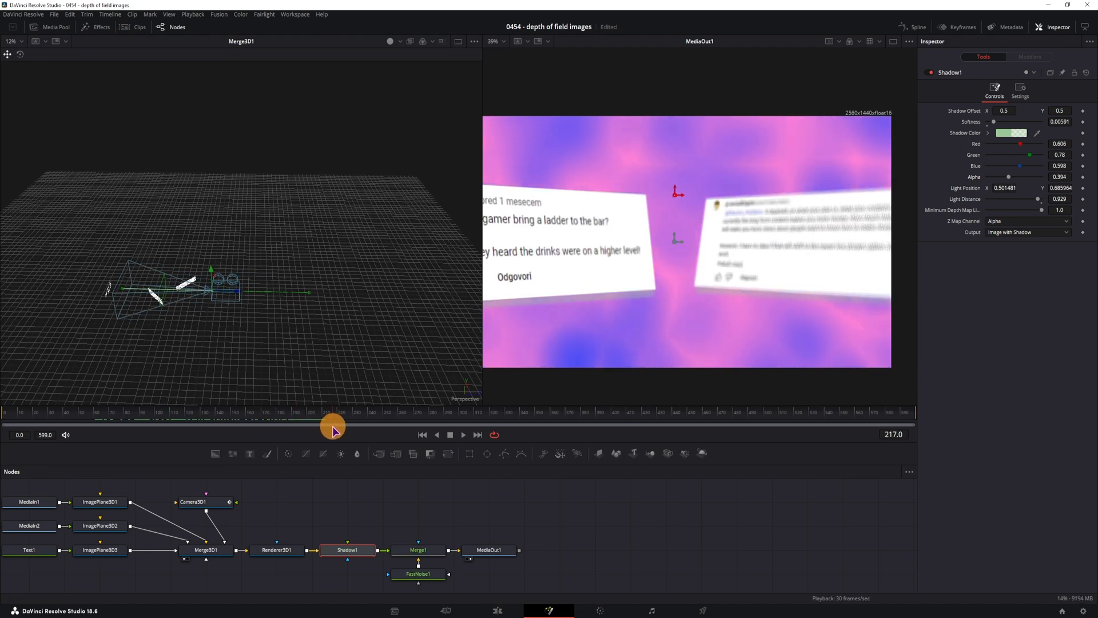
pyautogui.moveTo(335, 422); pyautogui.dragTo(399, 425)
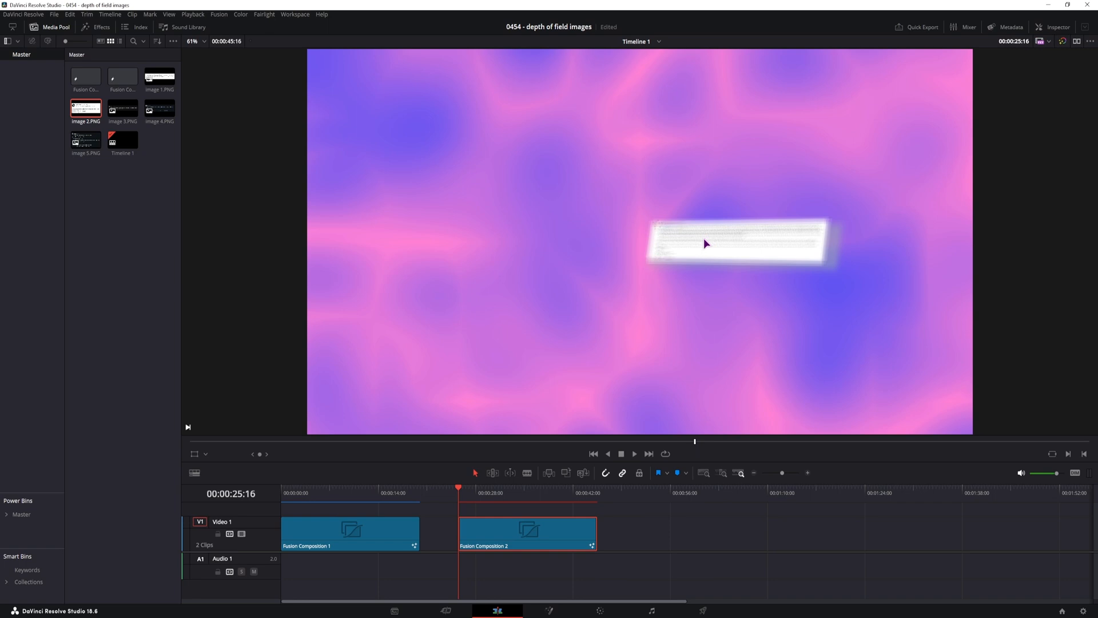
pyautogui.moveTo(664, 229)
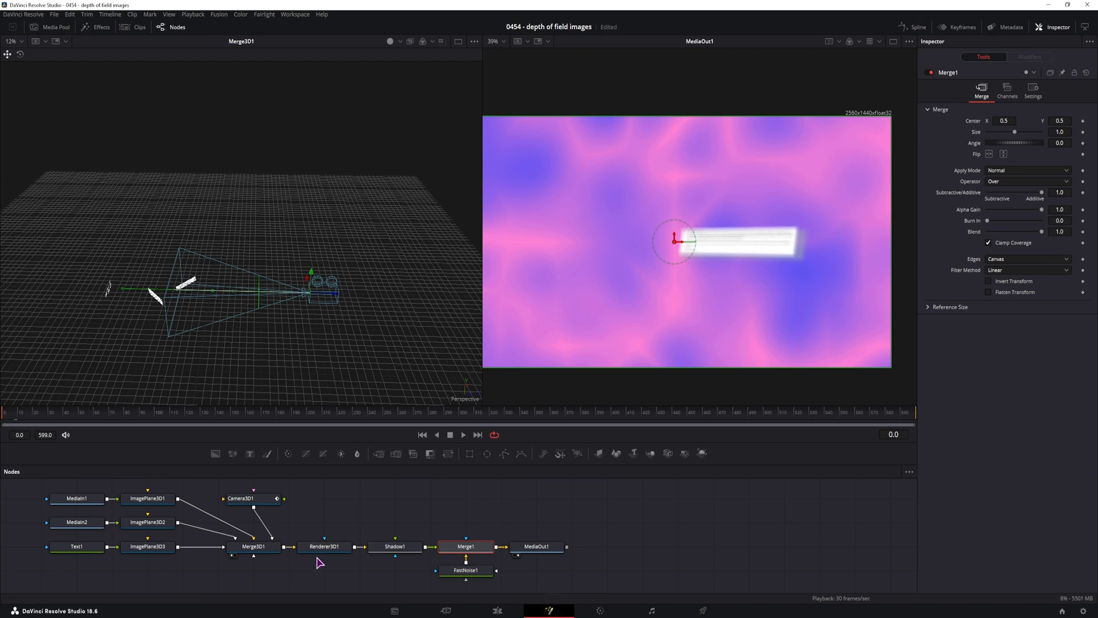
# - On Renderer3D1 raise accumulation quality to 32 and lower DoF blur to 0.01, scrubbing to check
pyautogui.click(324, 547)
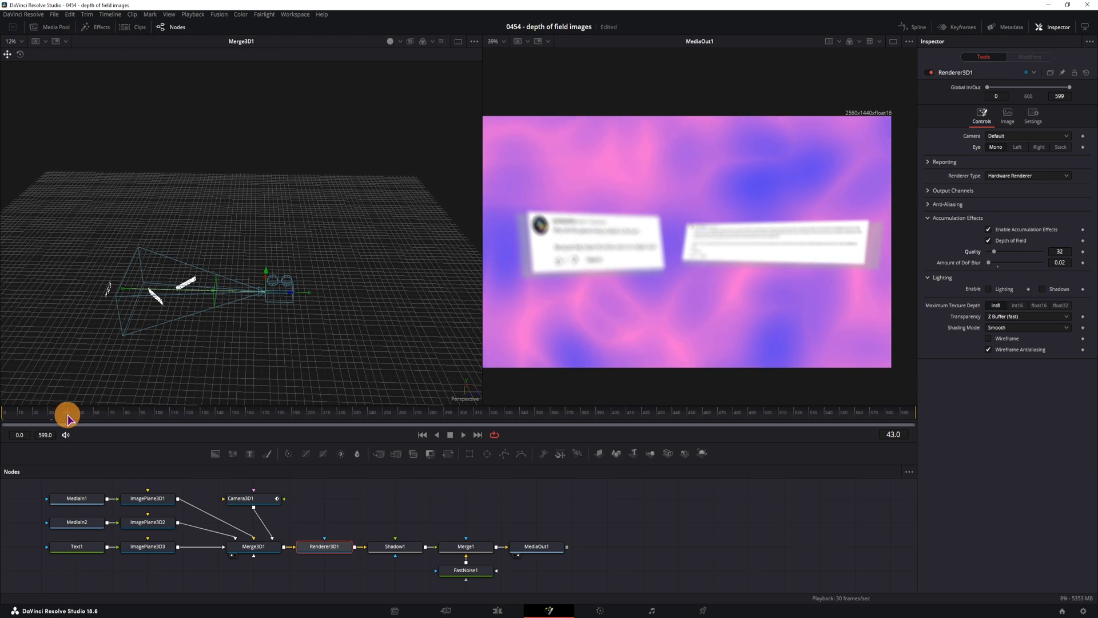
pyautogui.moveTo(68, 413); pyautogui.dragTo(83, 413)
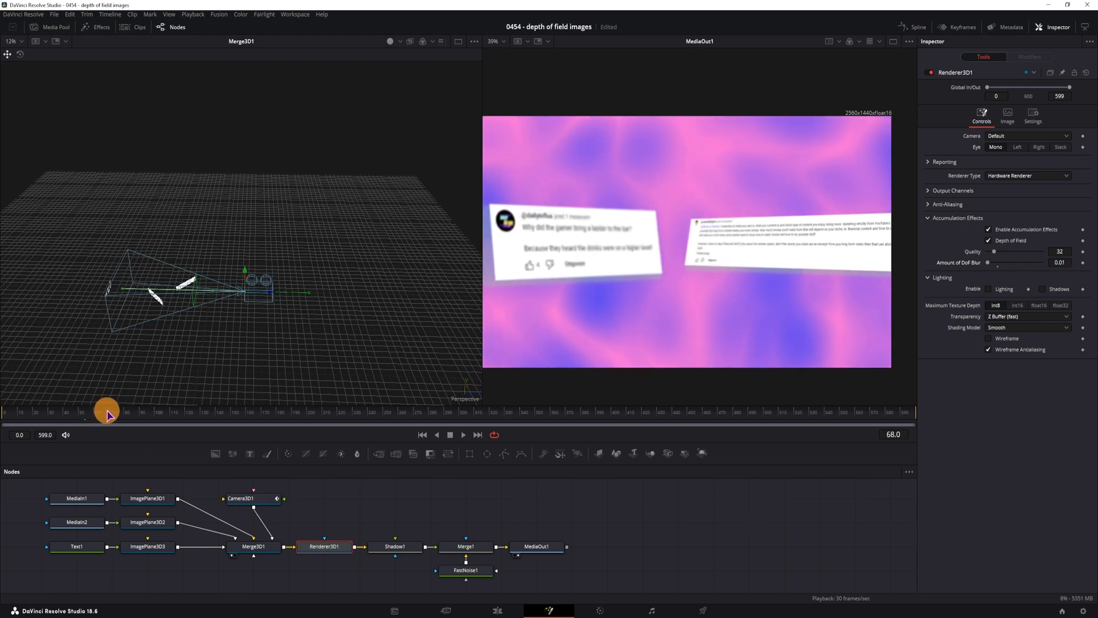
pyautogui.moveTo(107, 412); pyautogui.dragTo(244, 411)
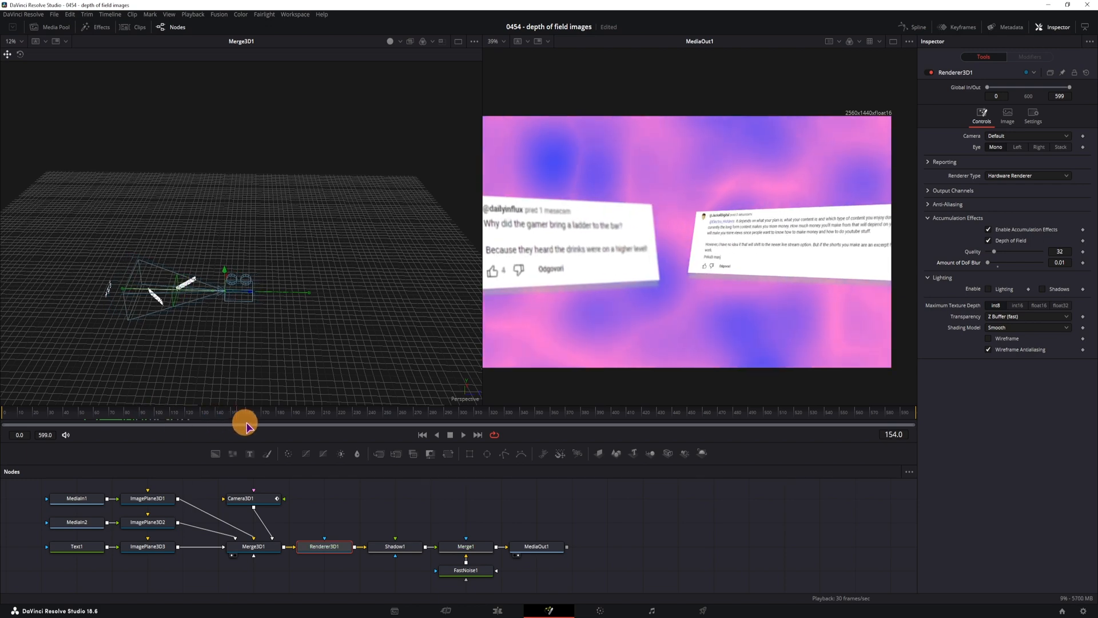
pyautogui.moveTo(245, 424); pyautogui.dragTo(388, 429)
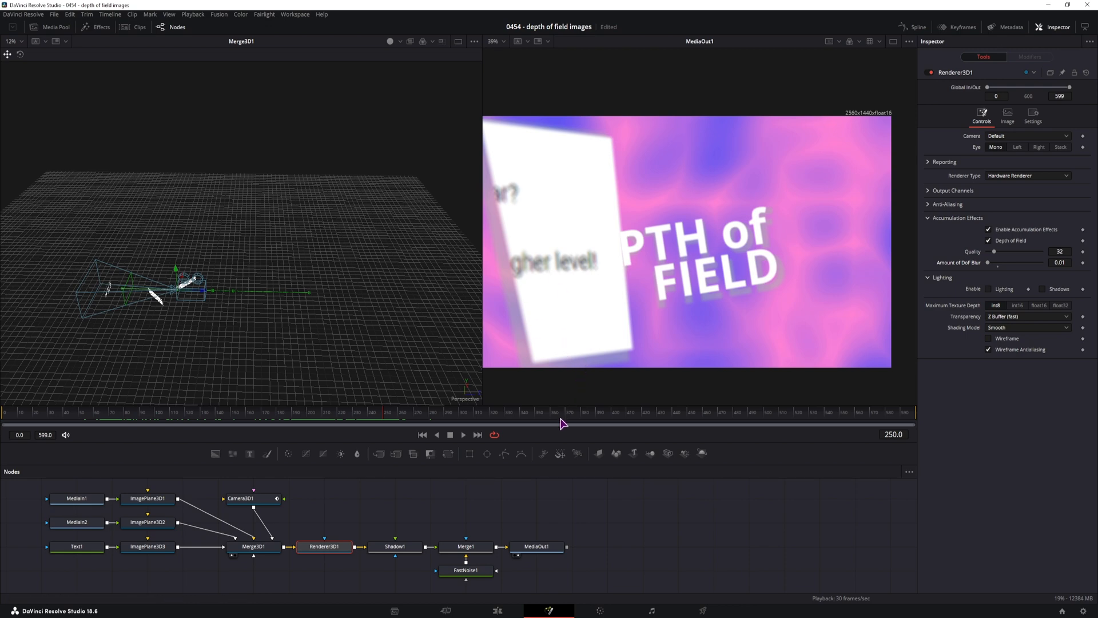
pyautogui.moveTo(612, 255)
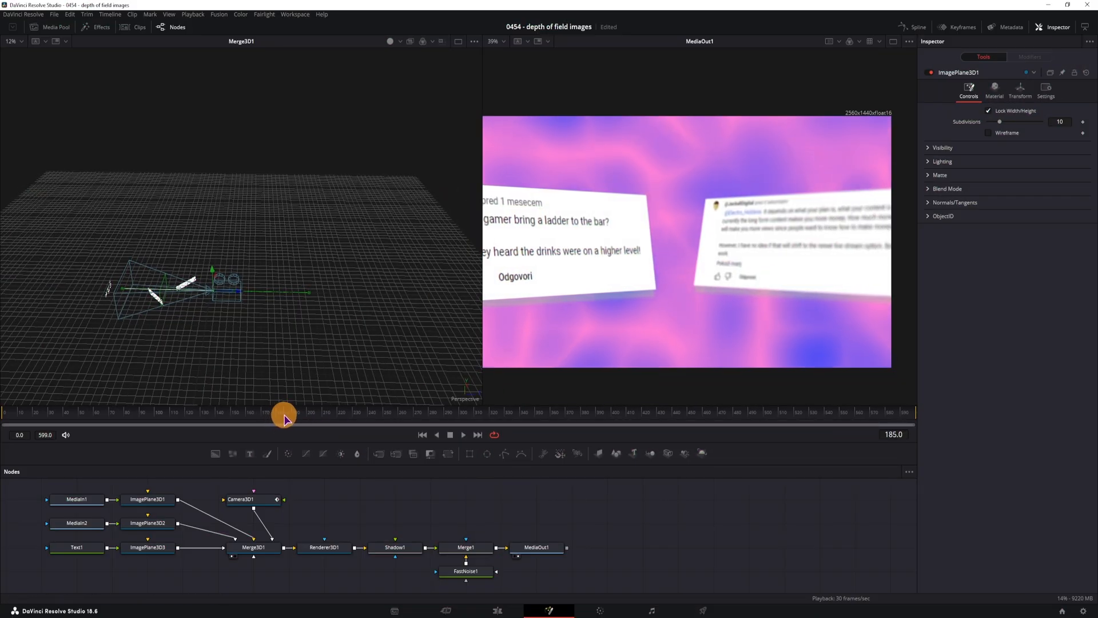
# - Select ImagePlane3D1 and keyframe its material Diffuse Opacity at 1.0 on frame 207
pyautogui.moveTo(284, 415); pyautogui.dragTo(321, 415)
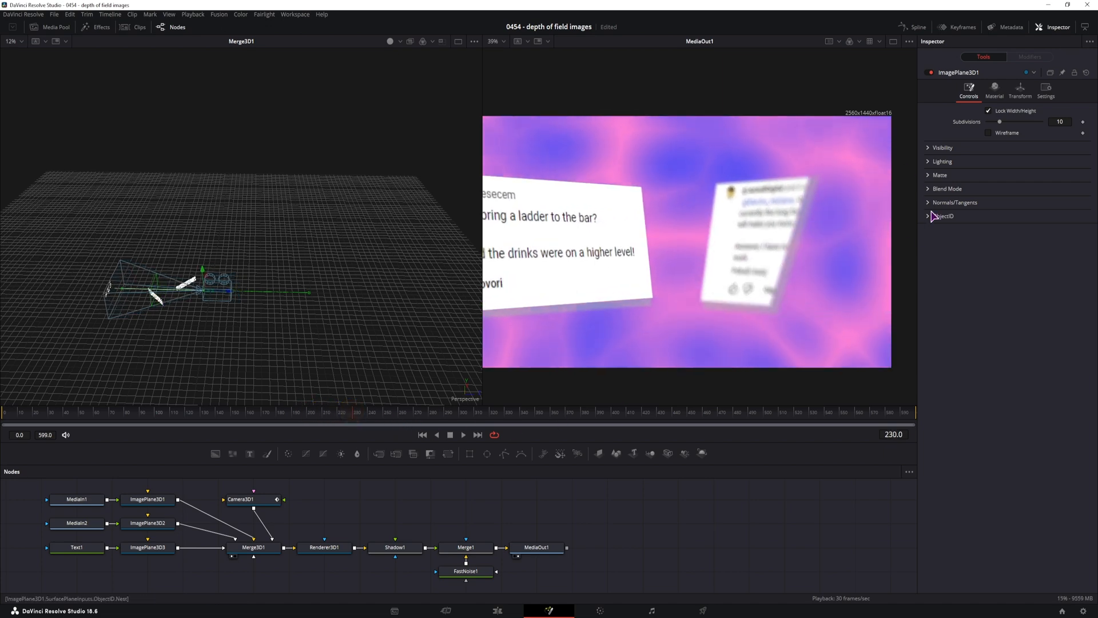
pyautogui.click(148, 499)
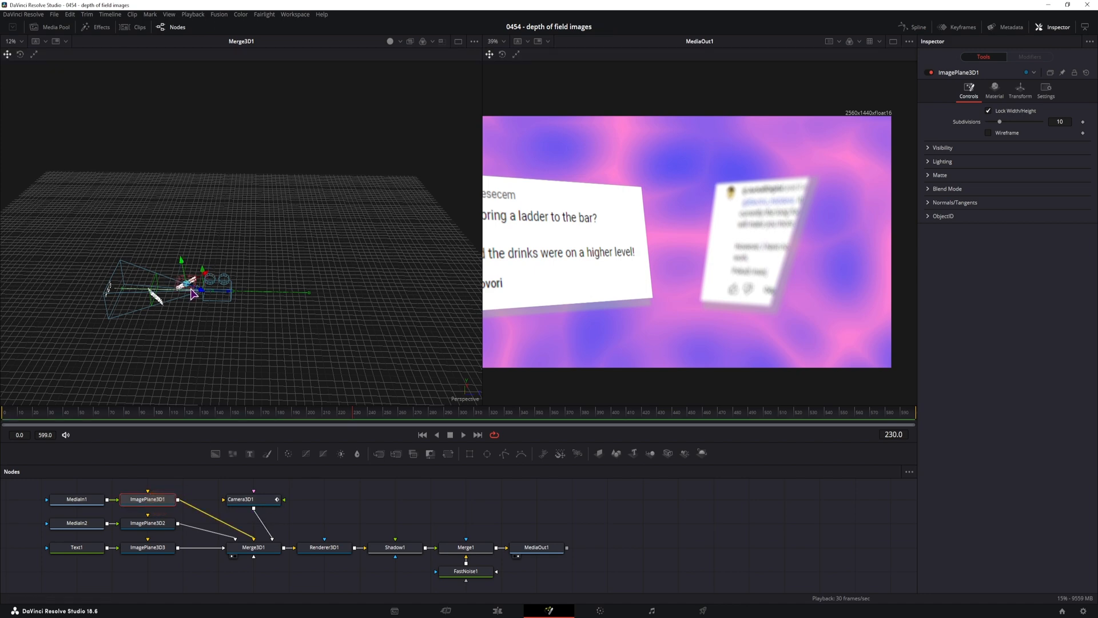
pyautogui.click(148, 498)
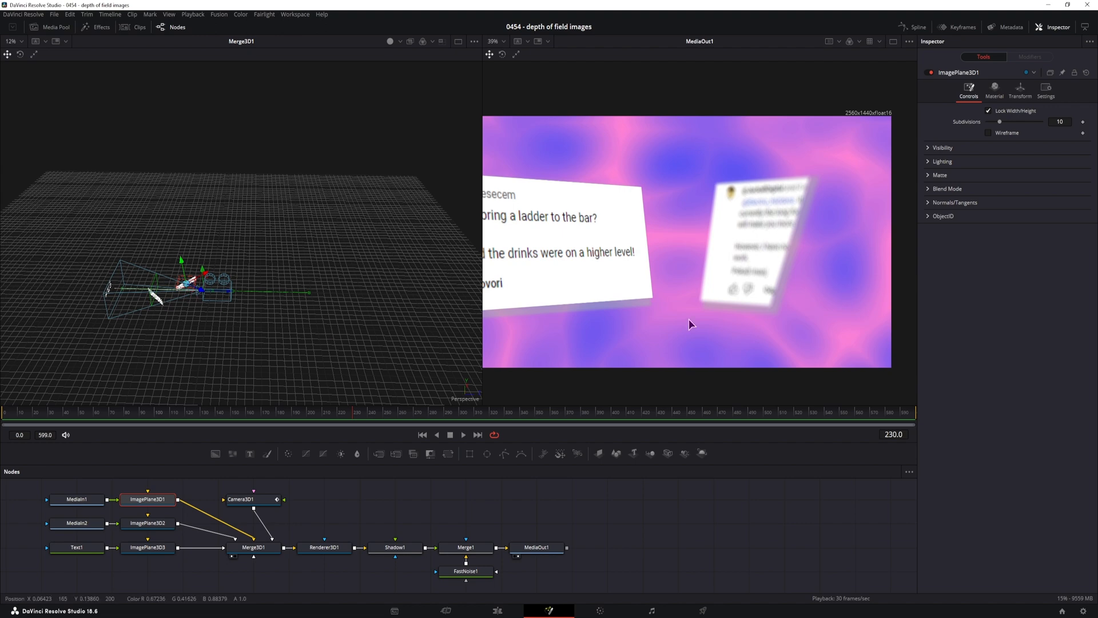
pyautogui.click(995, 91)
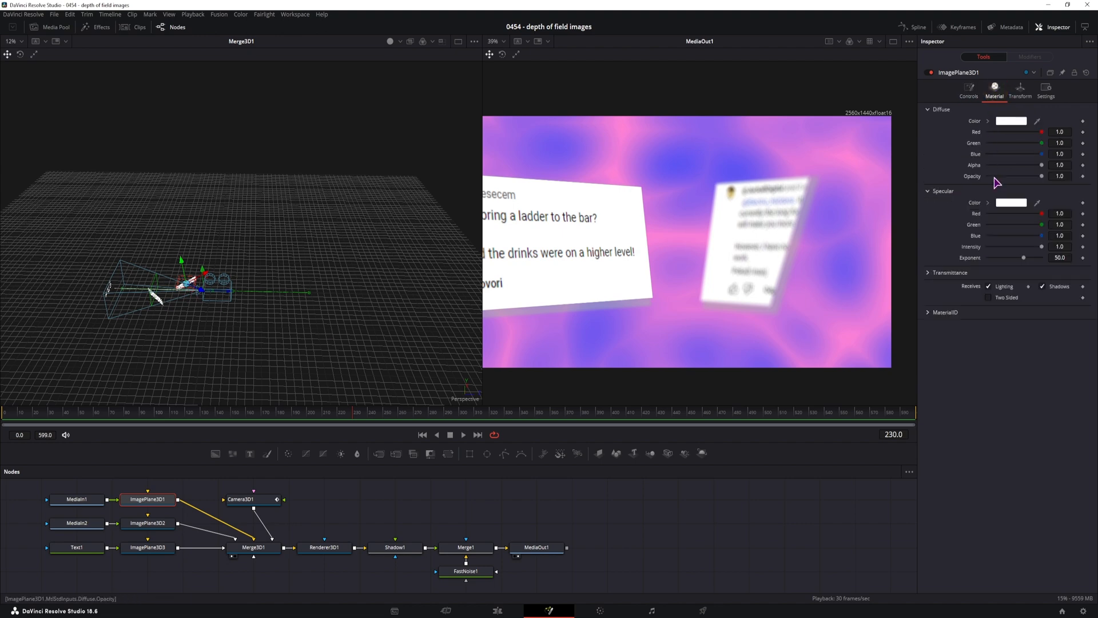
pyautogui.moveTo(1029, 165); pyautogui.dragTo(981, 165)
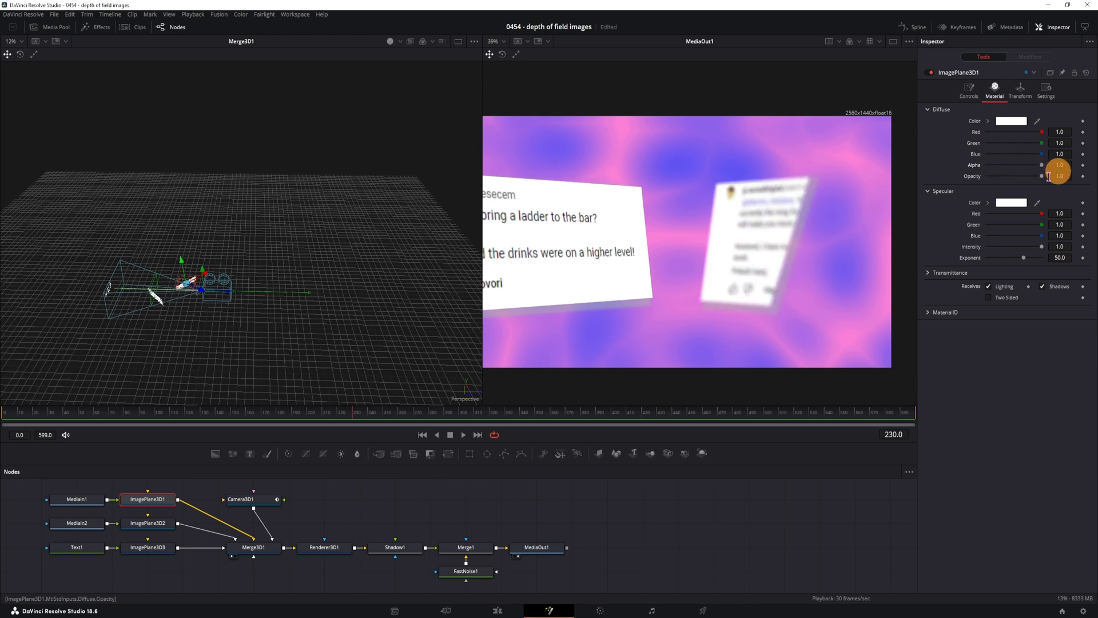
pyautogui.moveTo(1057, 176); pyautogui.dragTo(1039, 181)
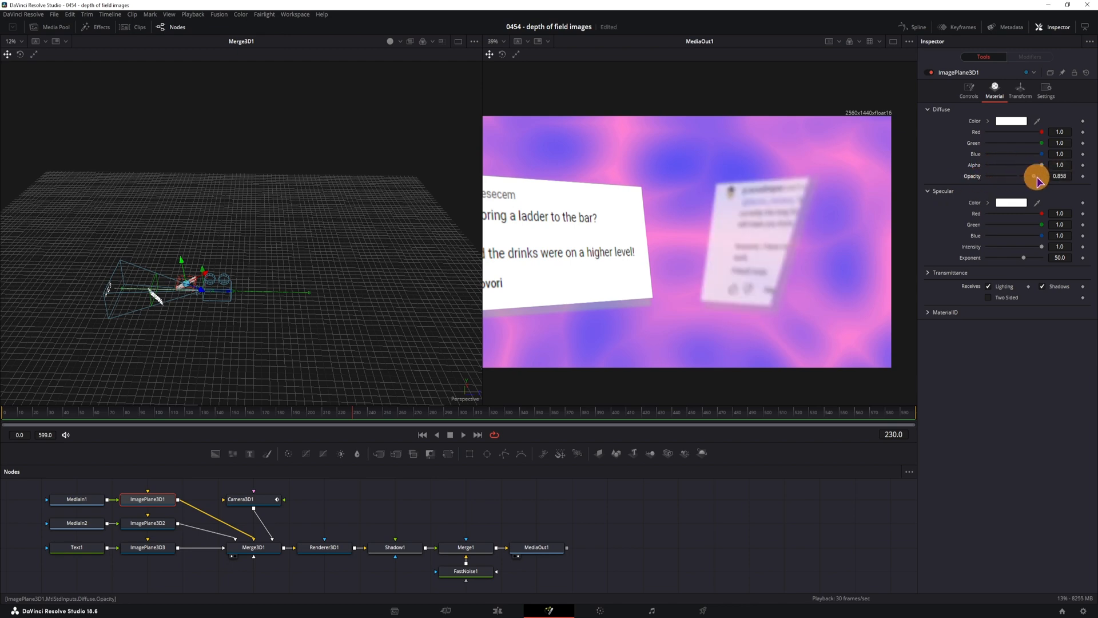
pyautogui.moveTo(1036, 176); pyautogui.dragTo(1059, 176)
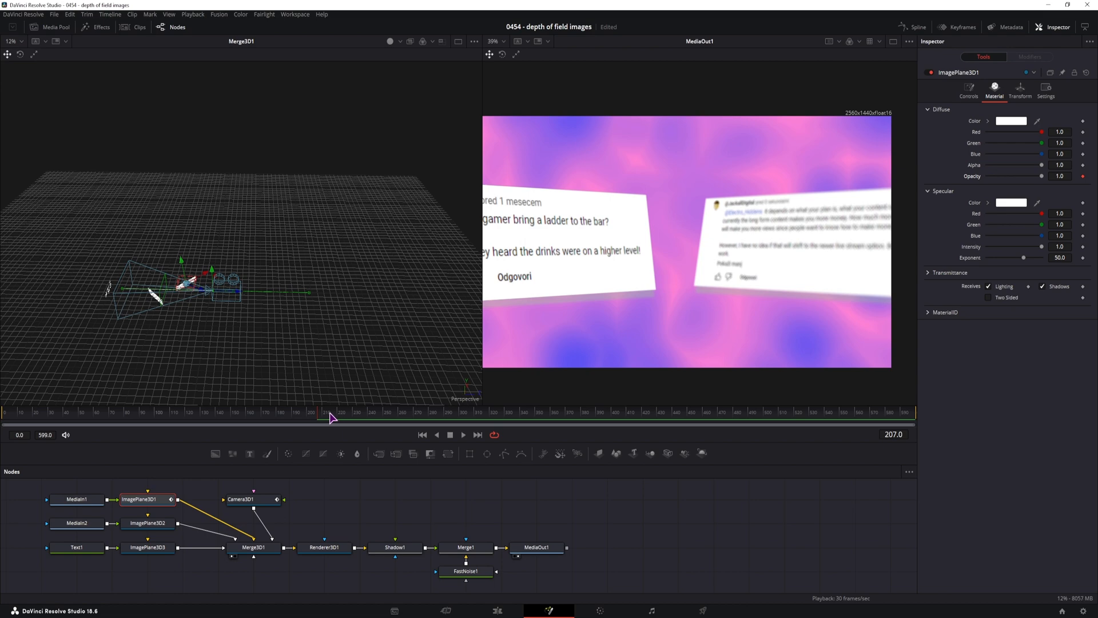
# - Move to frame 221 and keyframe the card's opacity down to 0.0 so it fades out
pyautogui.moveTo(332, 413); pyautogui.dragTo(341, 413)
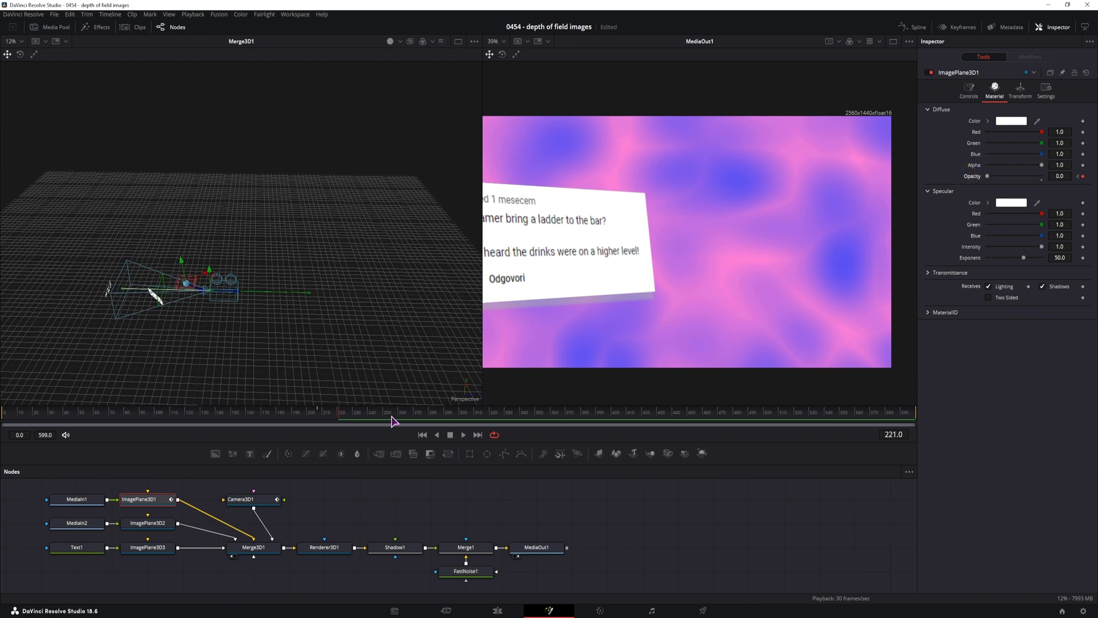
pyautogui.click(148, 523)
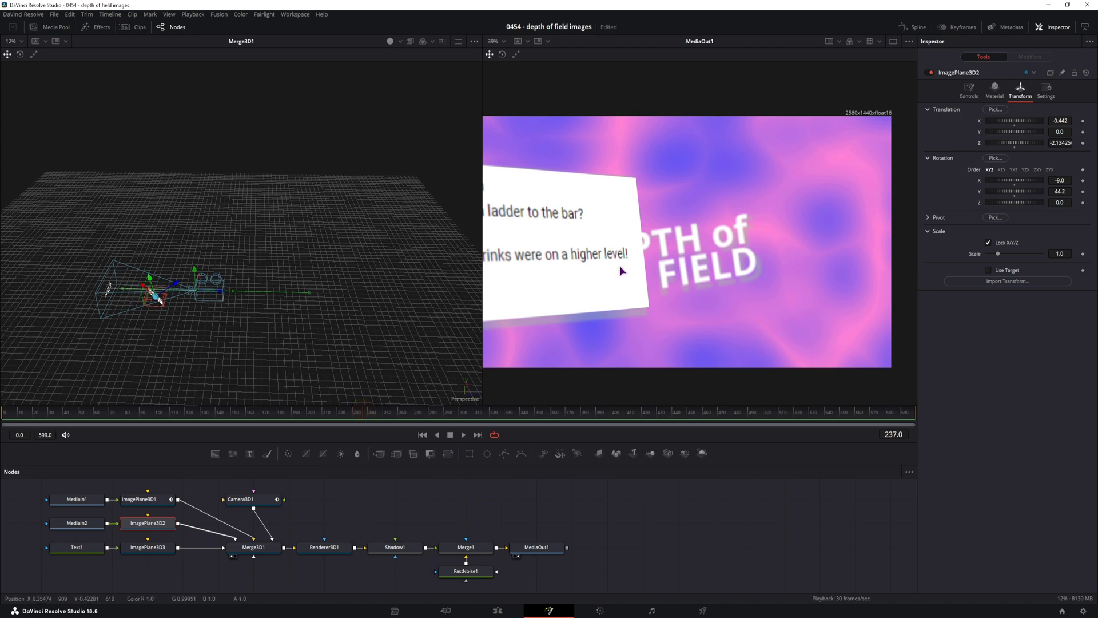
pyautogui.click(995, 89)
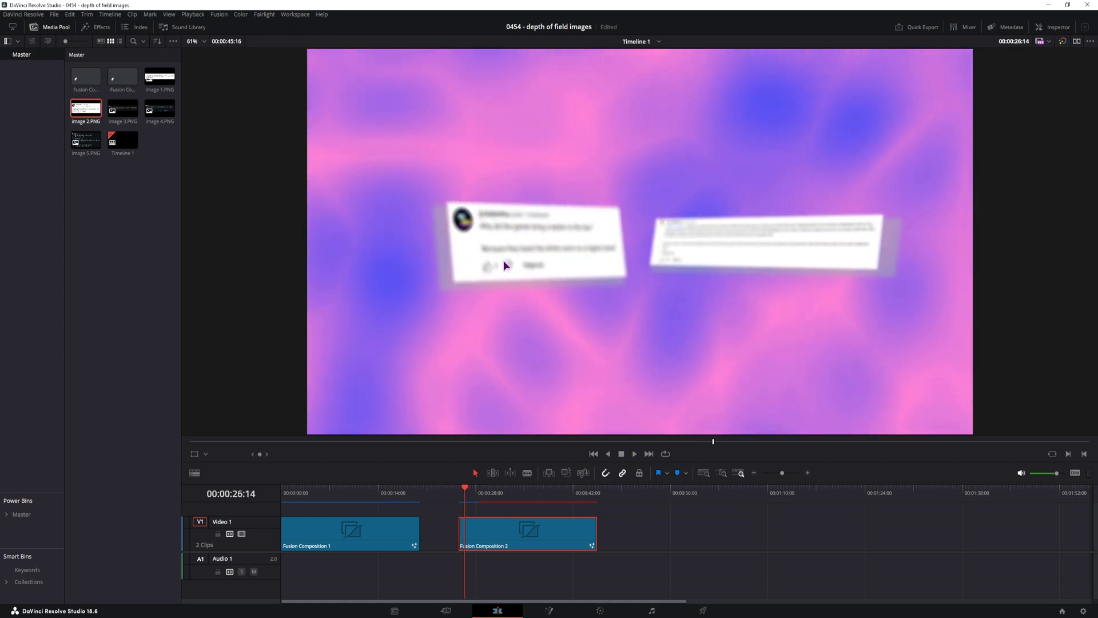
pyautogui.moveTo(558, 260)
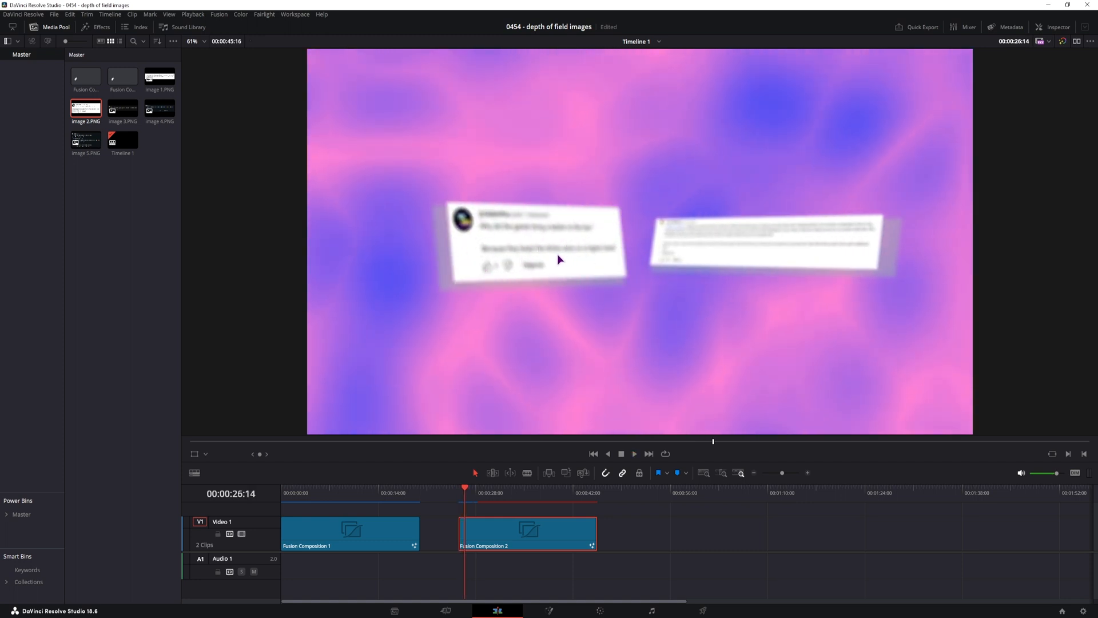
# - Play the composition on the Edit timeline, hide the Media Pool, and scrub back to review
pyautogui.click(633, 453)
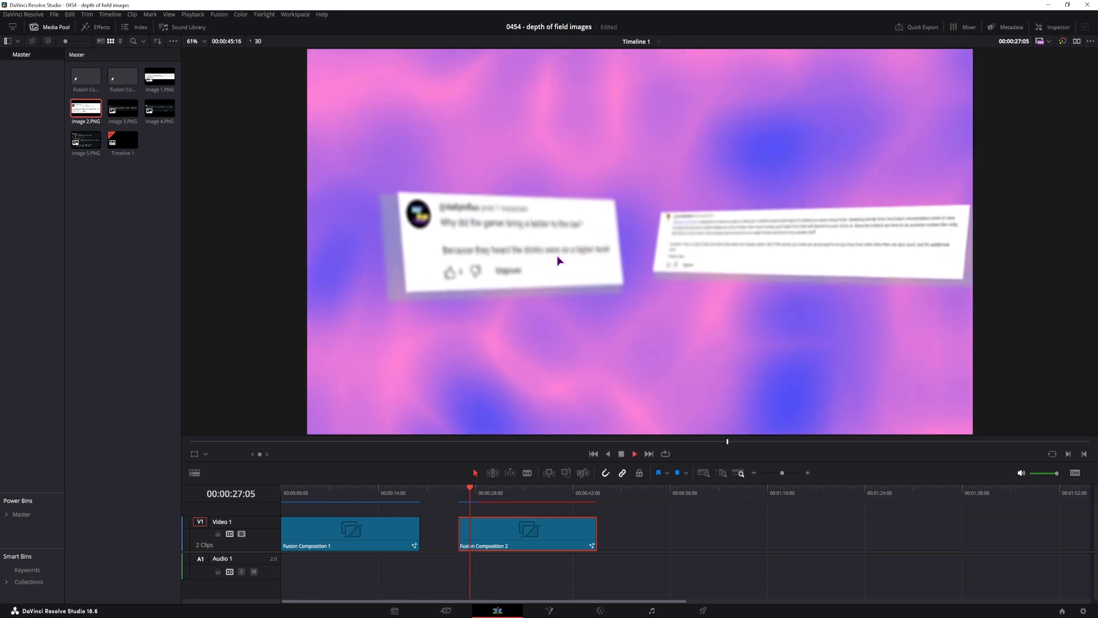
pyautogui.click(634, 453)
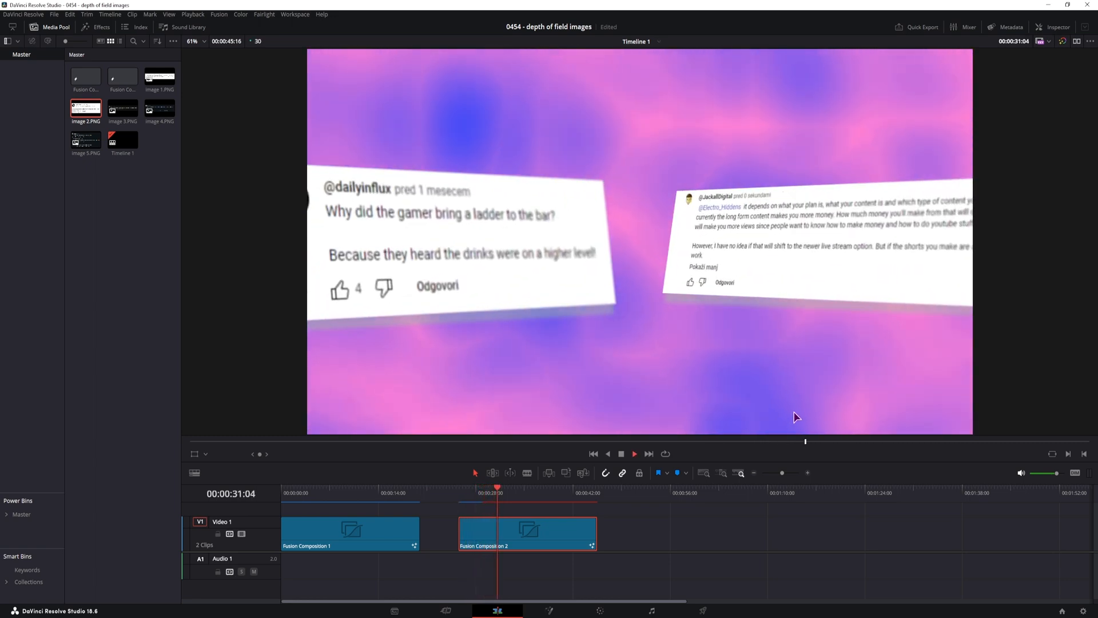
pyautogui.click(193, 13)
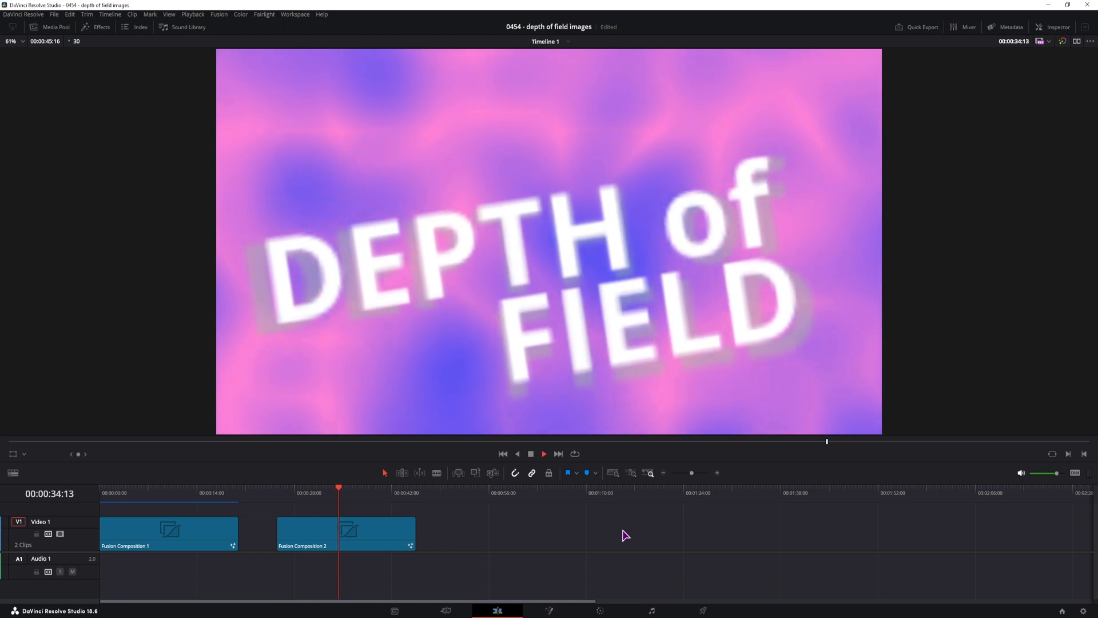
pyautogui.moveTo(339, 498); pyautogui.dragTo(311, 498)
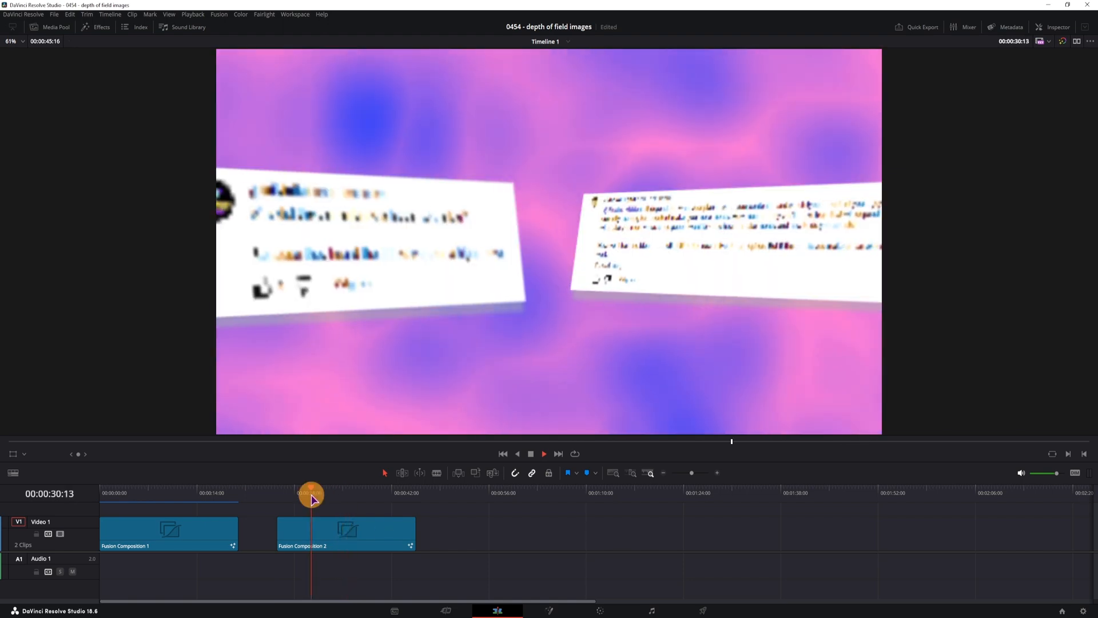